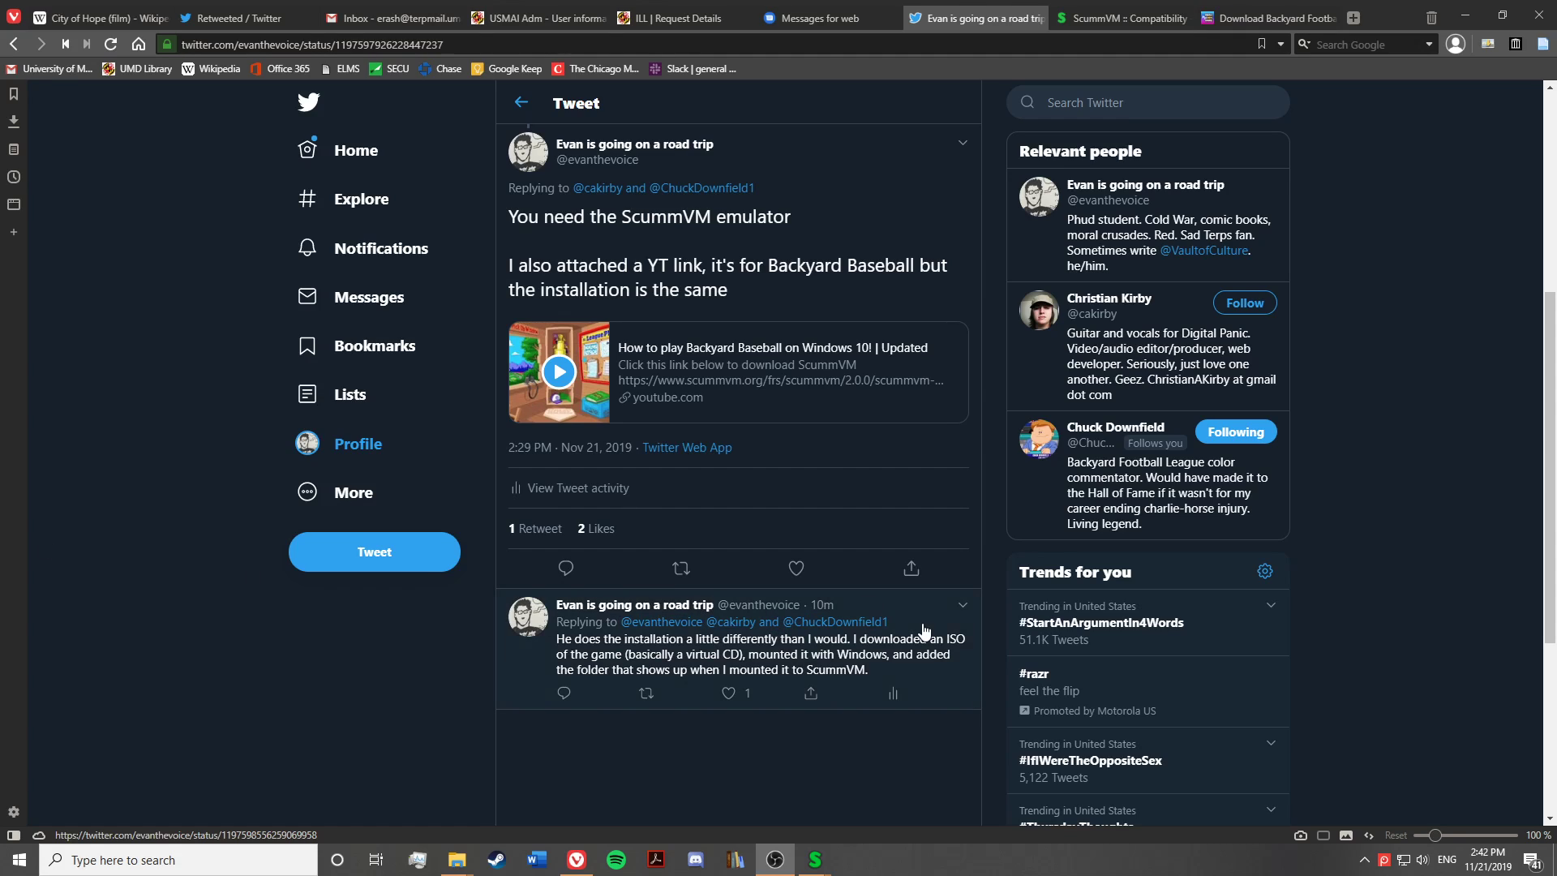
pyautogui.moveTo(1120, 18)
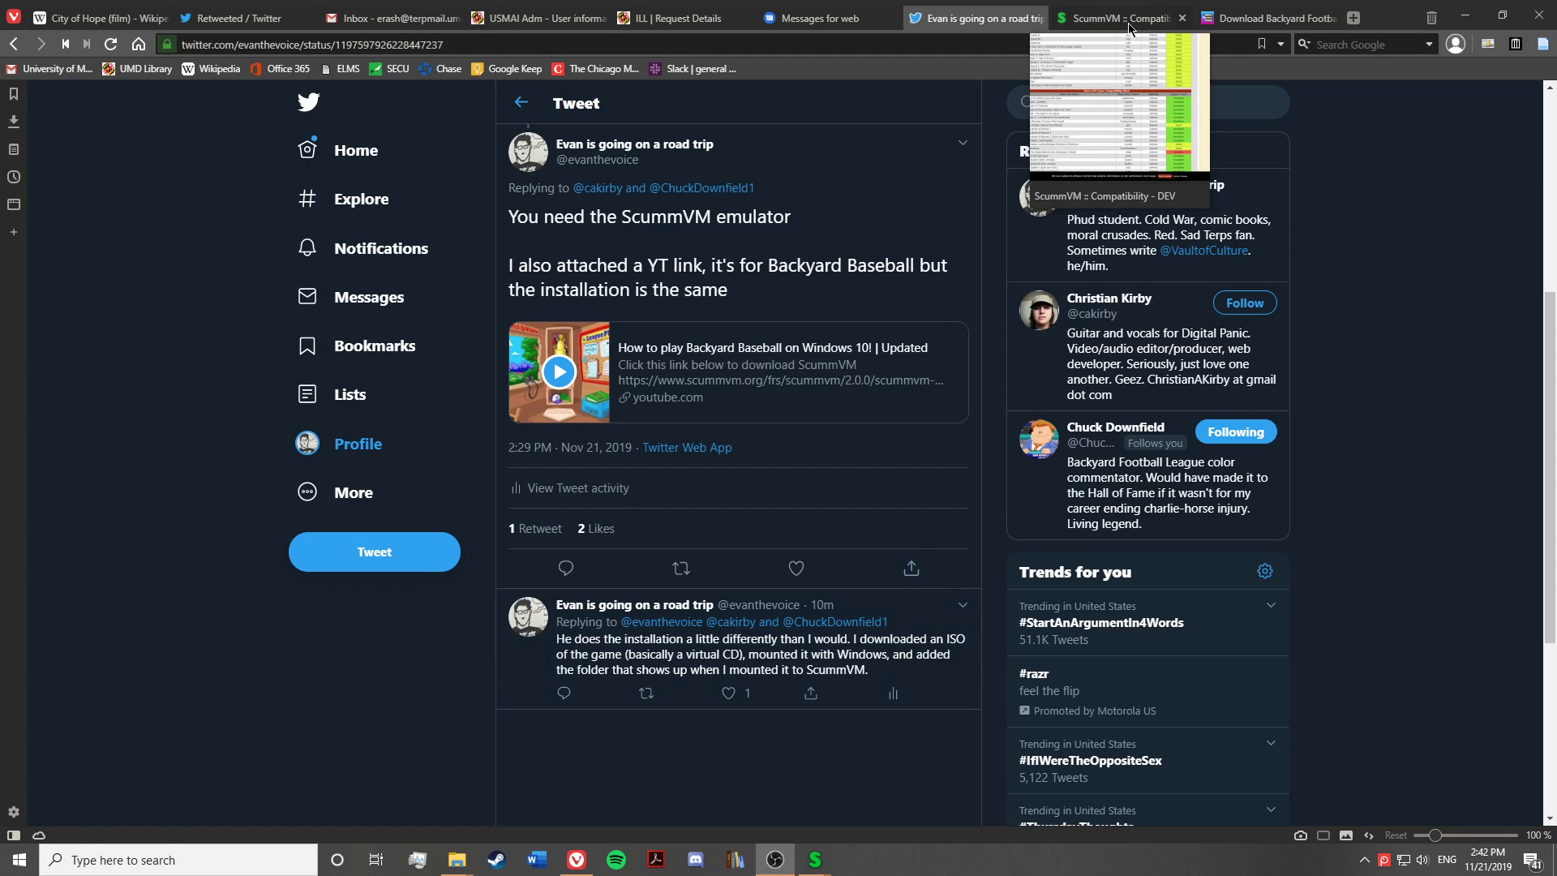
pyautogui.moveTo(804, 228)
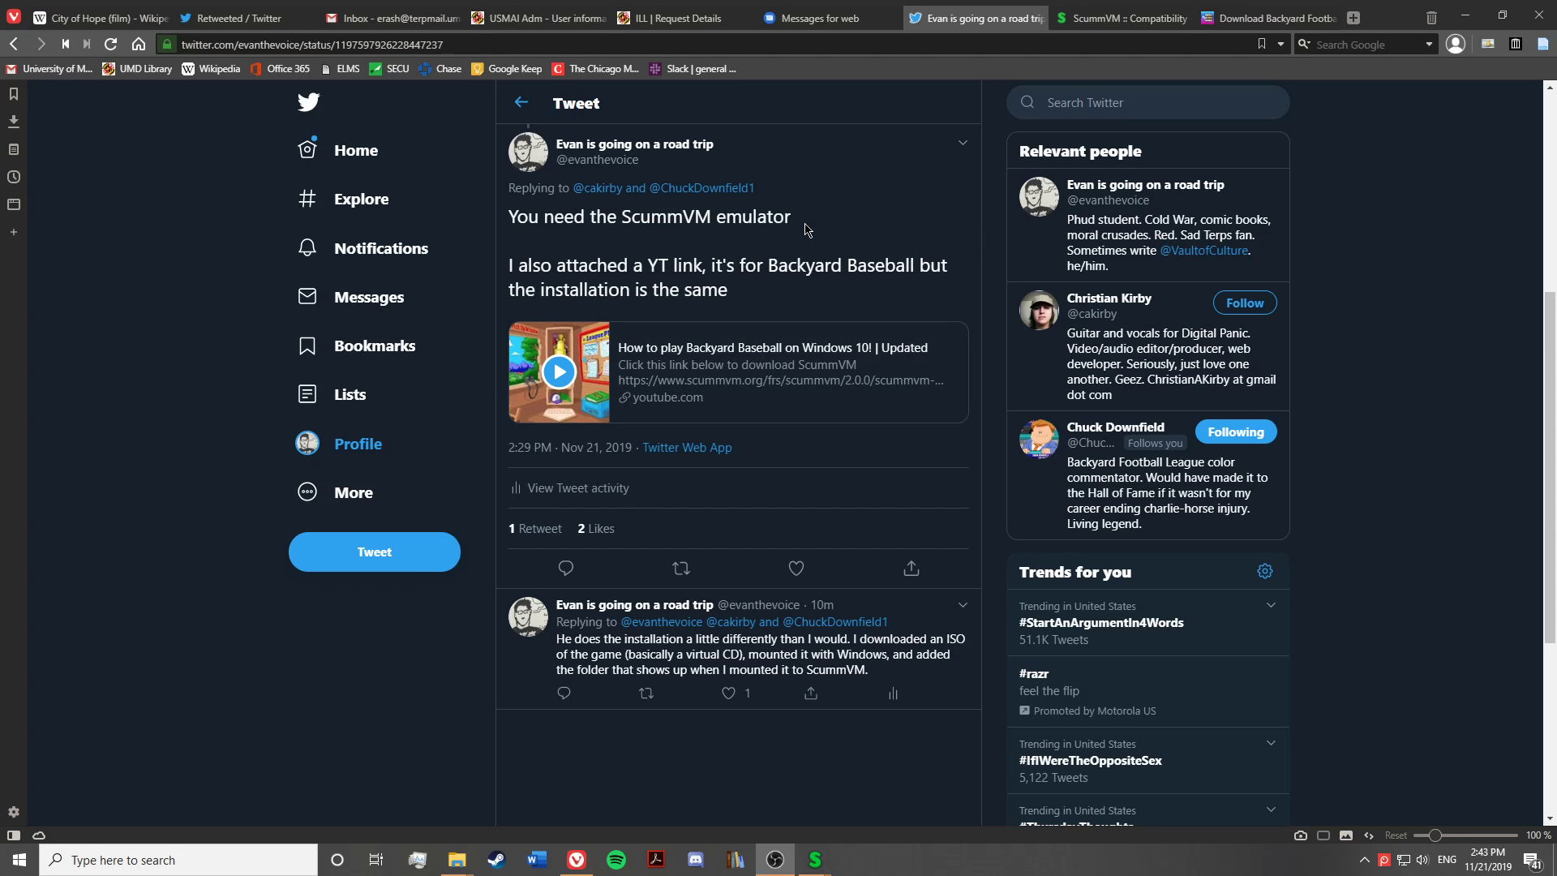
pyautogui.moveTo(823, 210)
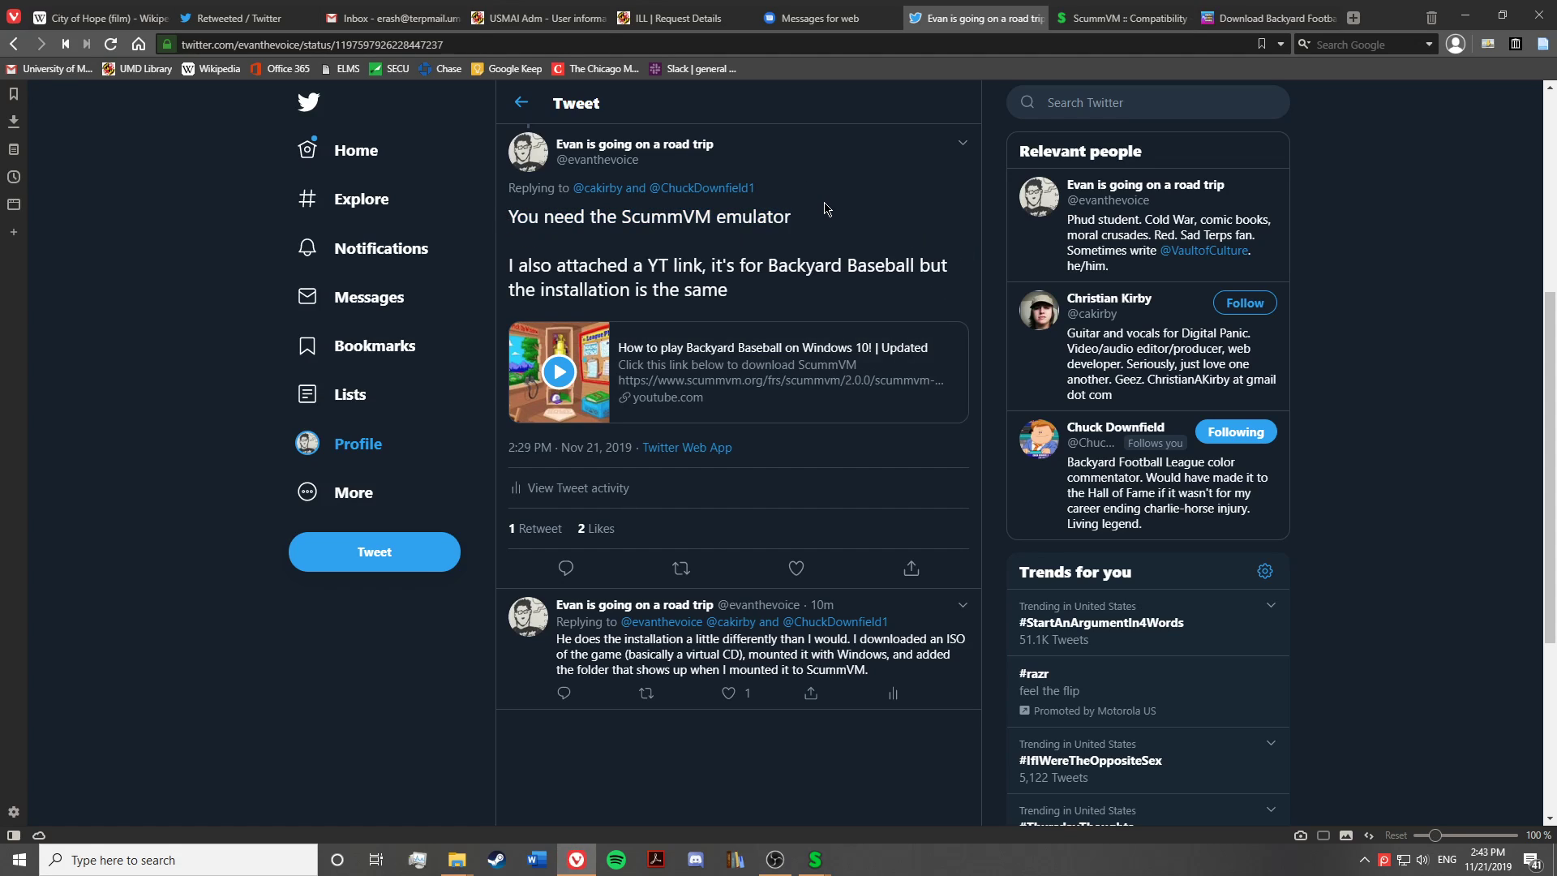
# Go from the ScummVM compatibility page to the Downloads page for version 2.1.0 and review the release binaries
pyautogui.click(1120, 18)
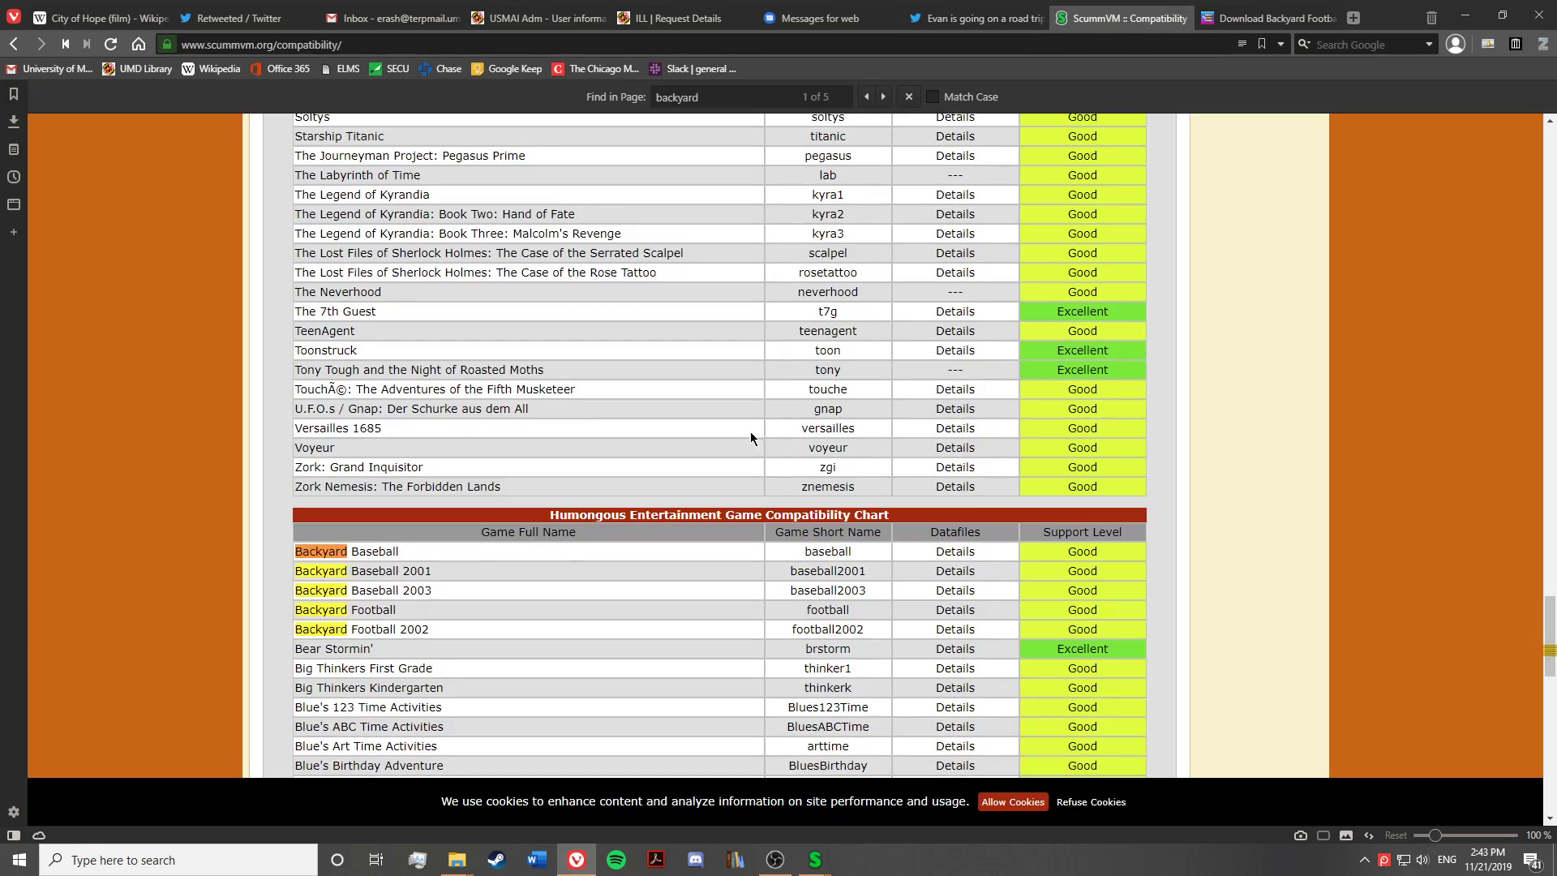
pyautogui.scroll(3)
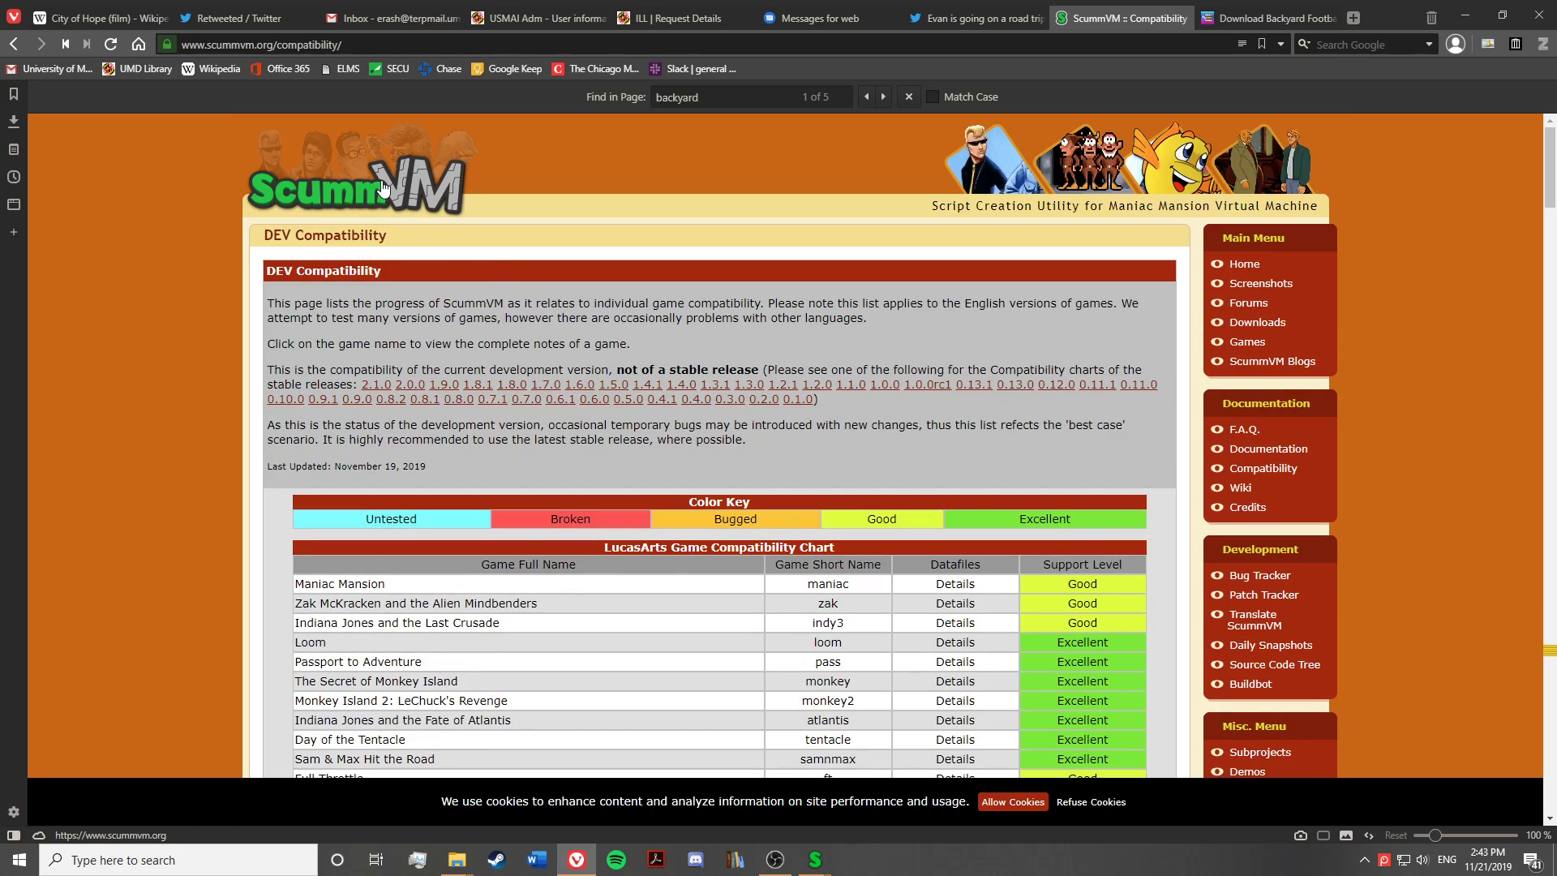
pyautogui.click(1242, 262)
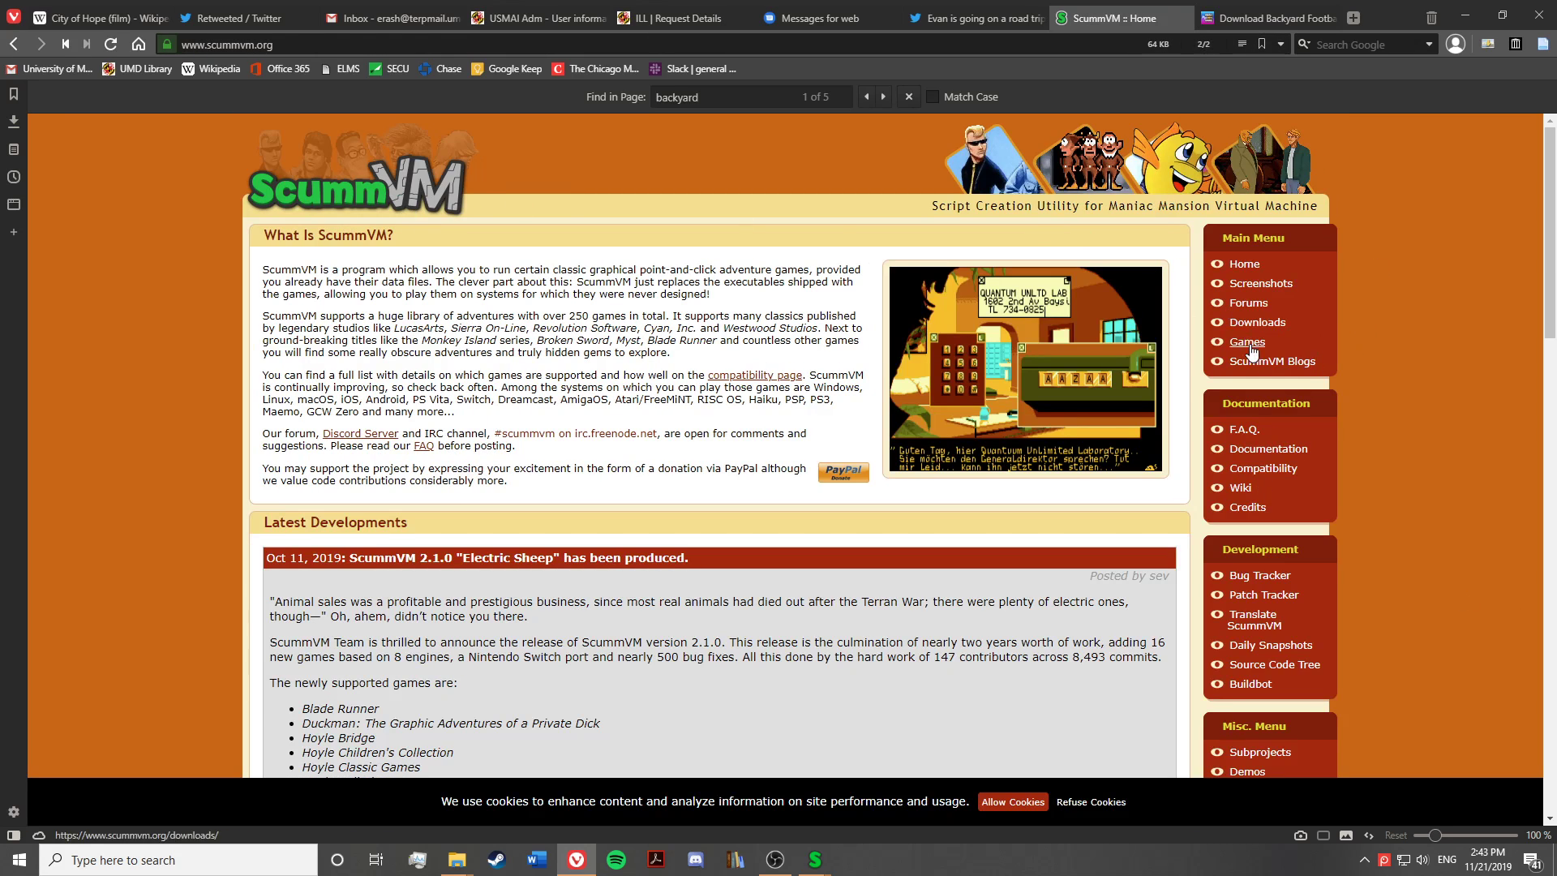
pyautogui.click(1259, 321)
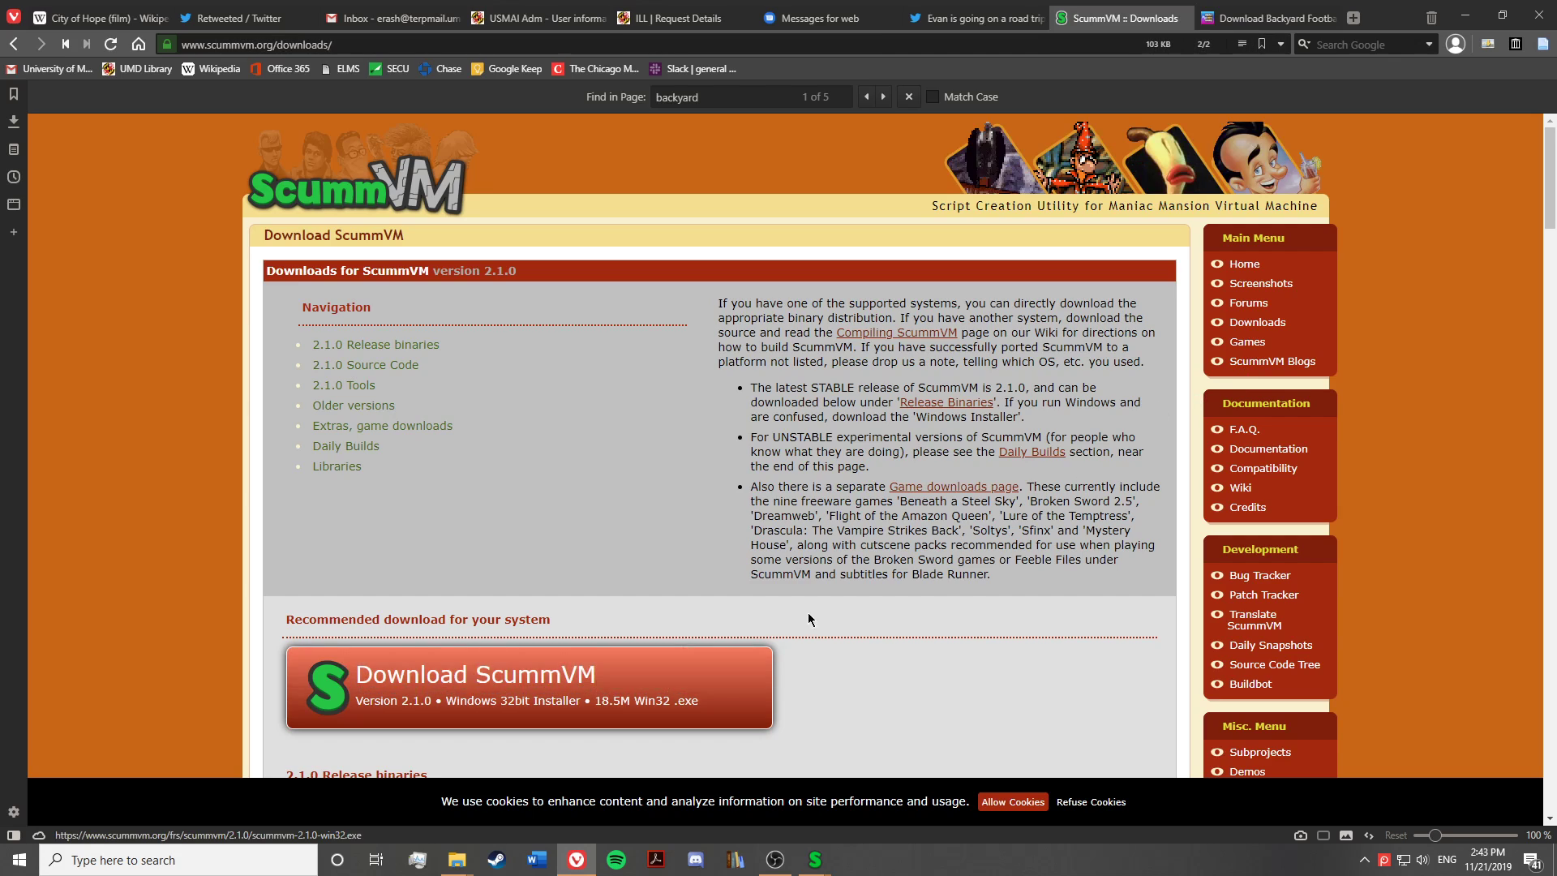
pyautogui.scroll(-3)
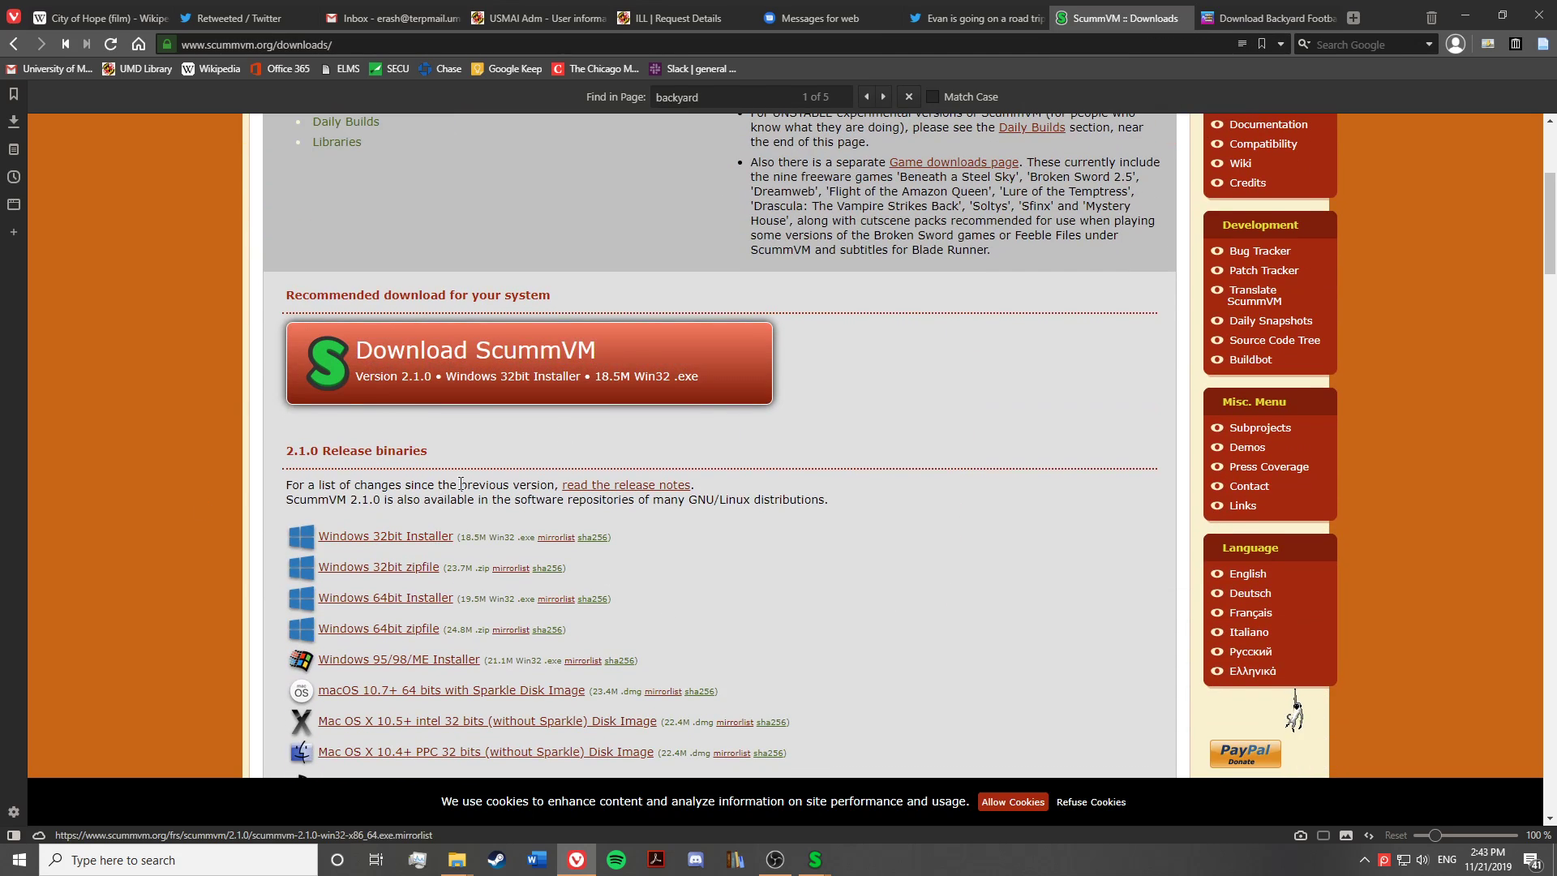
pyautogui.moveTo(924, 623)
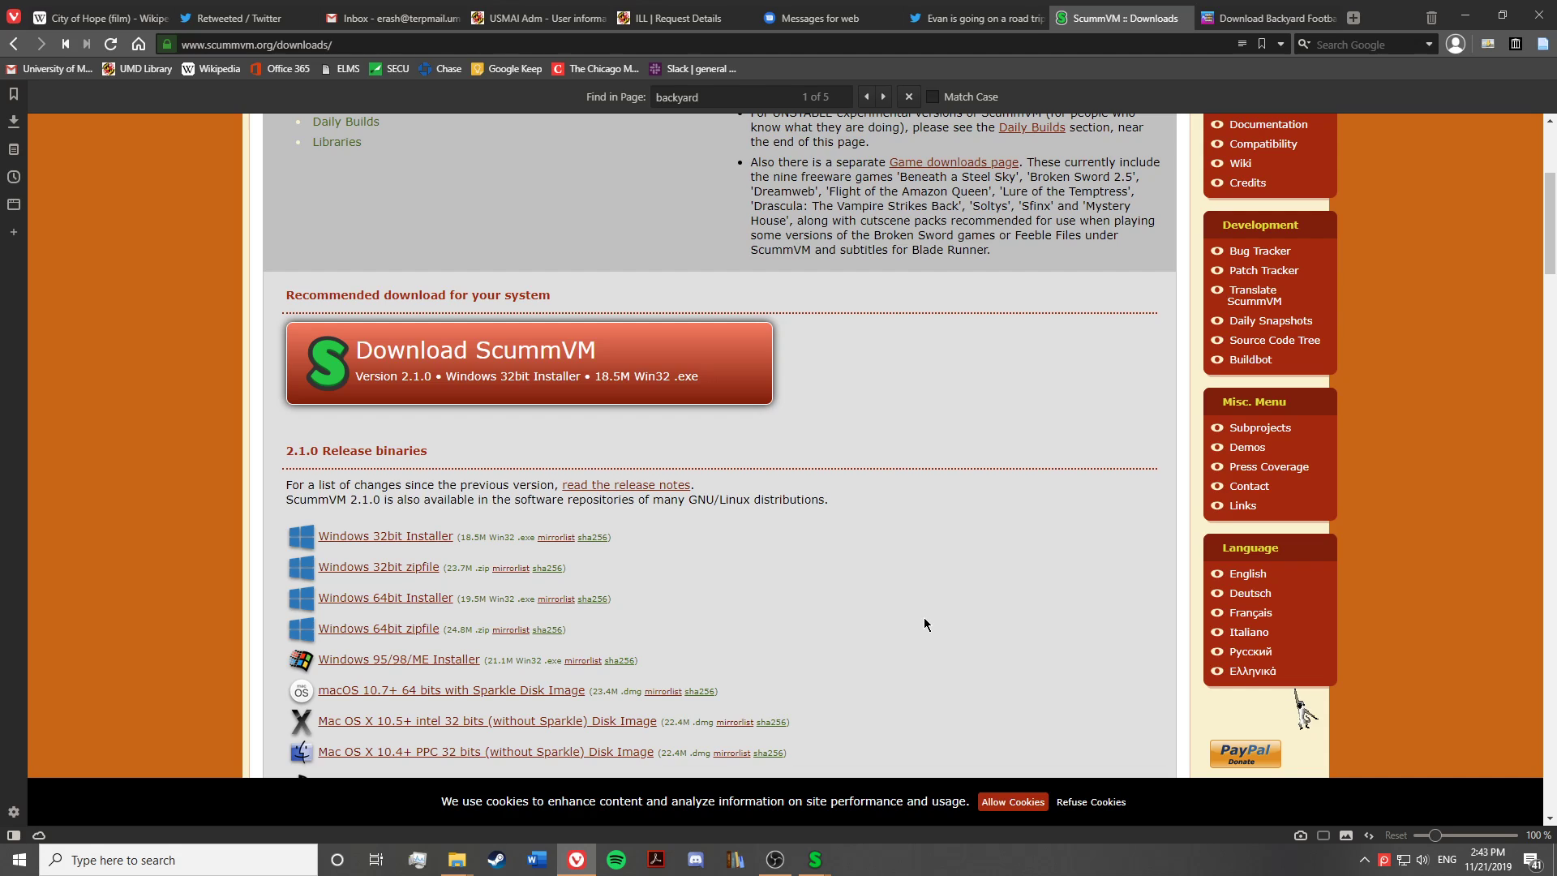
pyautogui.scroll(3)
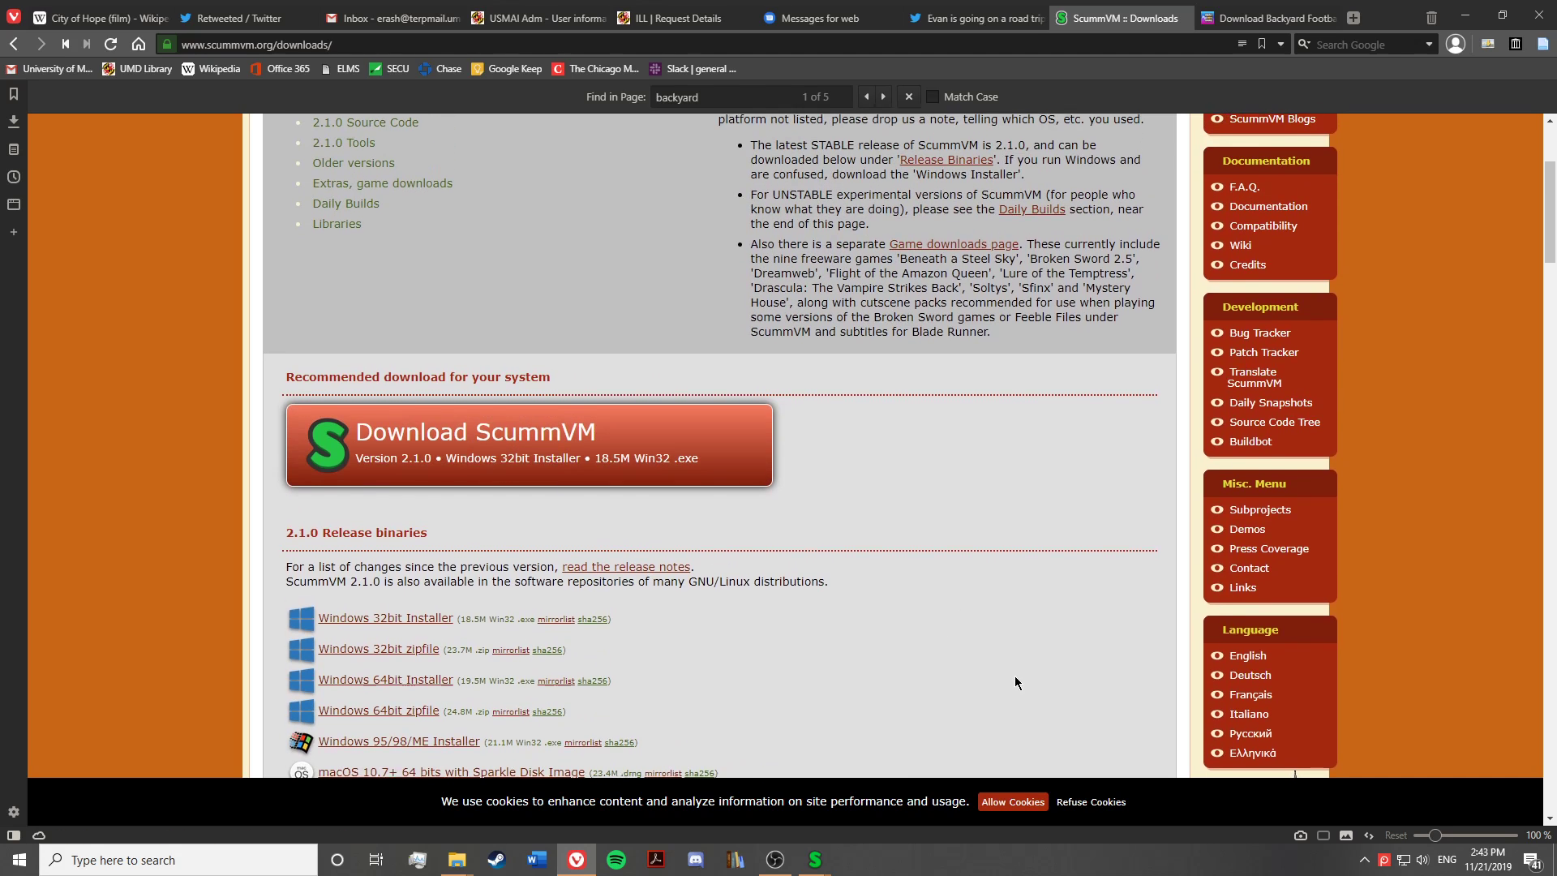
pyautogui.scroll(3)
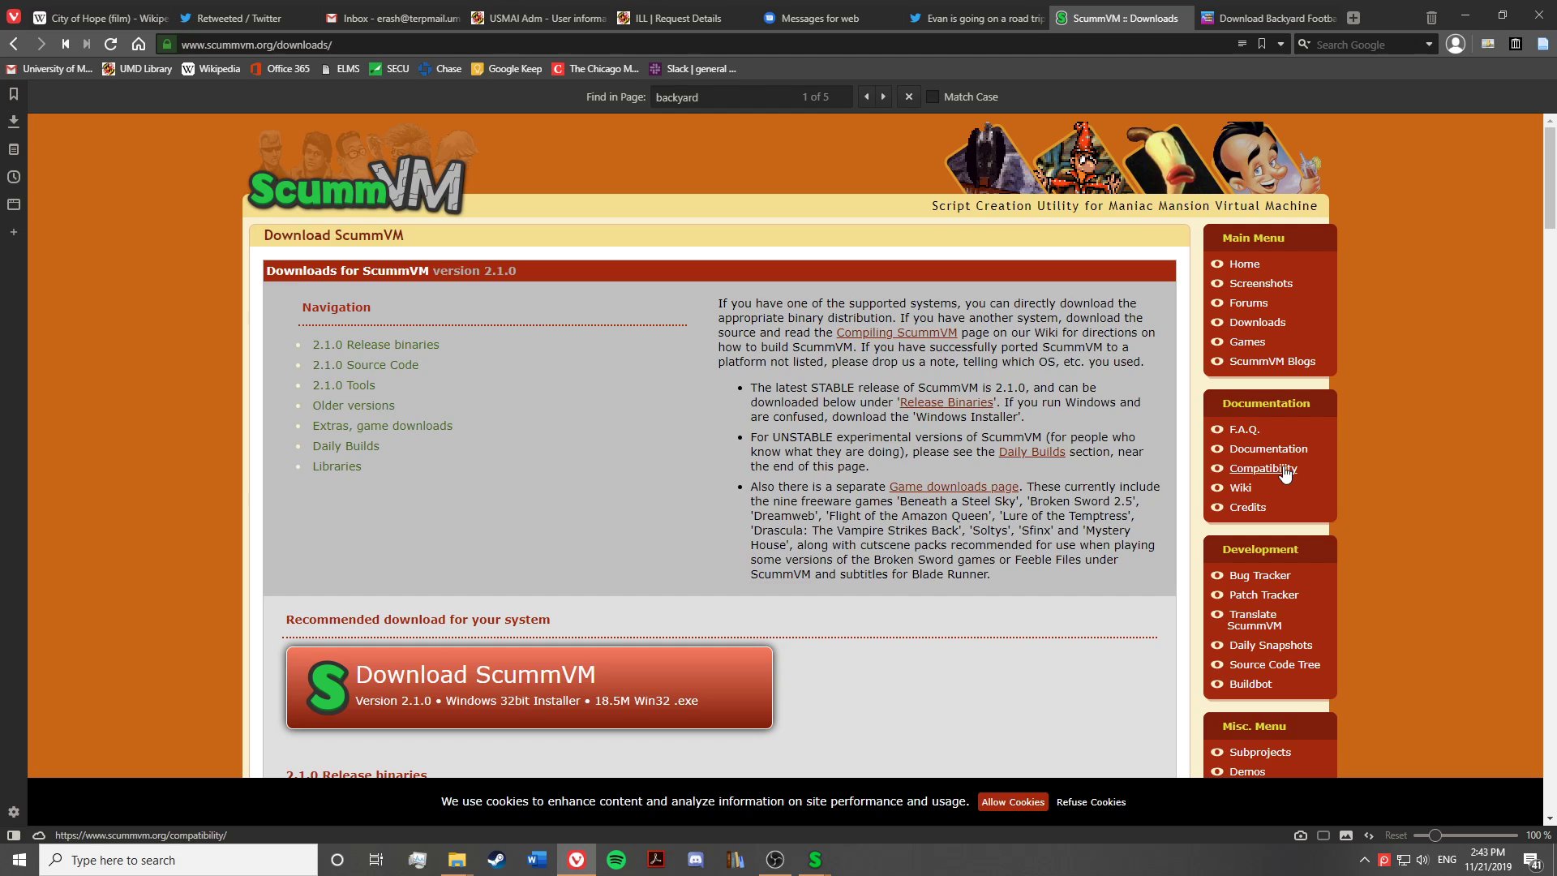
# Return to the Compatibility page and scroll to the Humongous Entertainment chart with Backyard Football rated Good
pyautogui.click(1262, 467)
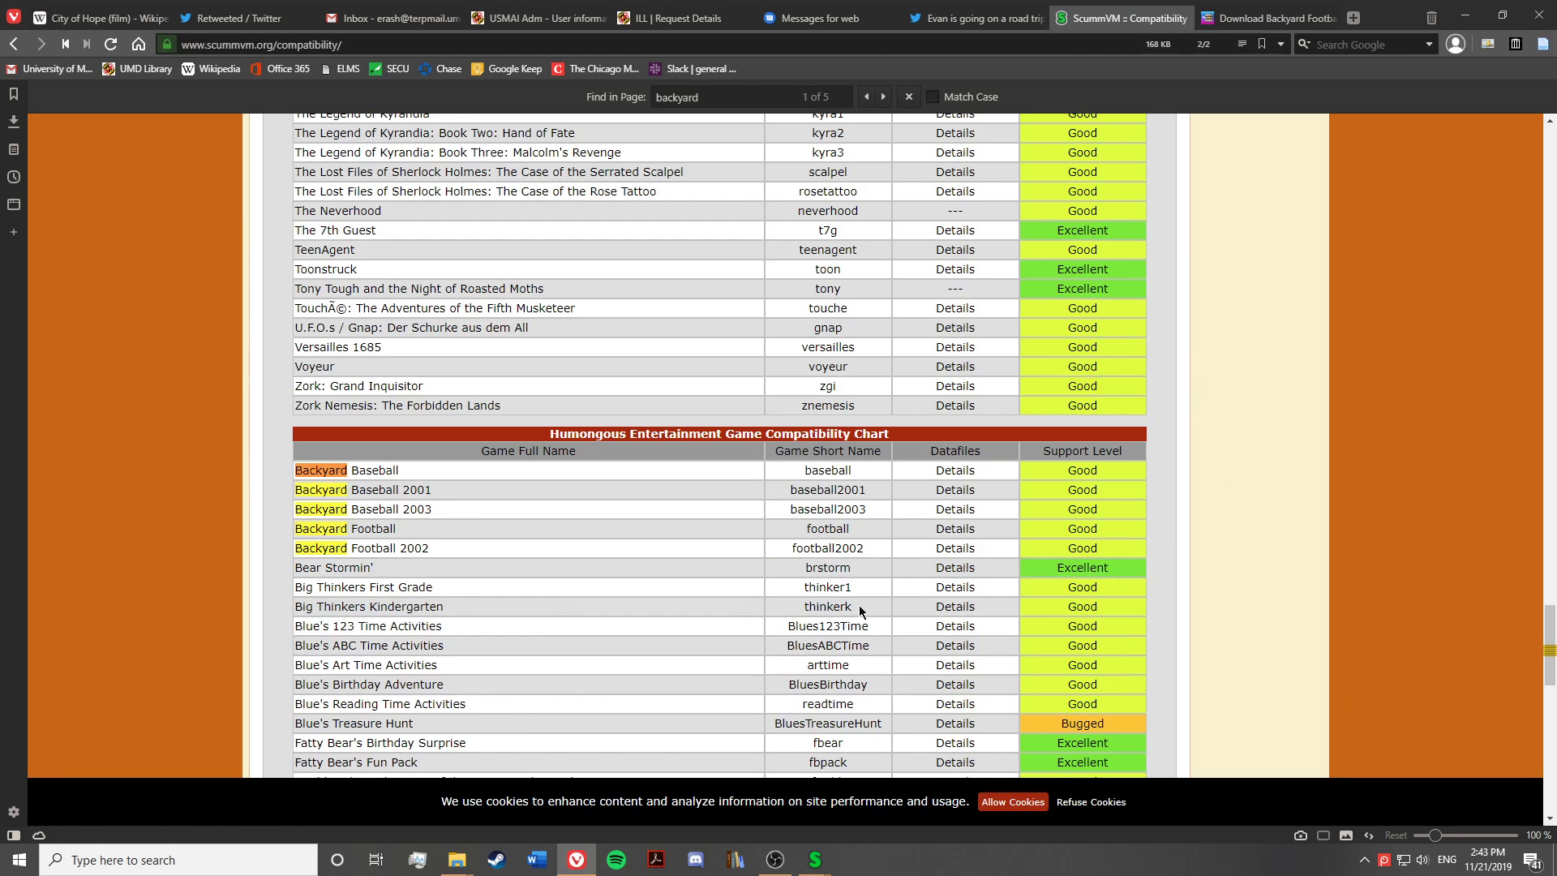
pyautogui.scroll(-3)
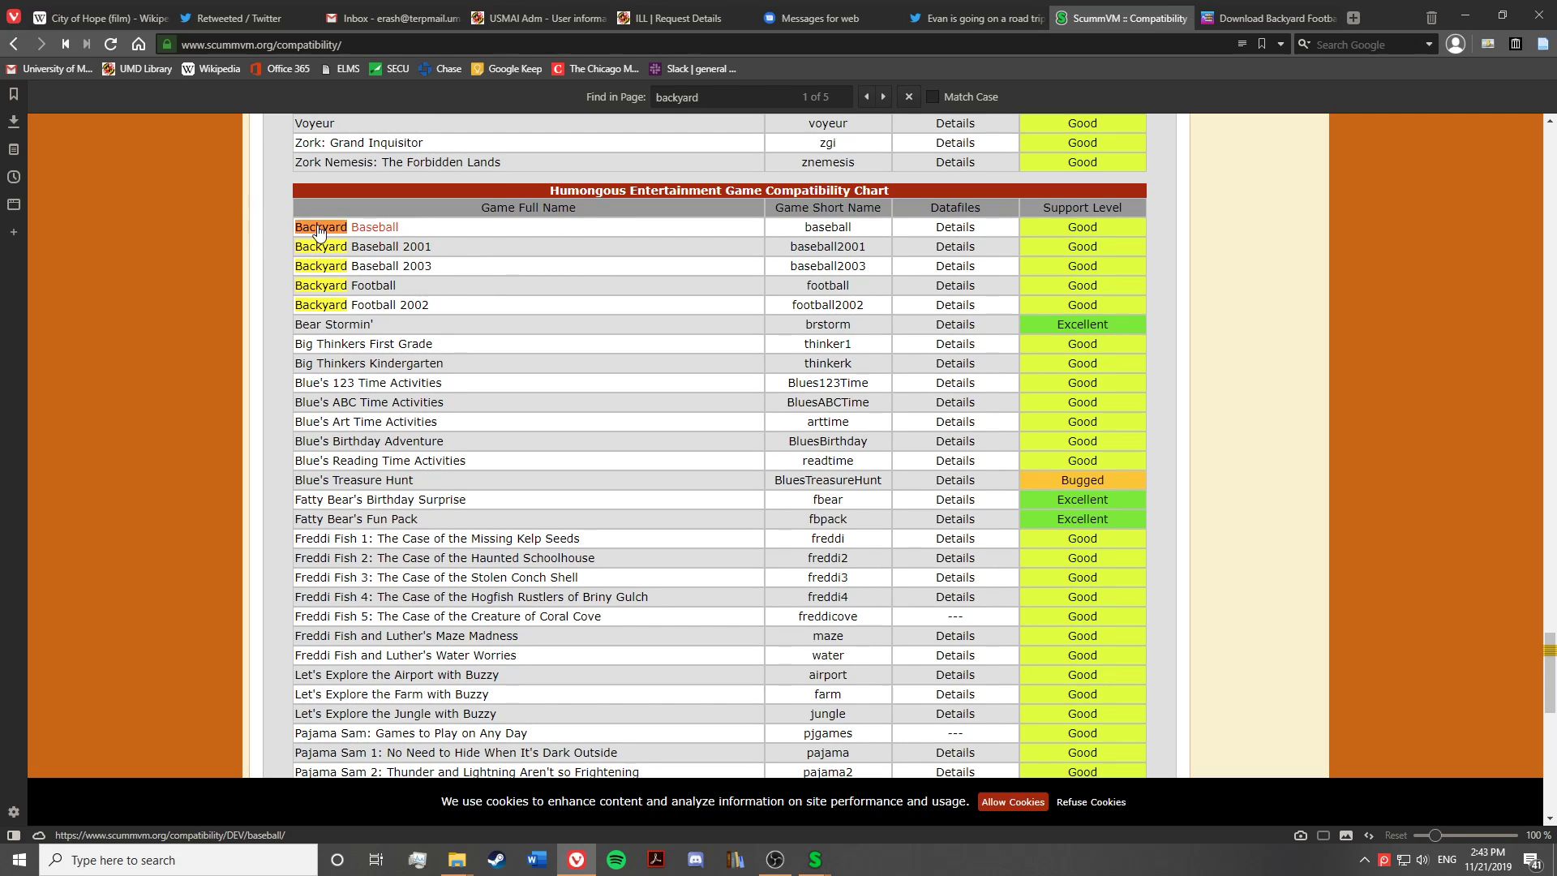
pyautogui.moveTo(435, 253)
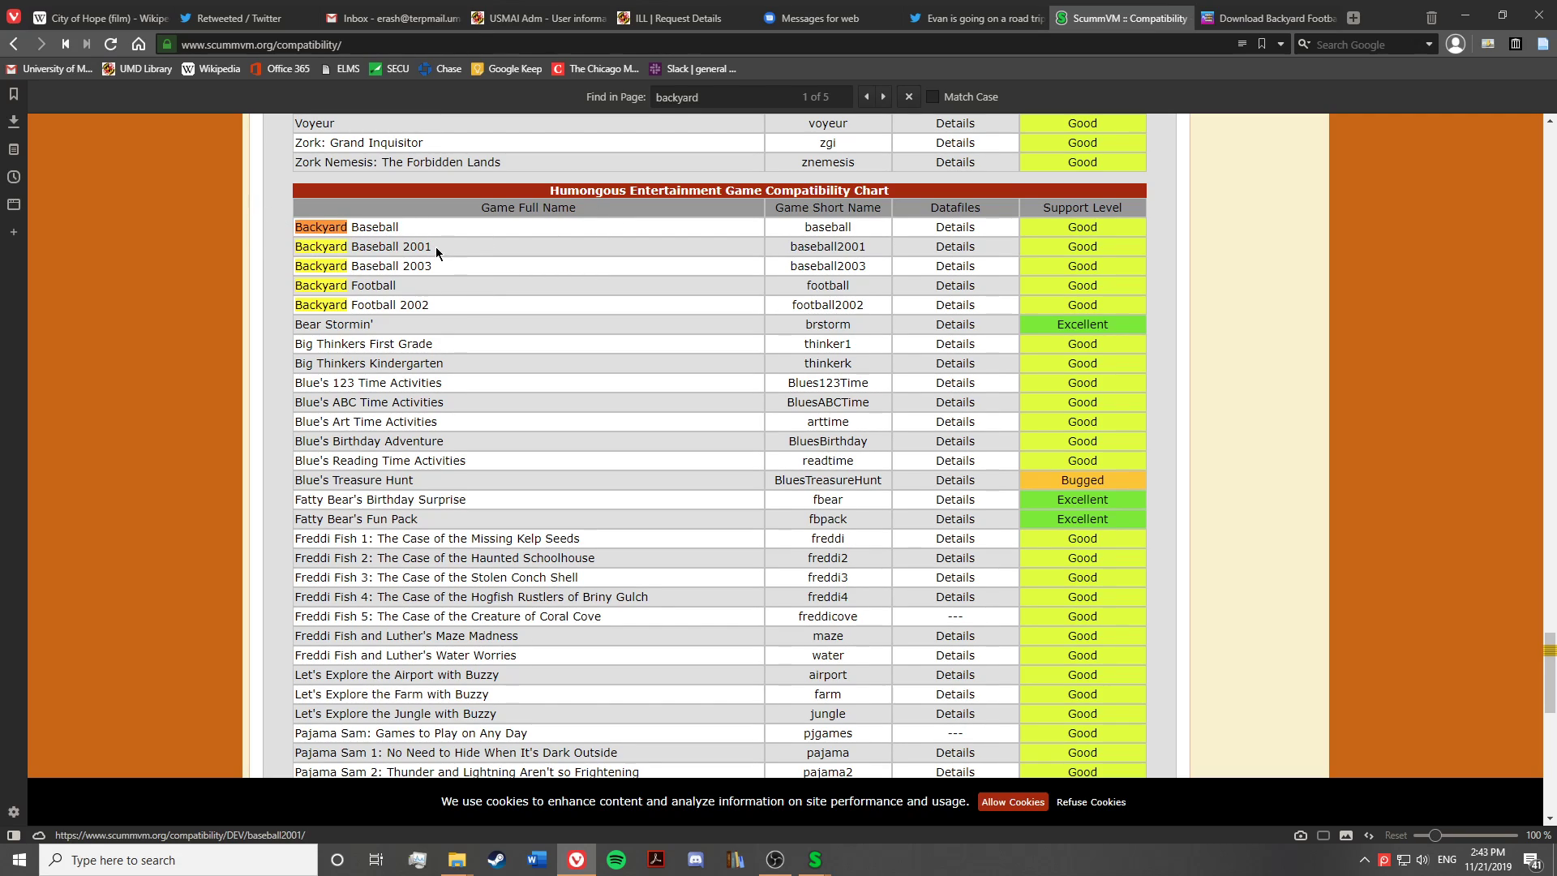
pyautogui.moveTo(576, 342)
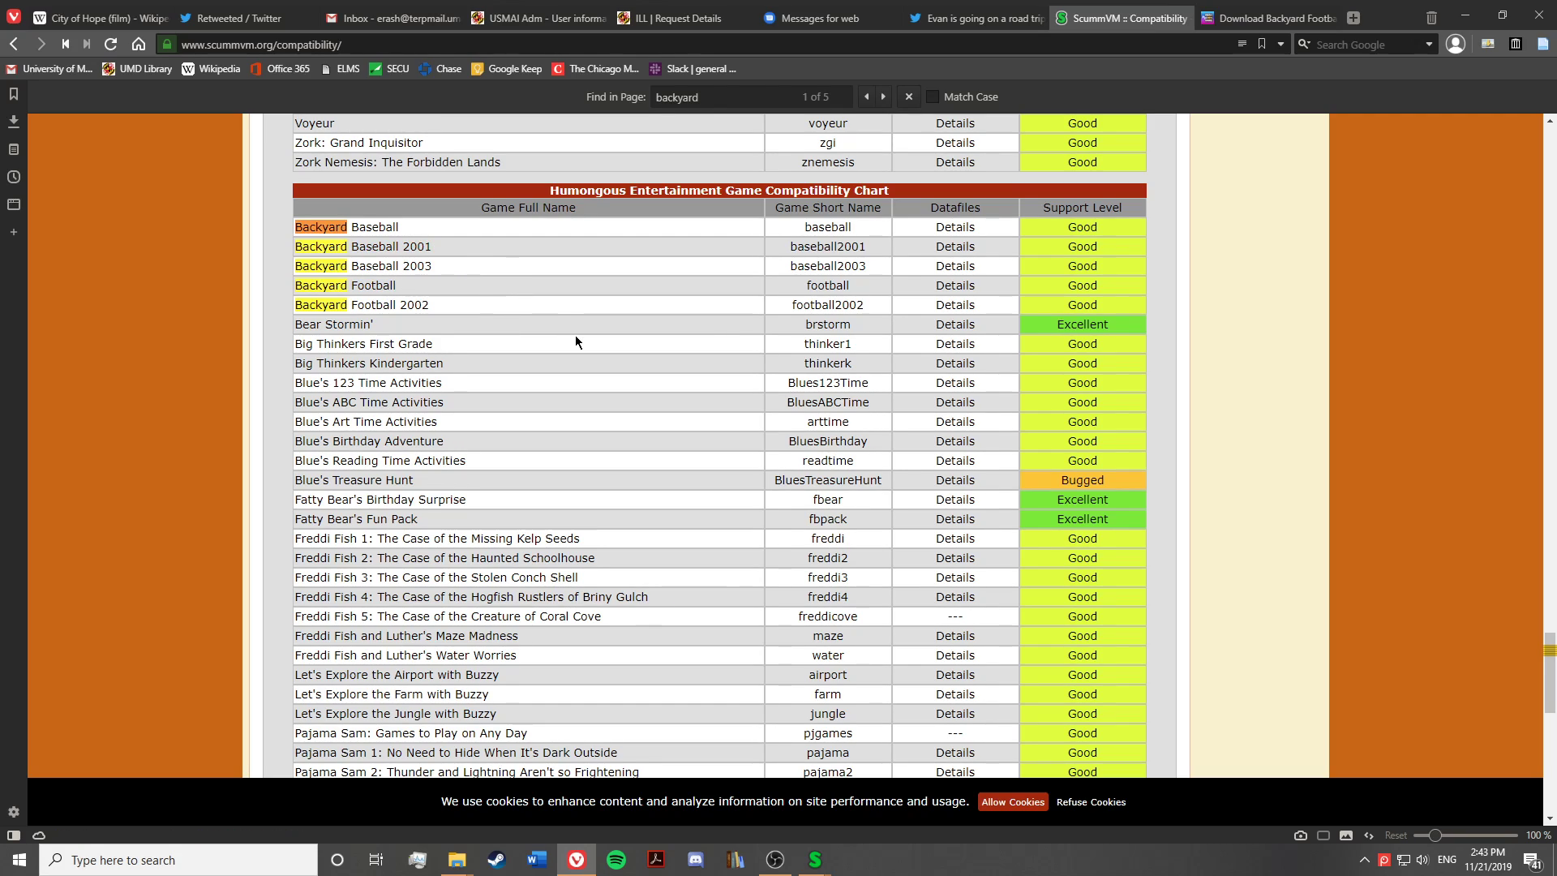
pyautogui.moveTo(572, 324)
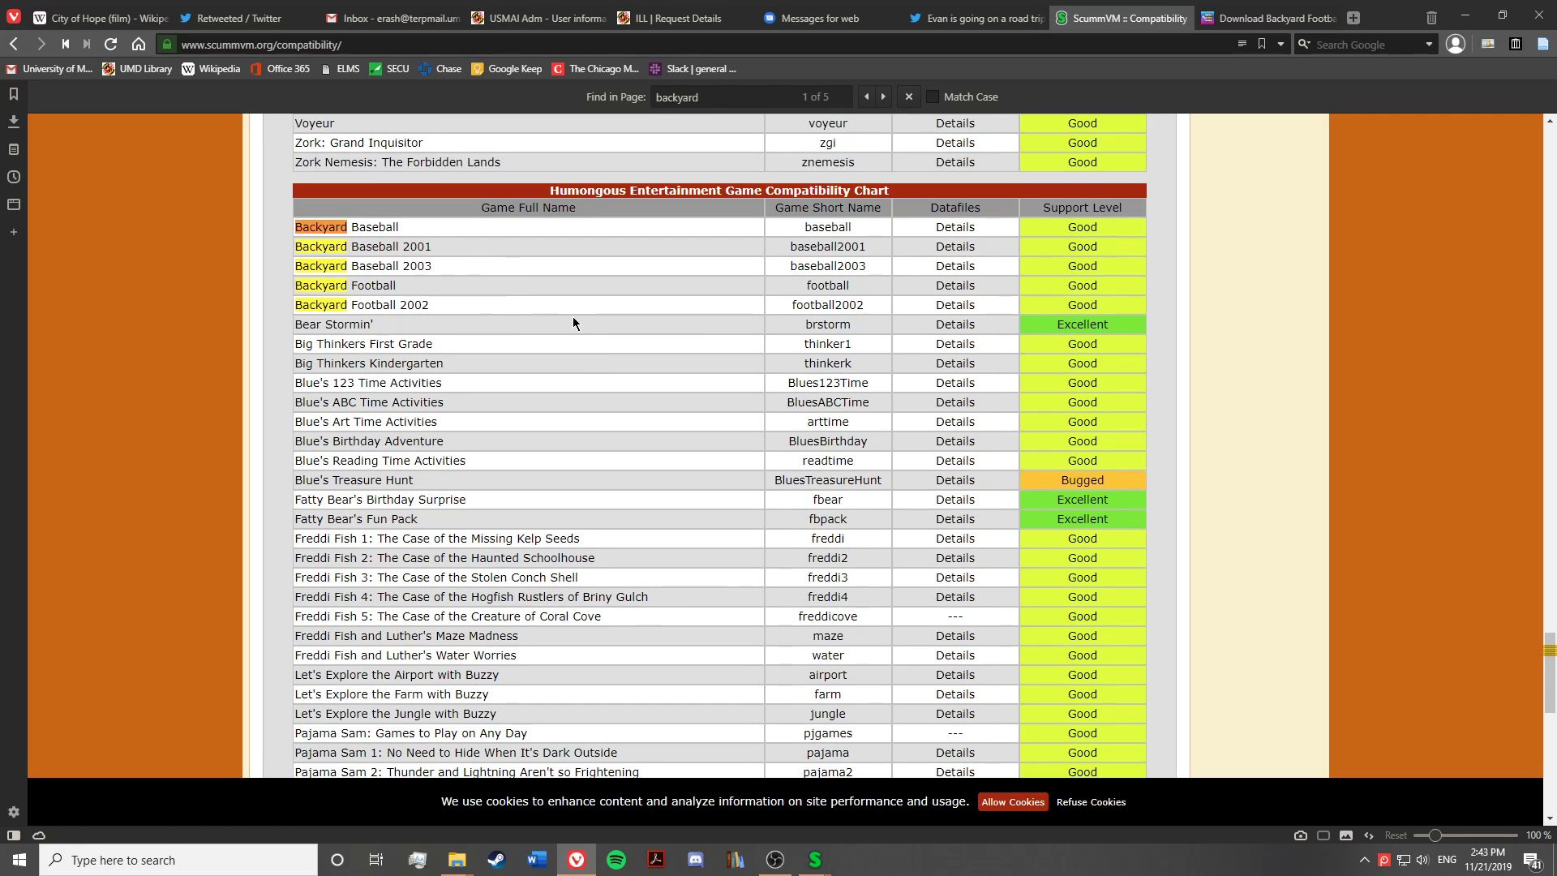
pyautogui.moveTo(125, 401)
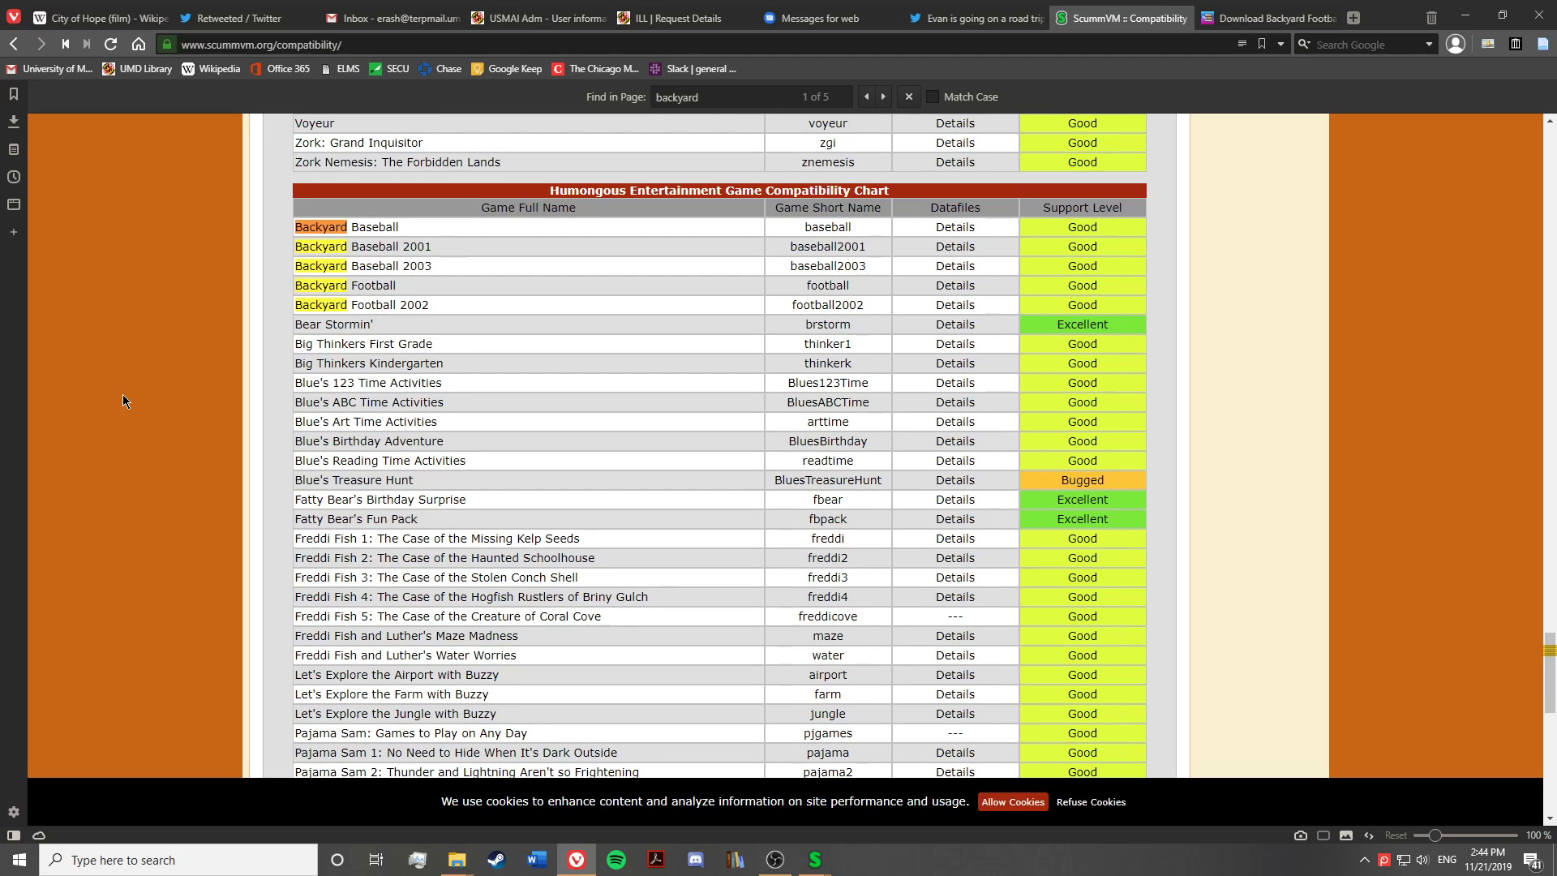
pyautogui.moveTo(997, 560)
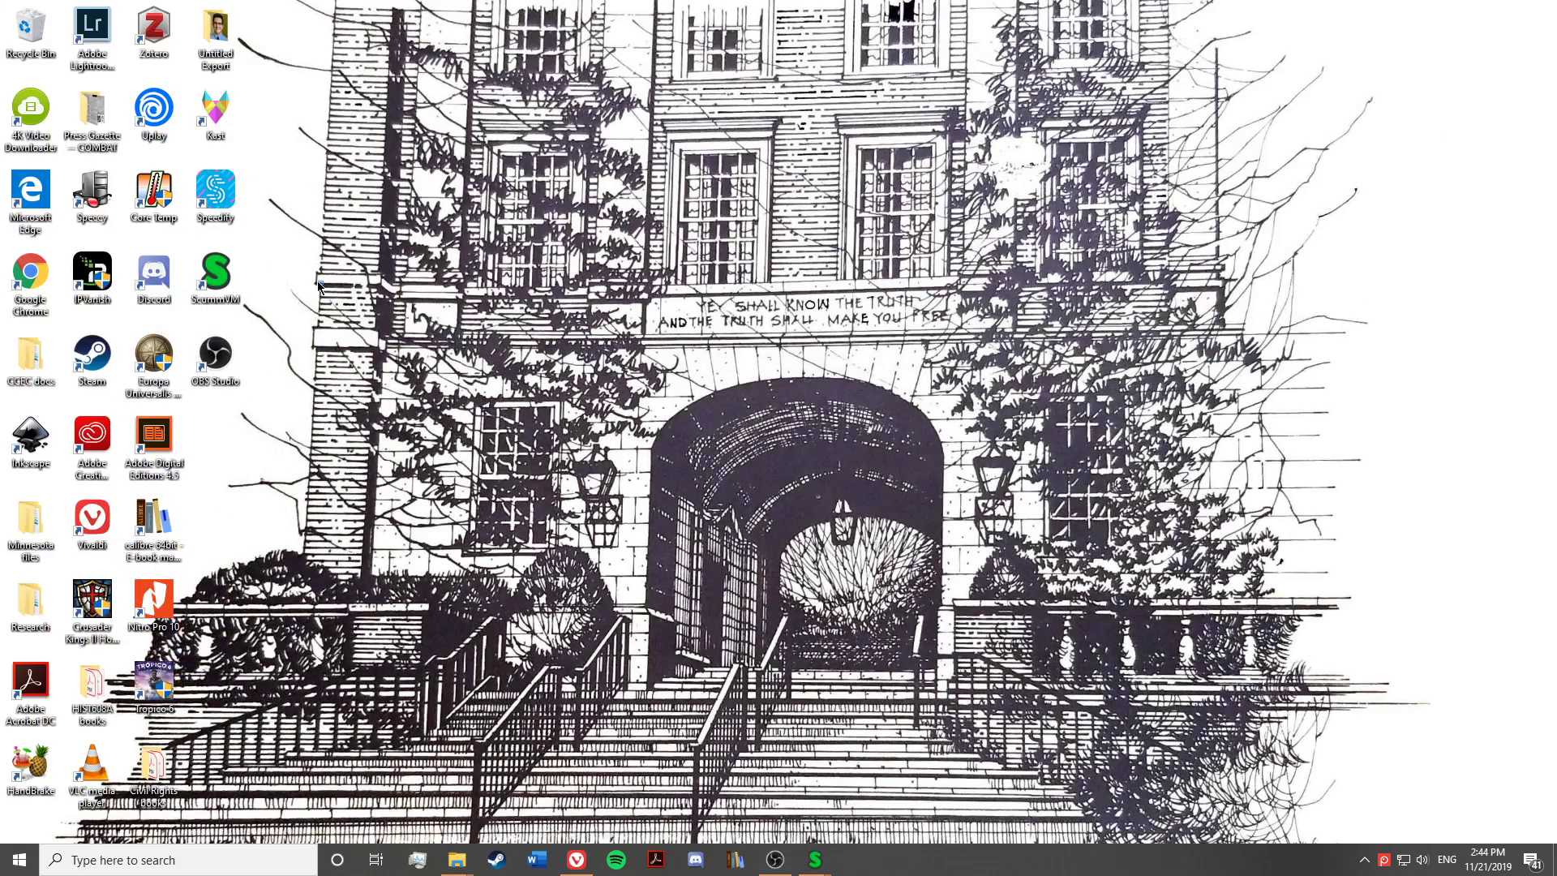
pyautogui.moveTo(899, 856)
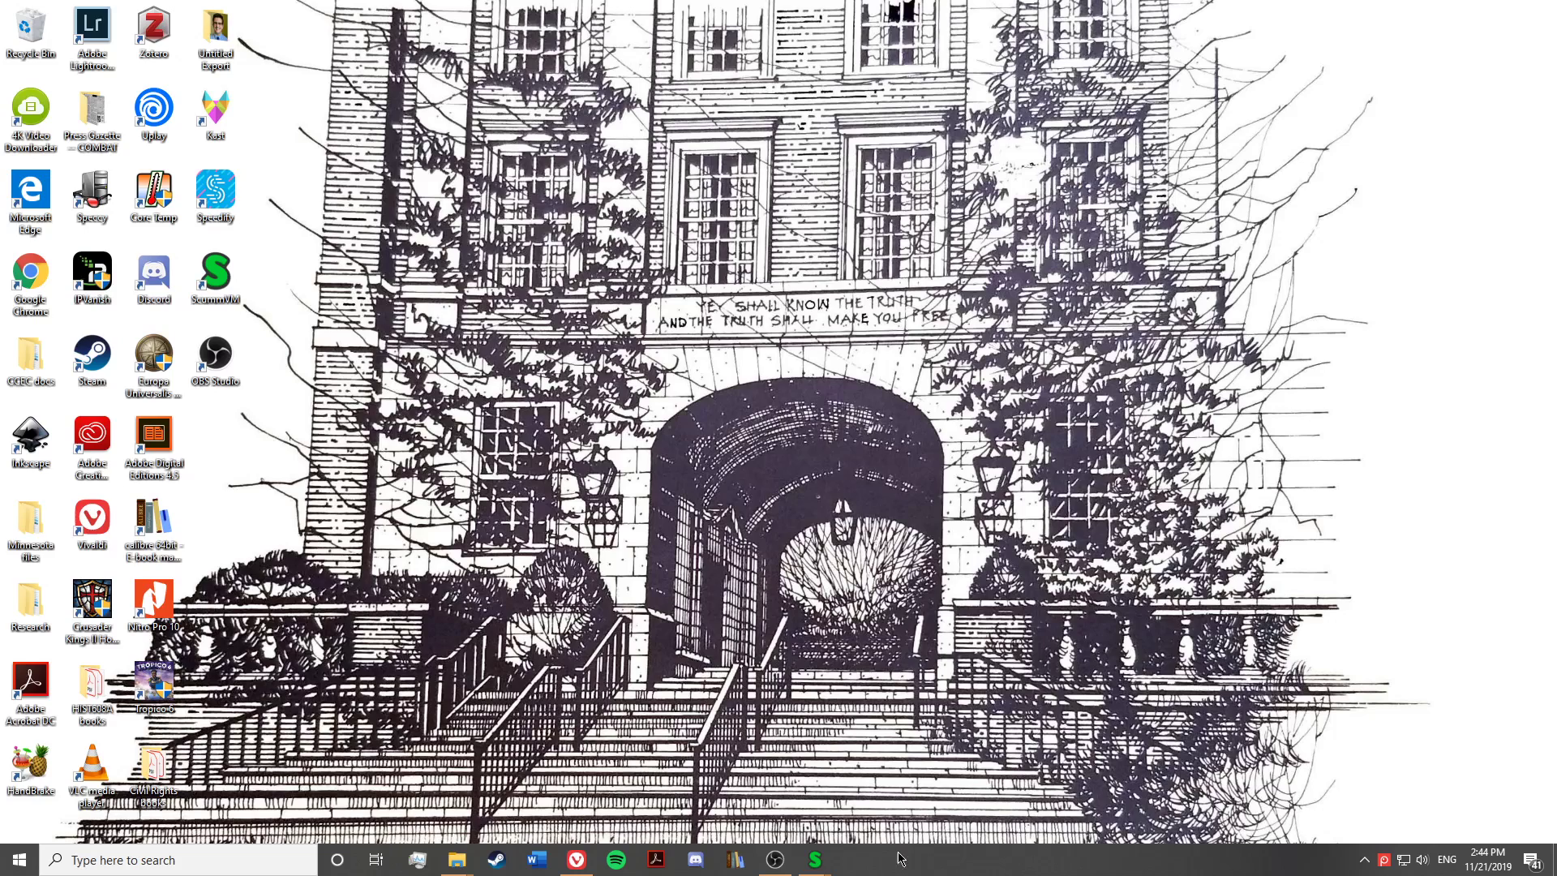
pyautogui.moveTo(814, 859)
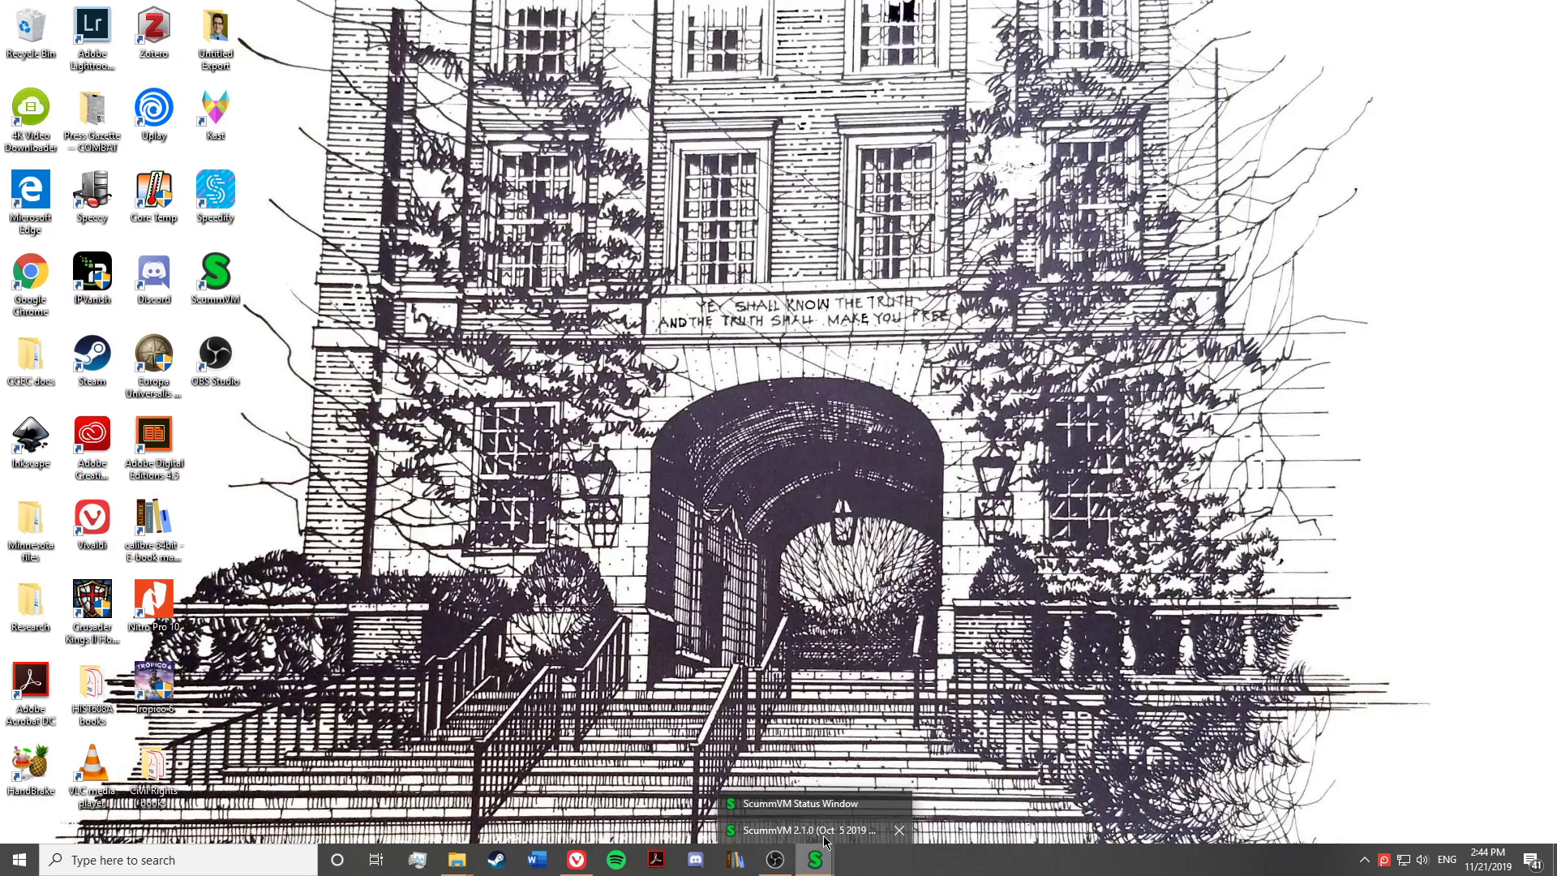
# Bring the running ScummVM 2.1.0 launcher listing Backyard Football and Backyard Soccer to the front
pyautogui.click(809, 829)
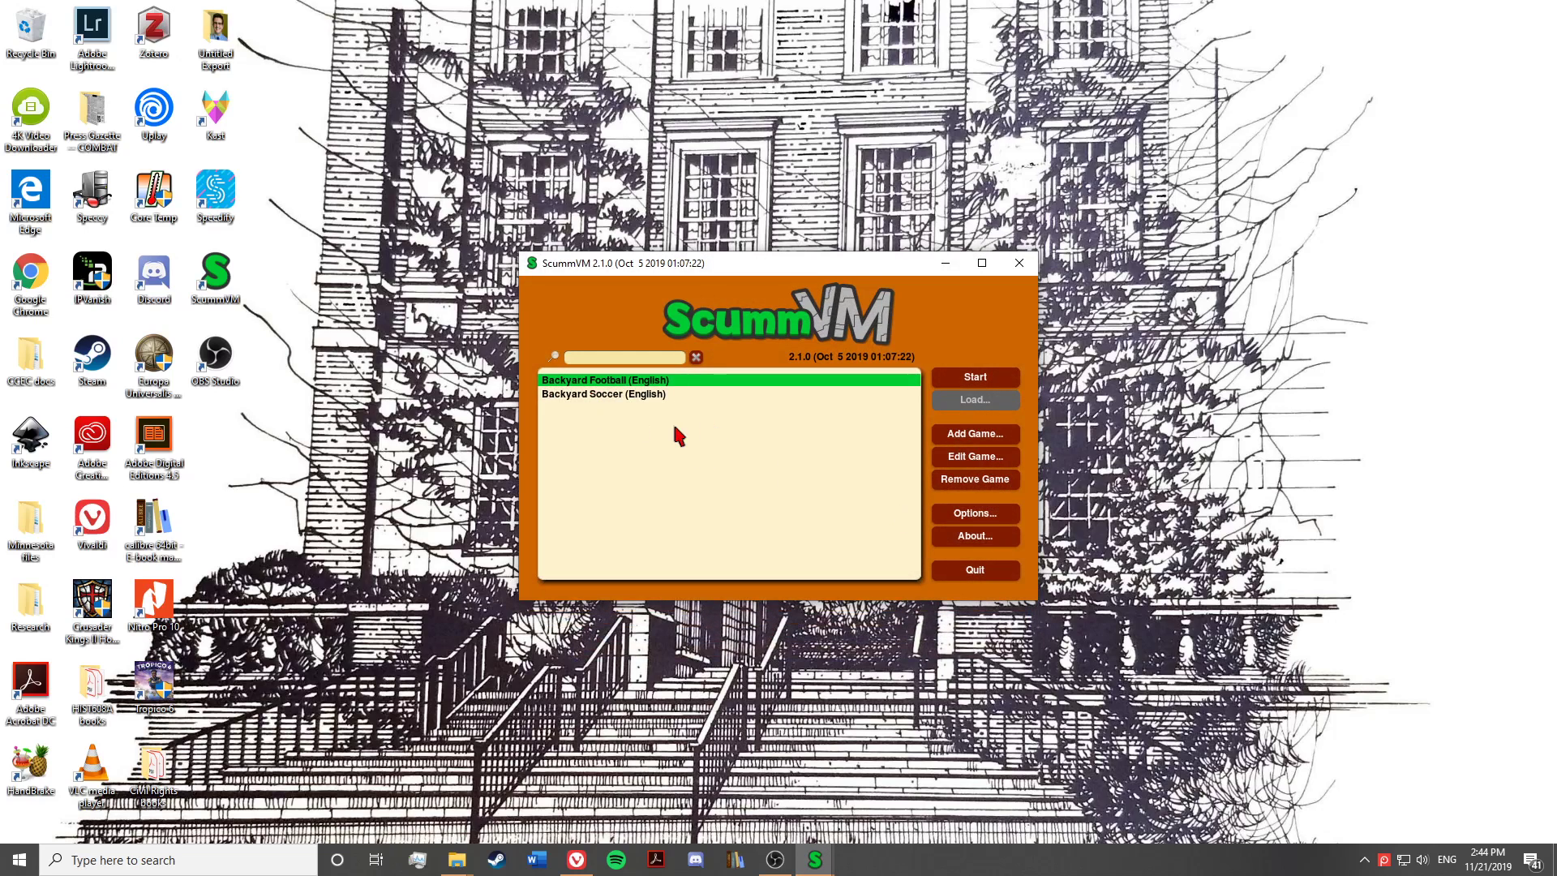
pyautogui.moveTo(767, 428)
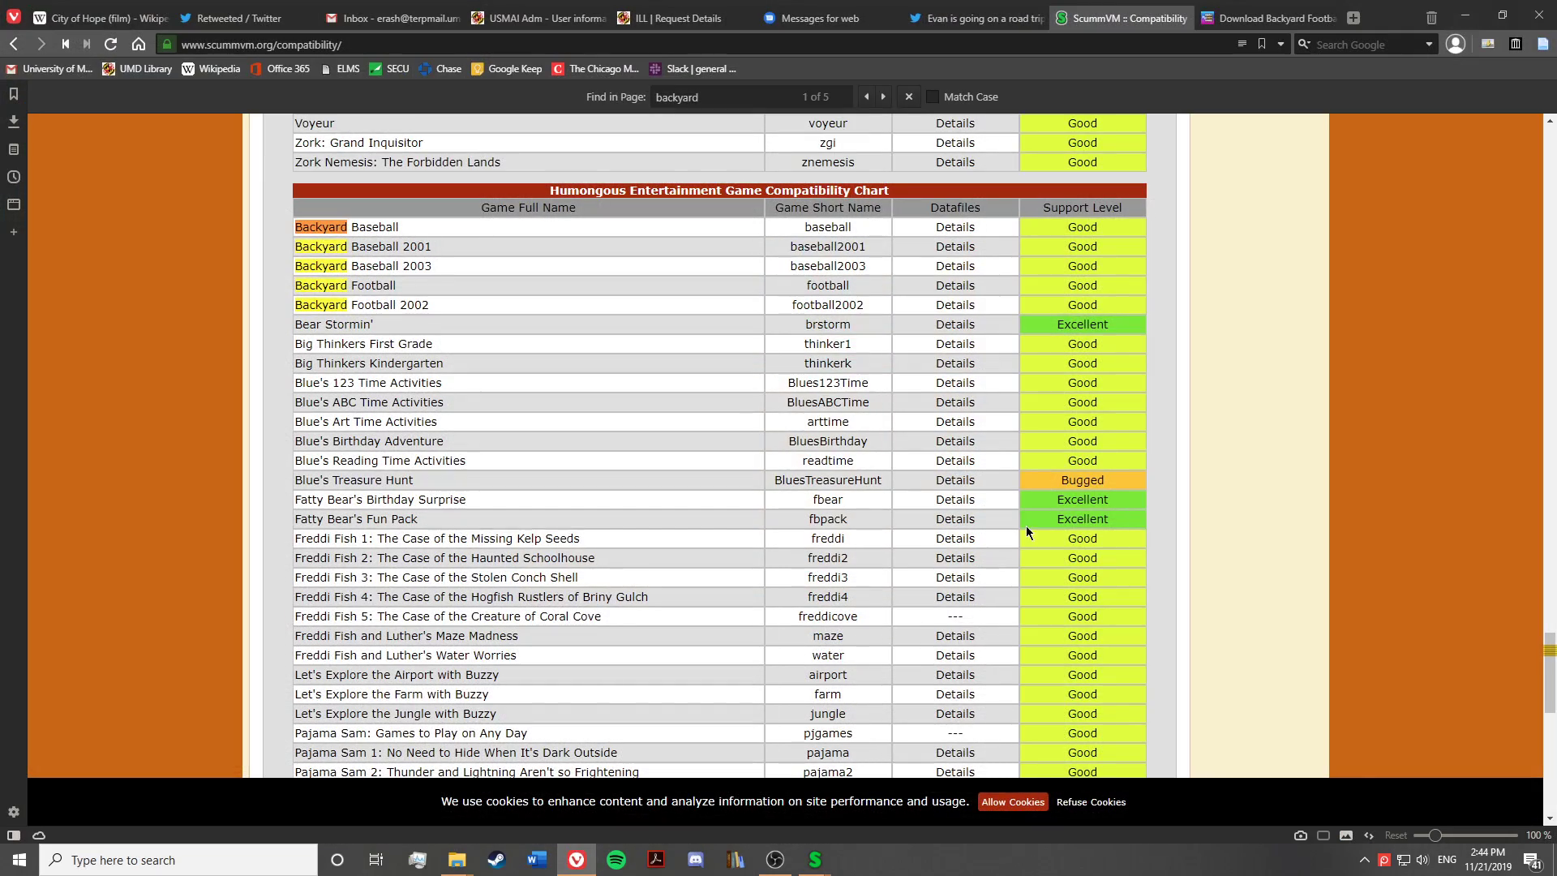
pyautogui.moveTo(1261, 18)
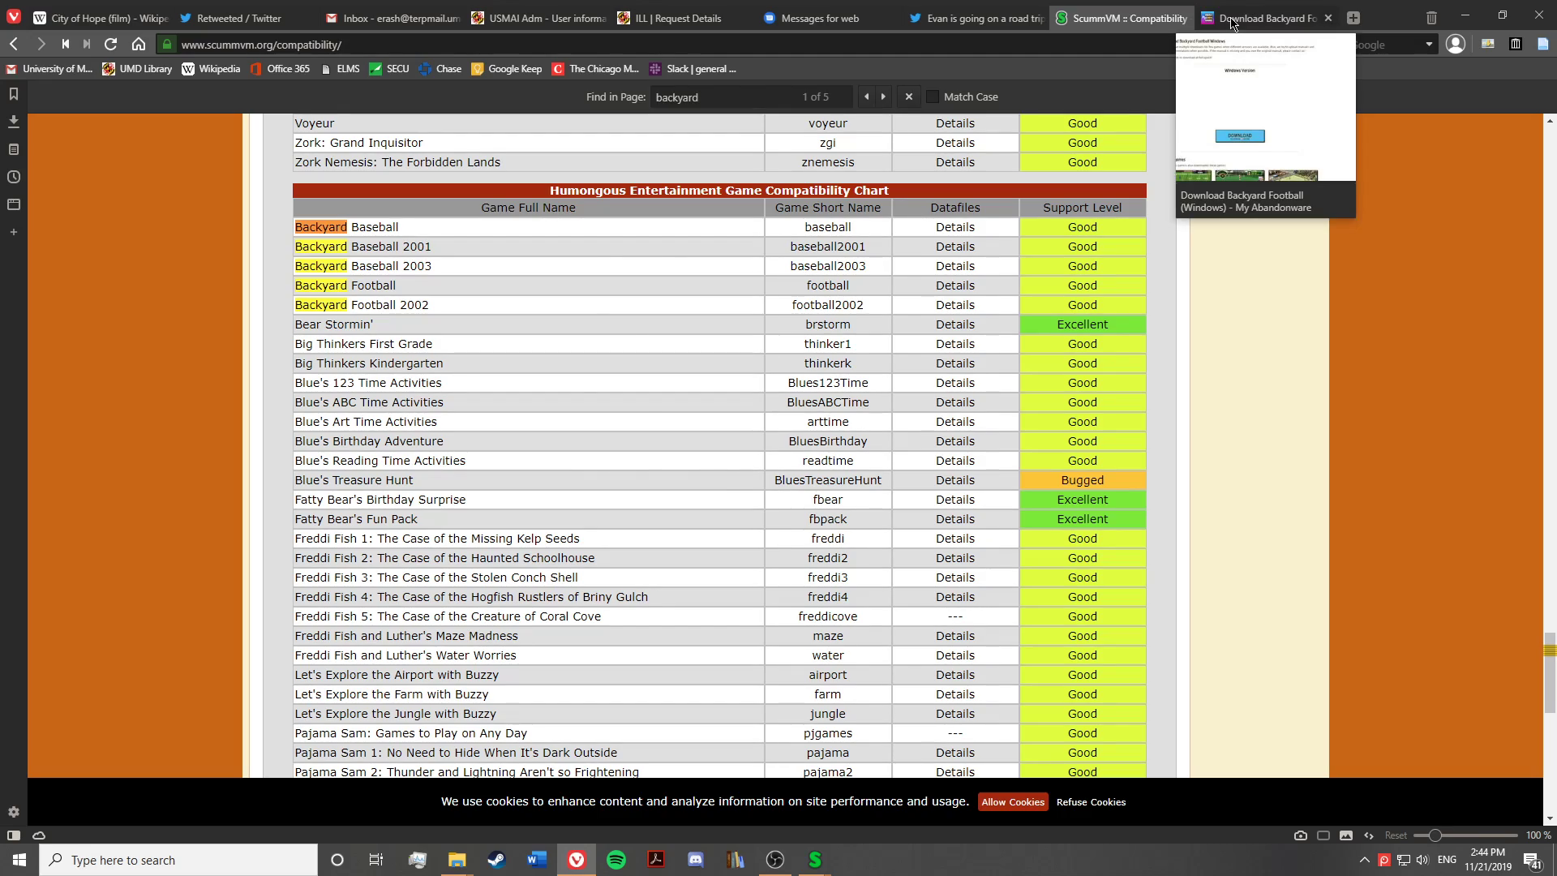
# Show the My Abandonware Backyard Football page's ISO download section, then reveal the open File Explorer windows
pyautogui.click(1262, 18)
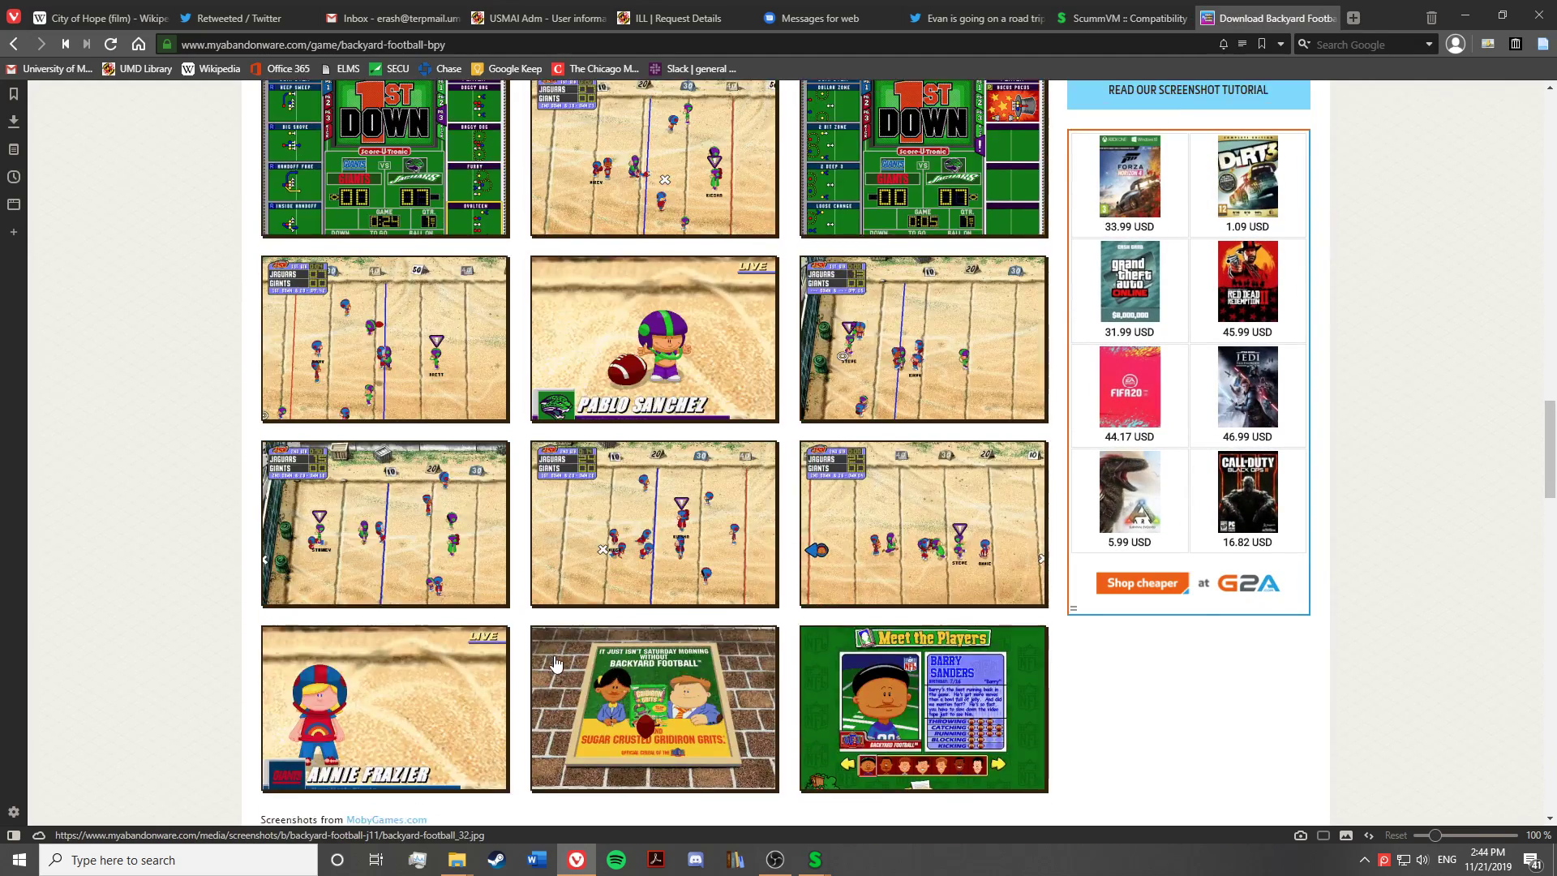
pyautogui.scroll(3)
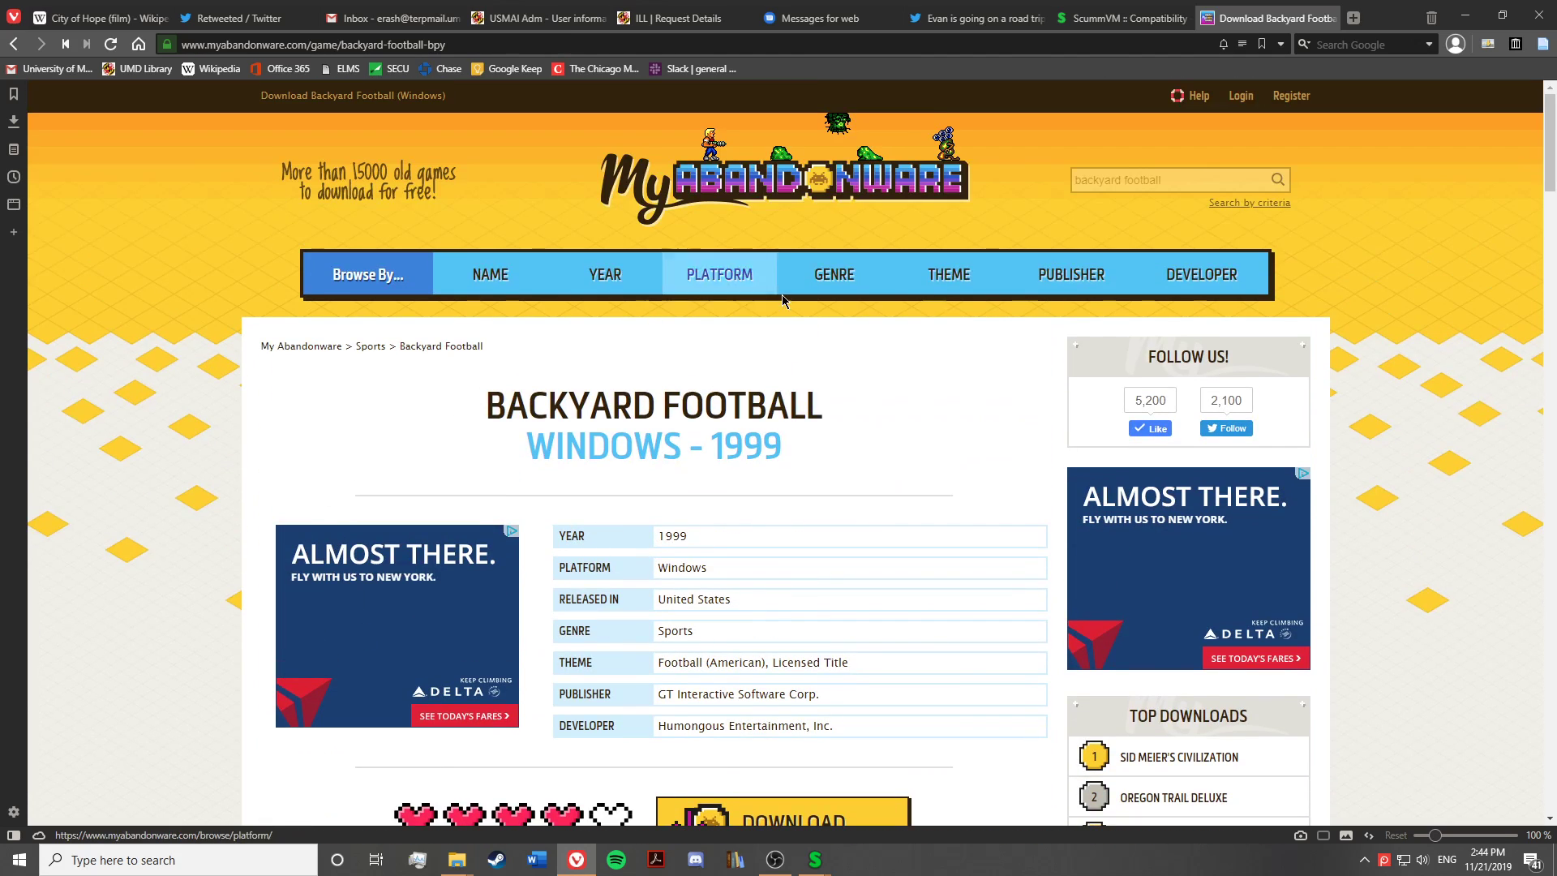
pyautogui.moveTo(874, 402)
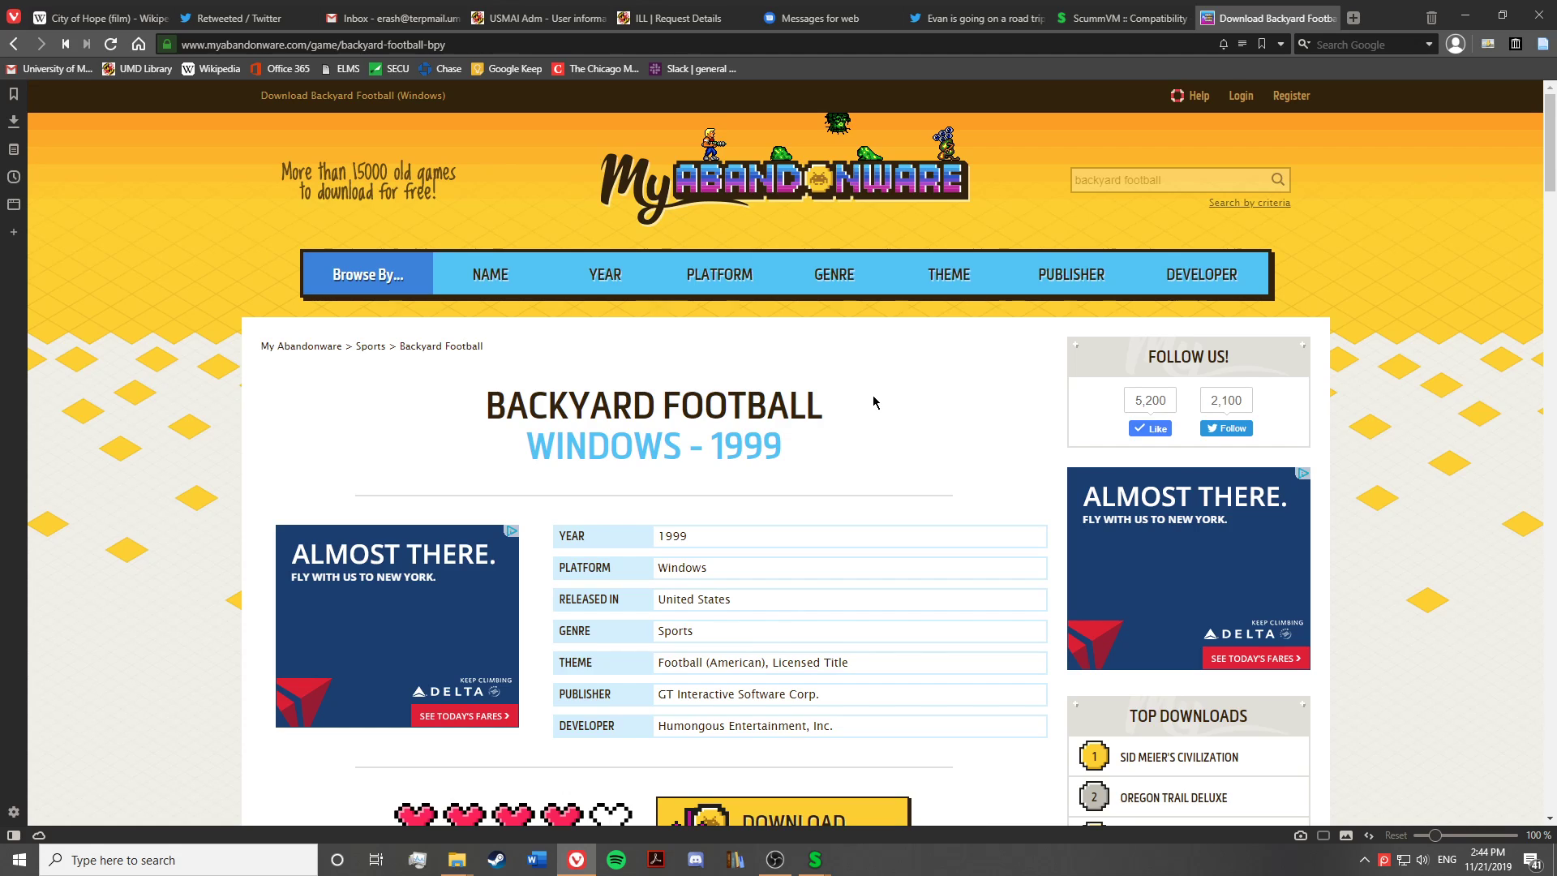
pyautogui.scroll(-3)
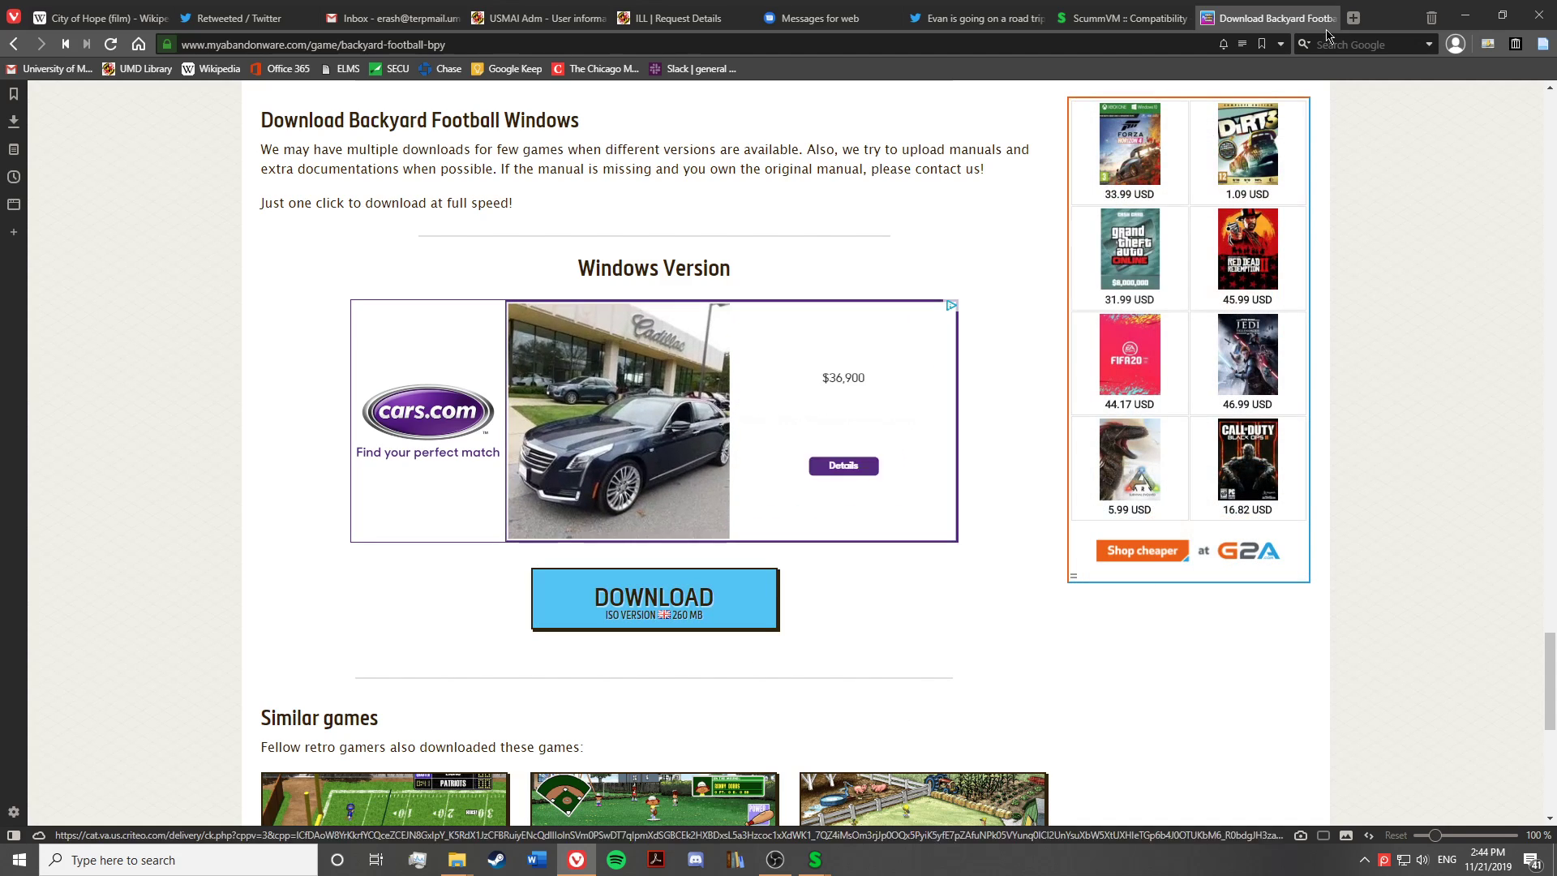
pyautogui.click(653, 598)
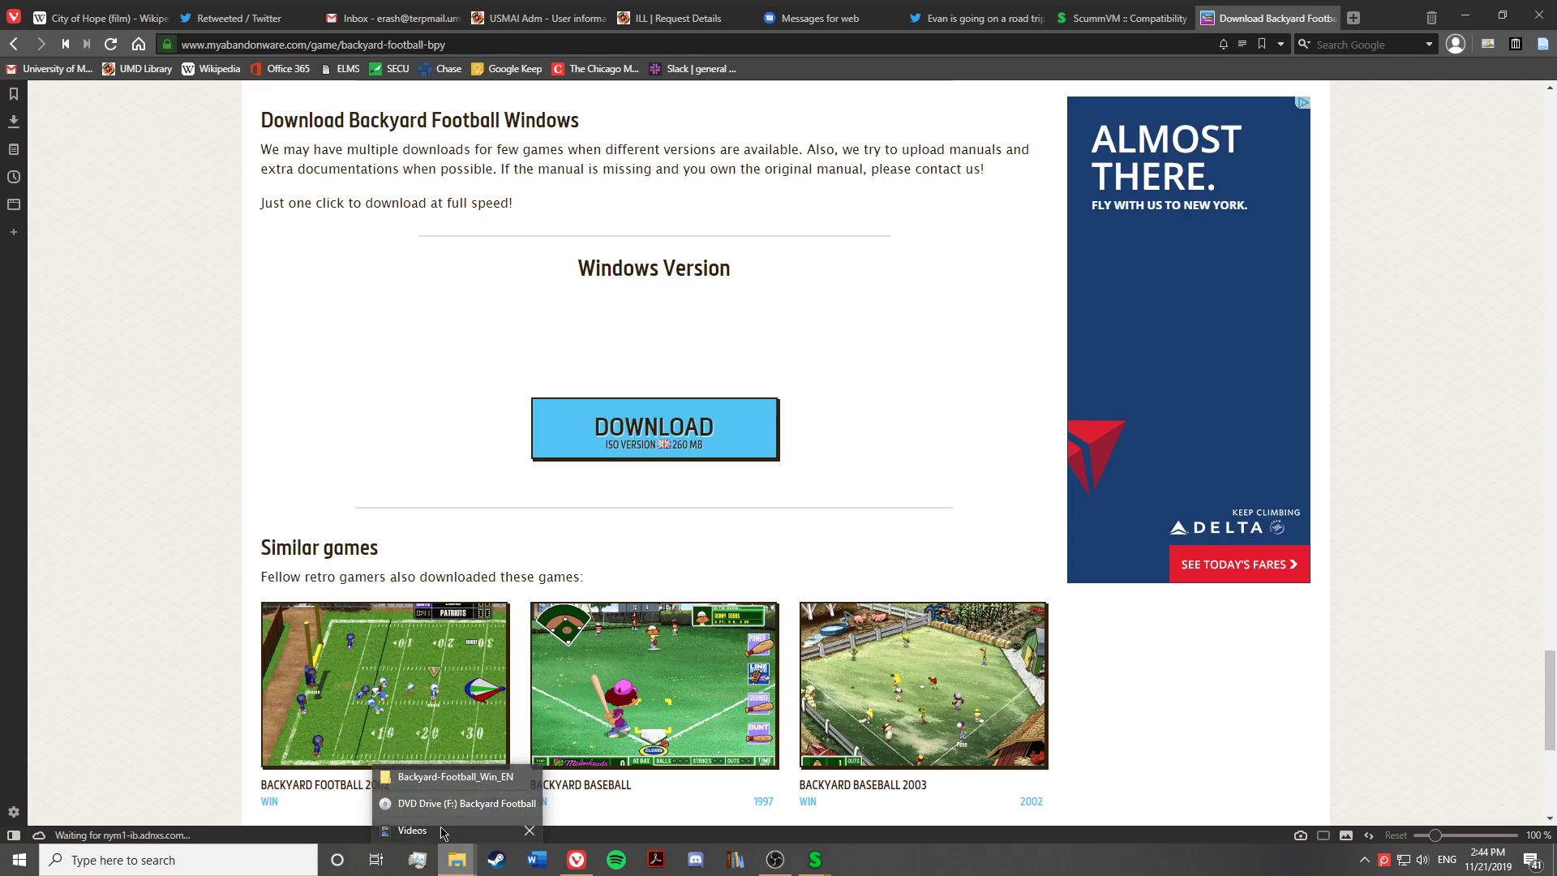
# Browse Downloads to the Backyard-Football_Win_EN folder containing the disc image
pyautogui.click(456, 776)
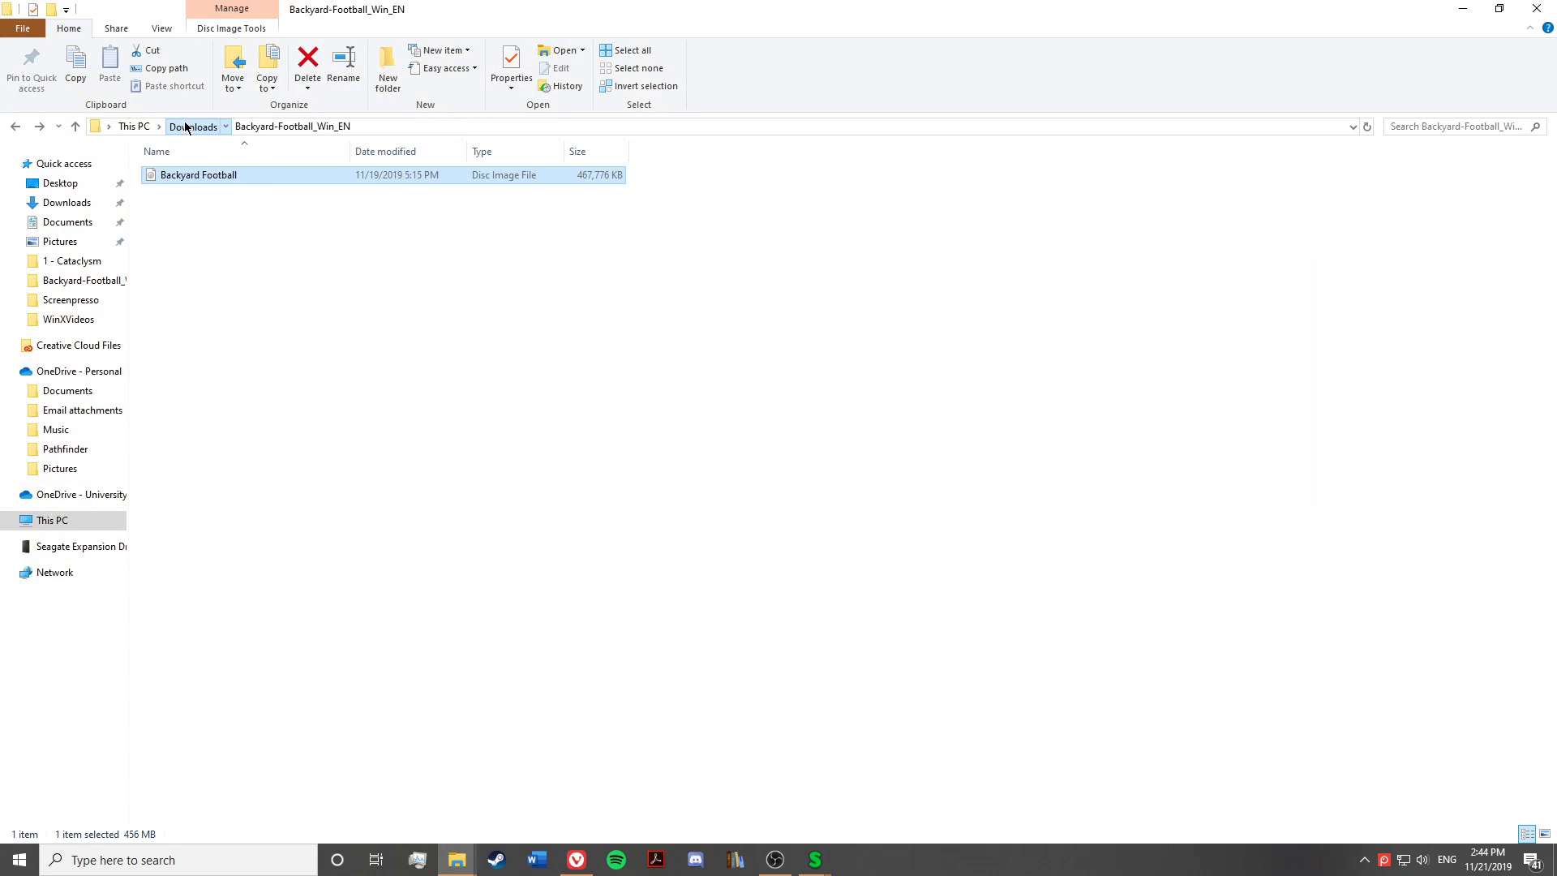
pyautogui.click(195, 126)
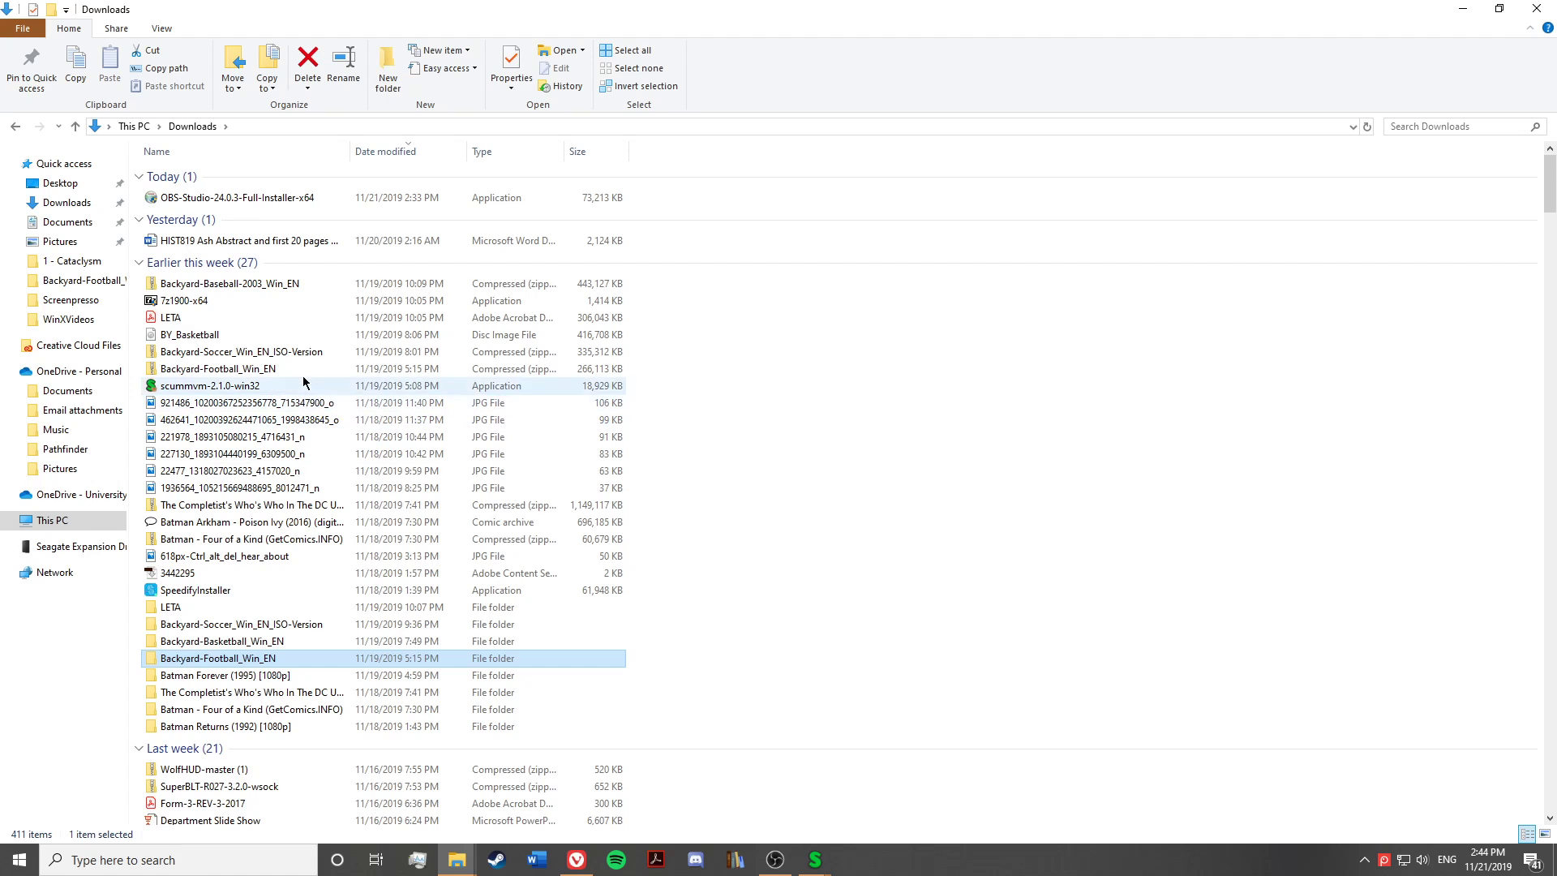
pyautogui.click(219, 368)
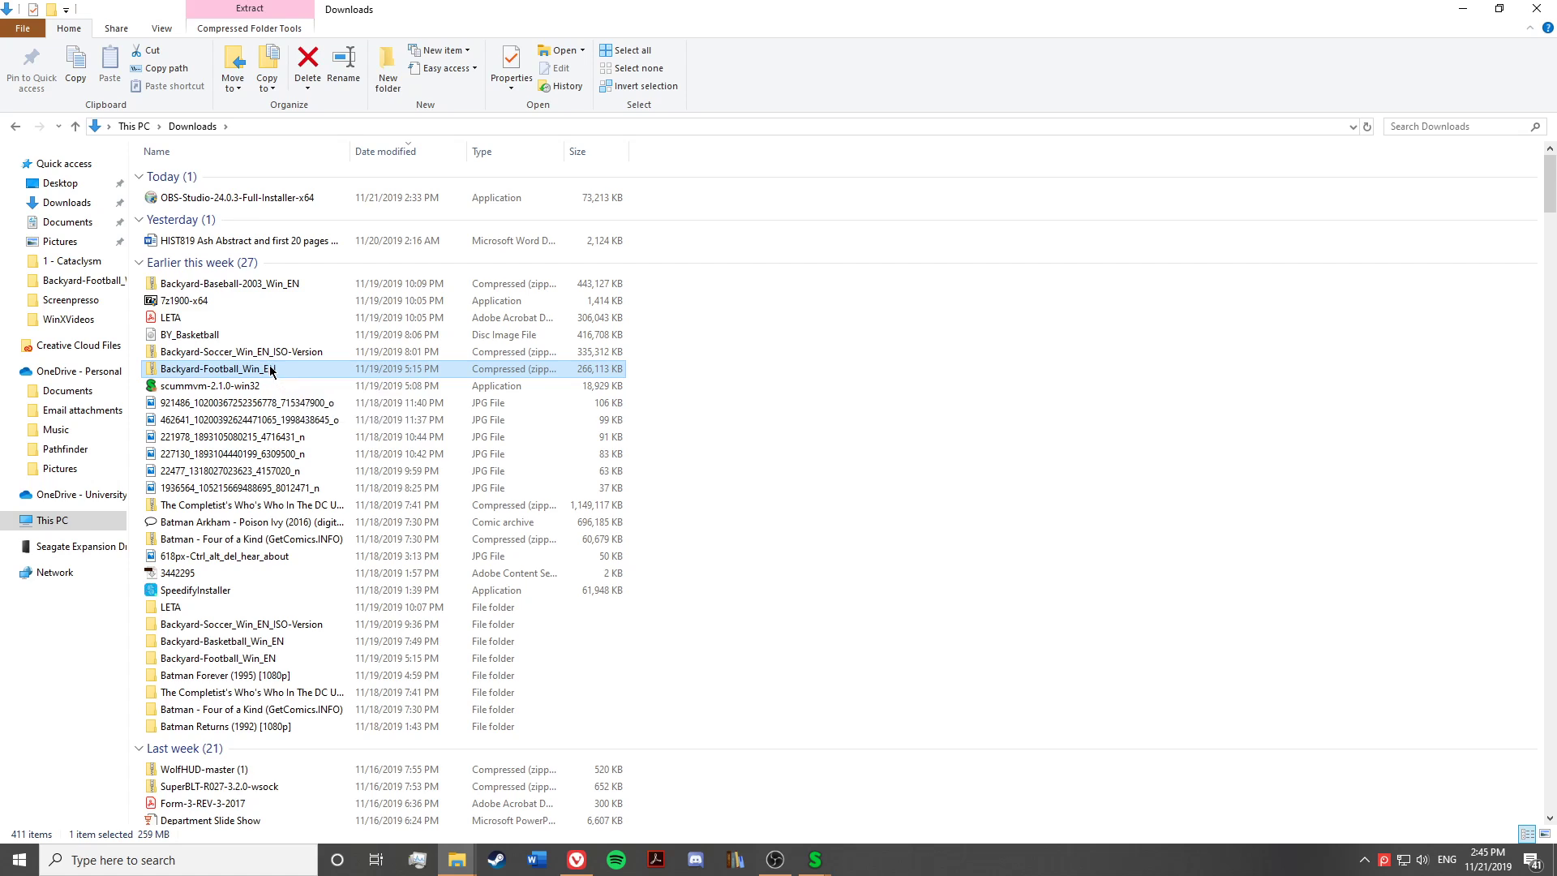
pyautogui.rightClick(256, 368)
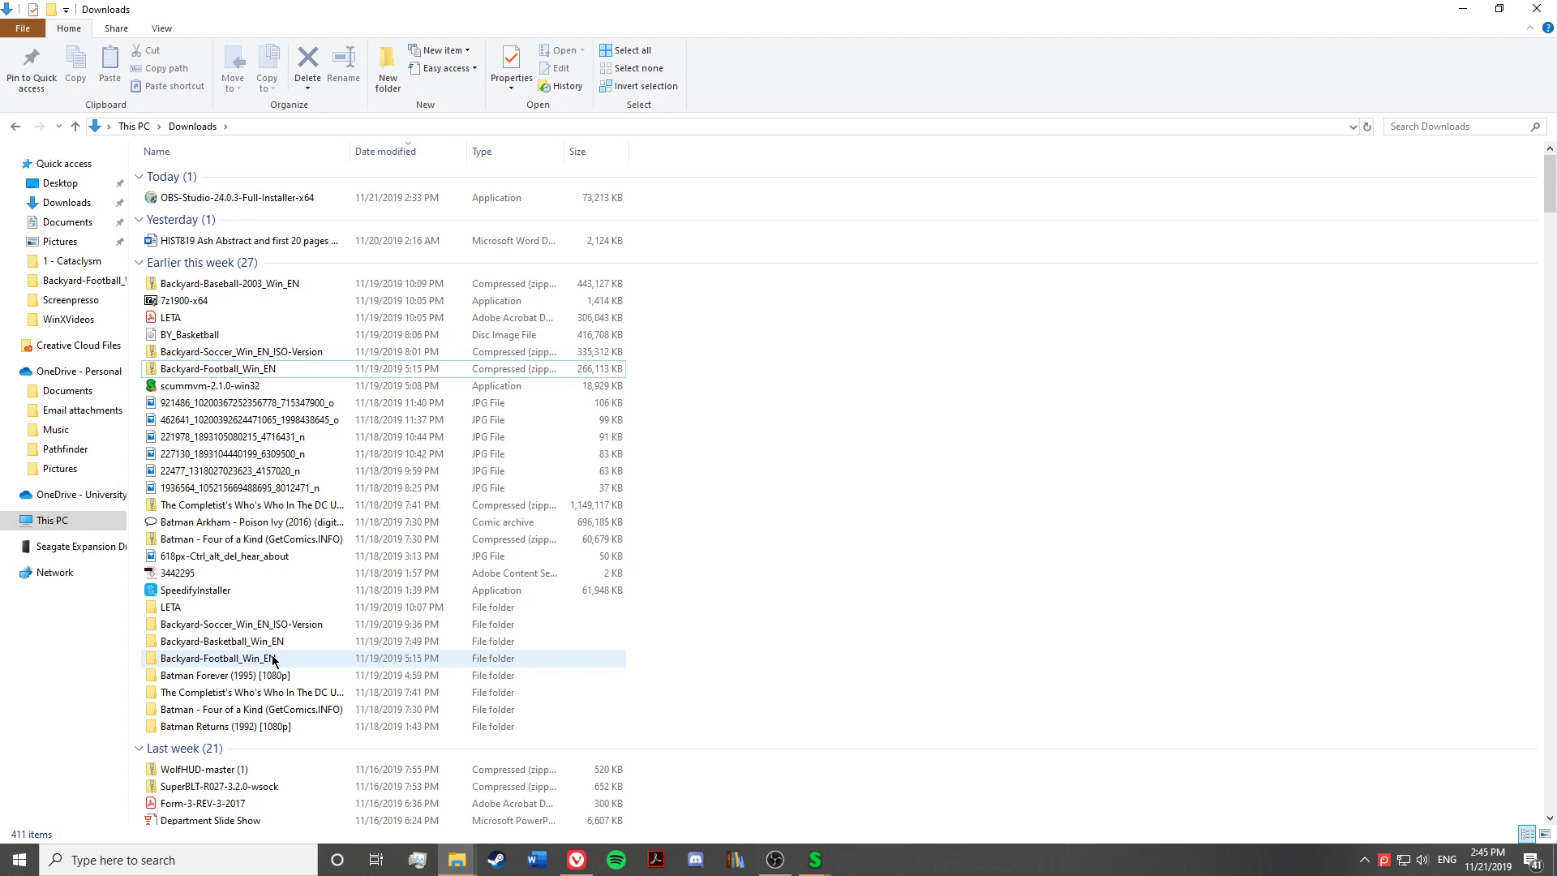
pyautogui.doubleClick(218, 659)
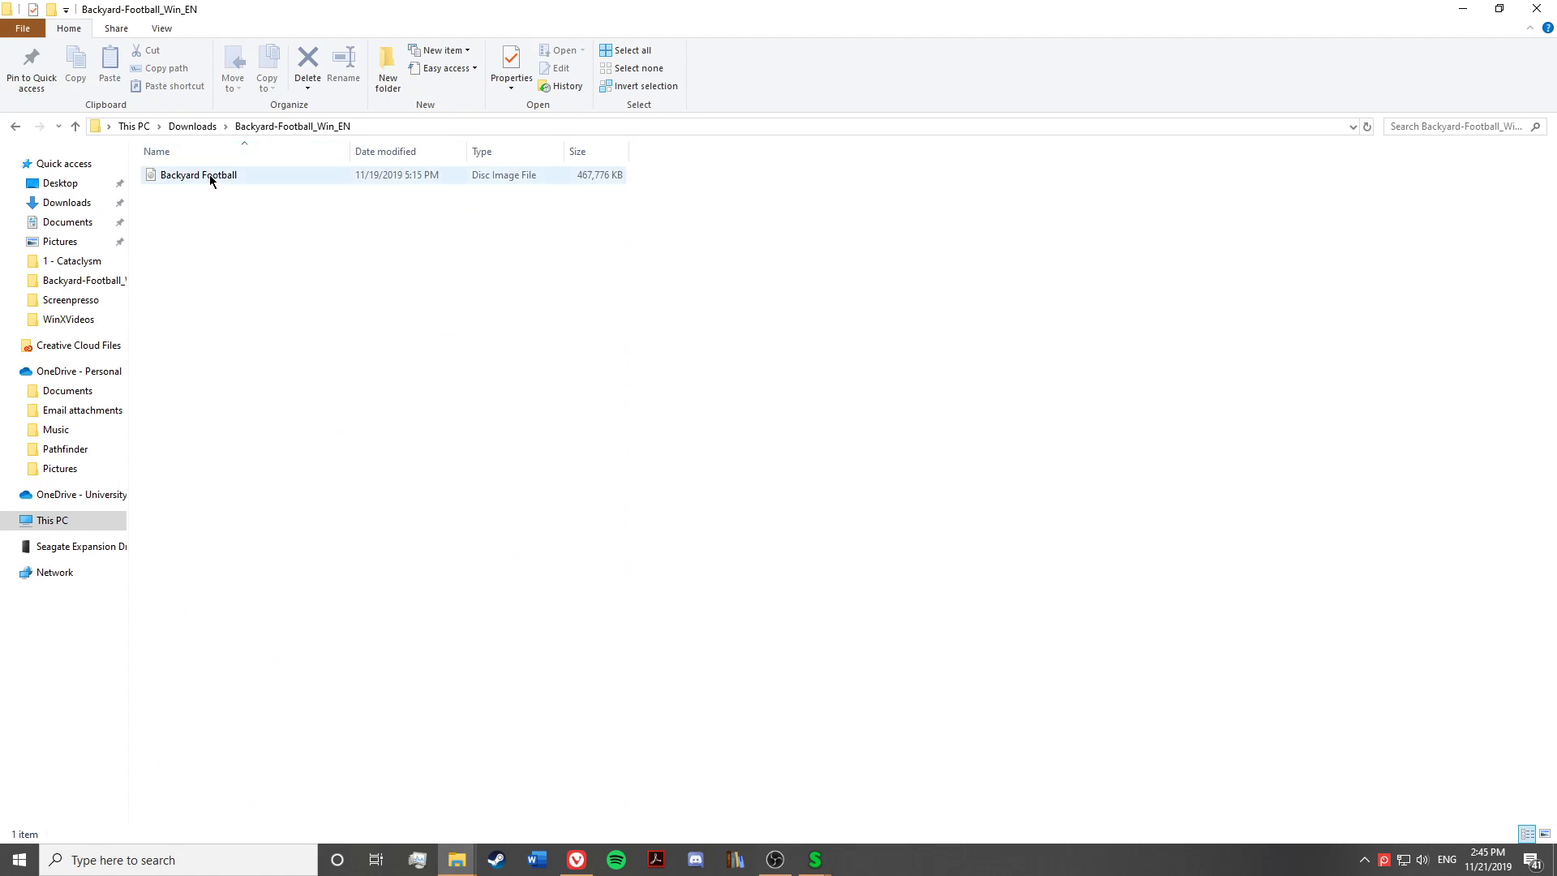
pyautogui.moveTo(214, 176)
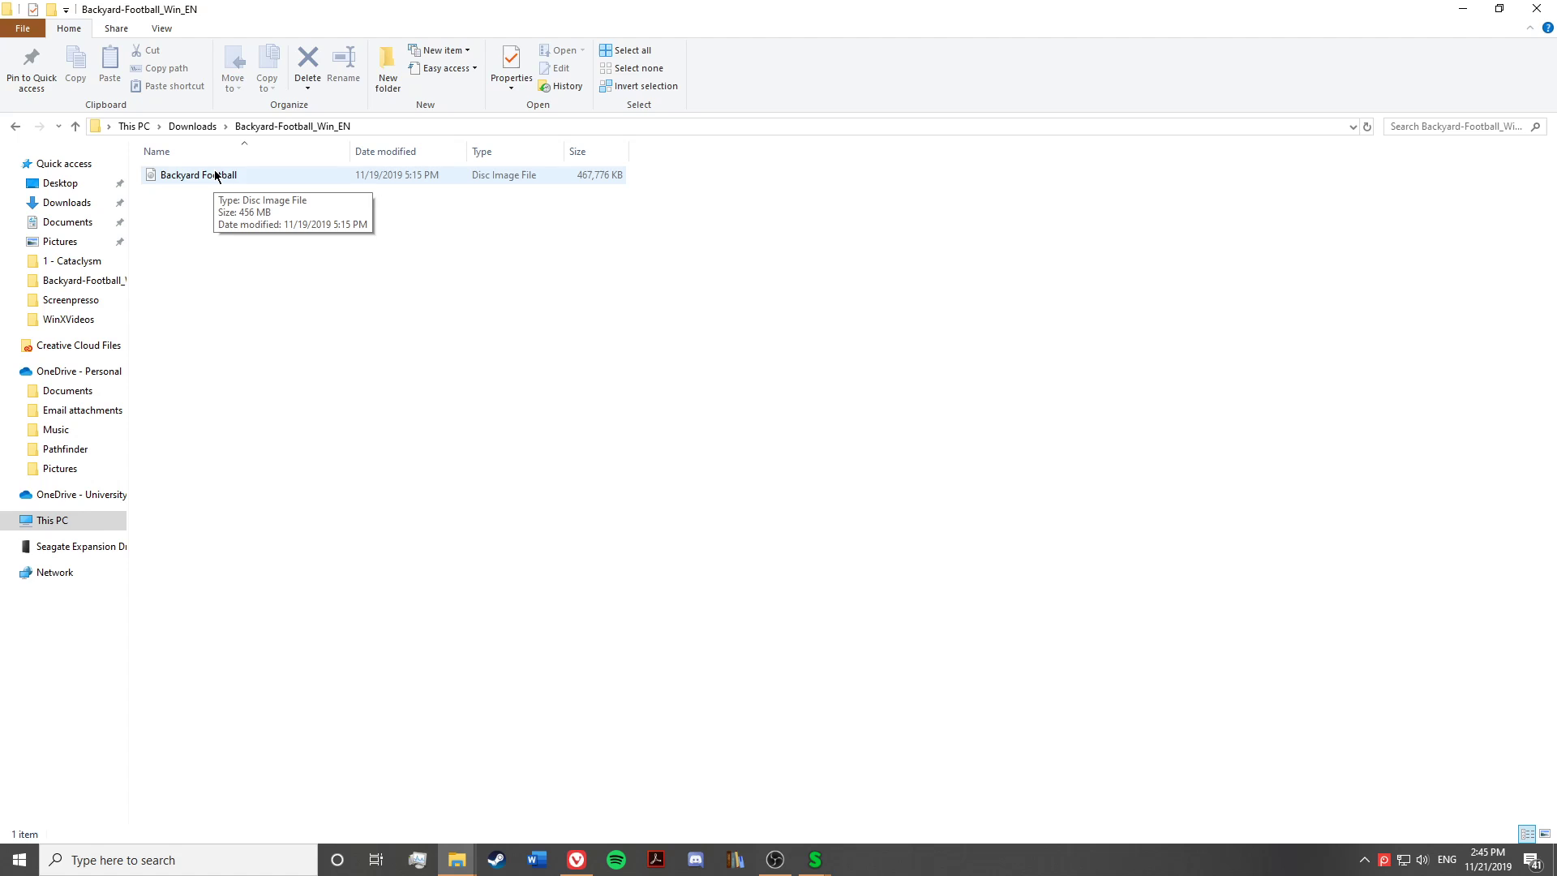
# Mount the Backyard Football disc image as DVD Drive F: showing its Backyard Football folder
pyautogui.doubleClick(196, 175)
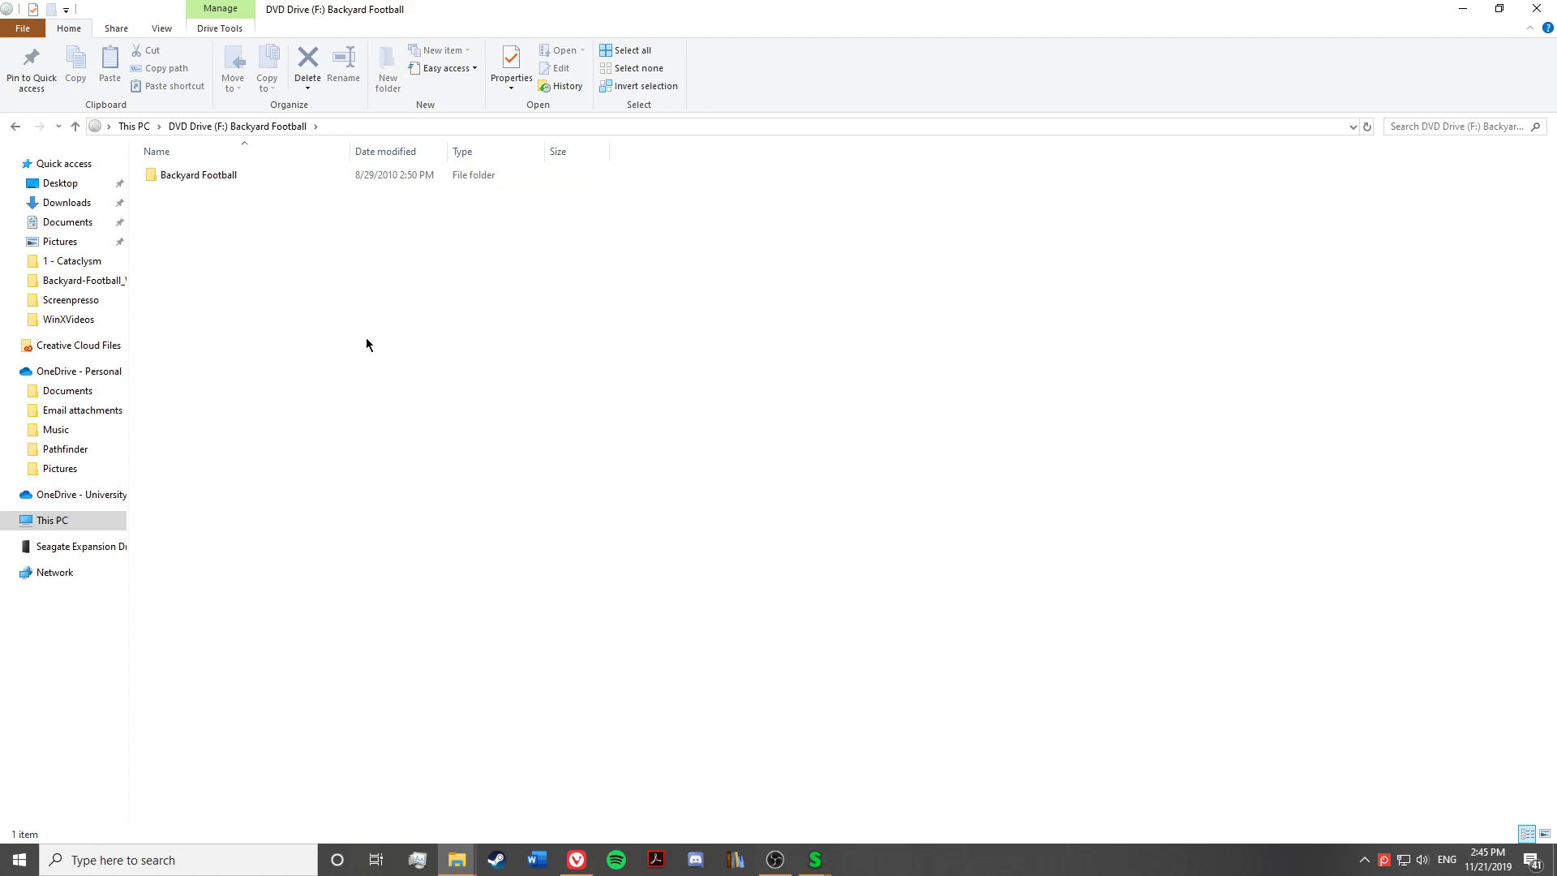
pyautogui.click(197, 175)
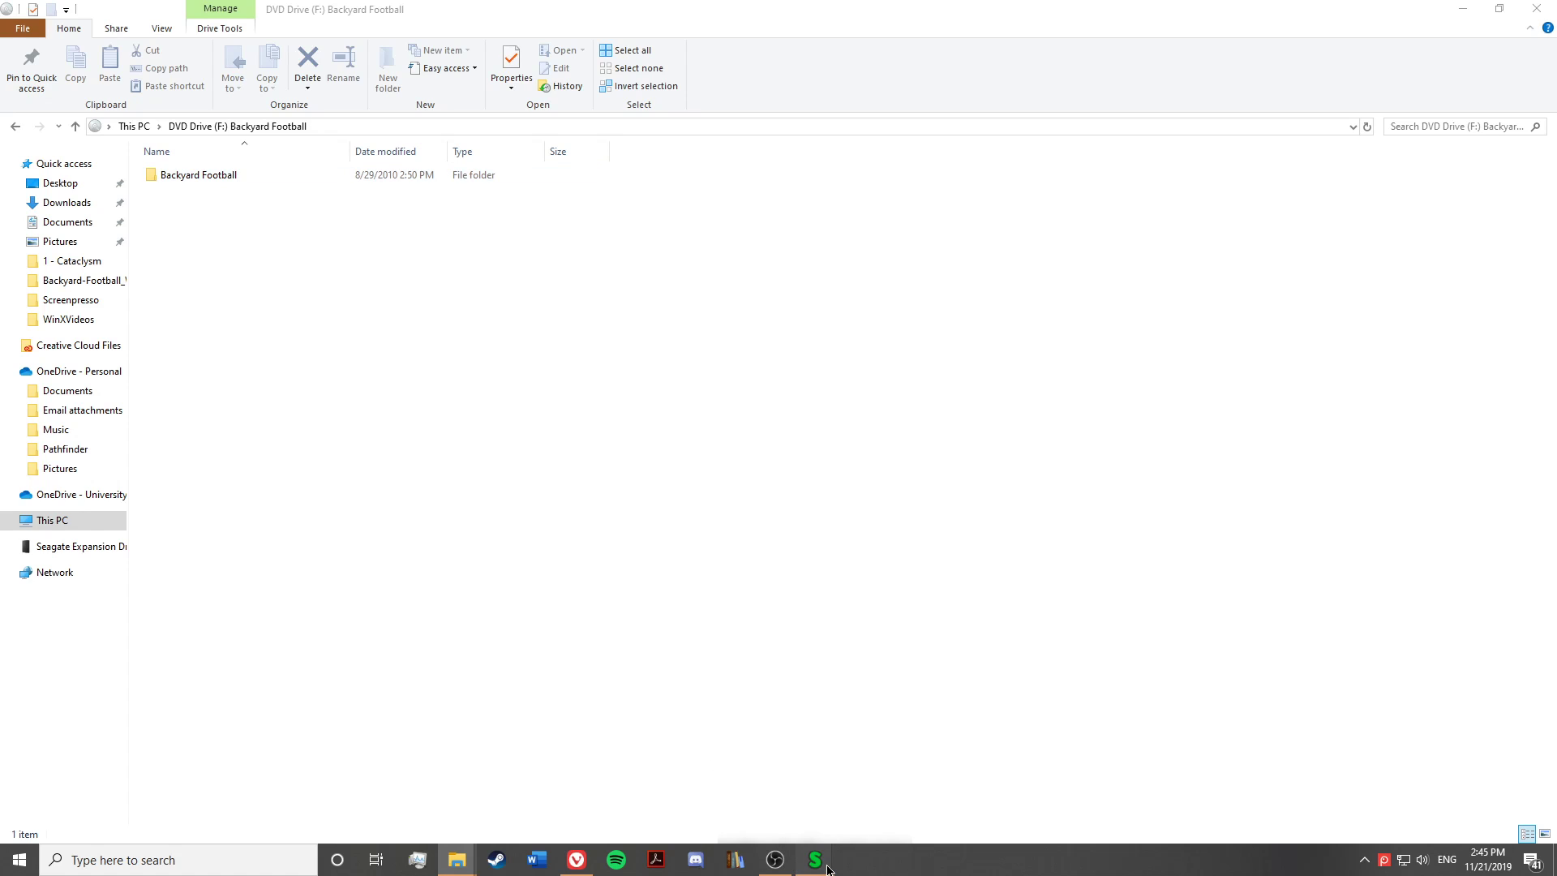
# Start Add Game in ScummVM and browse the picker to the Backyard Football folder on DVD Drive F:
pyautogui.click(812, 860)
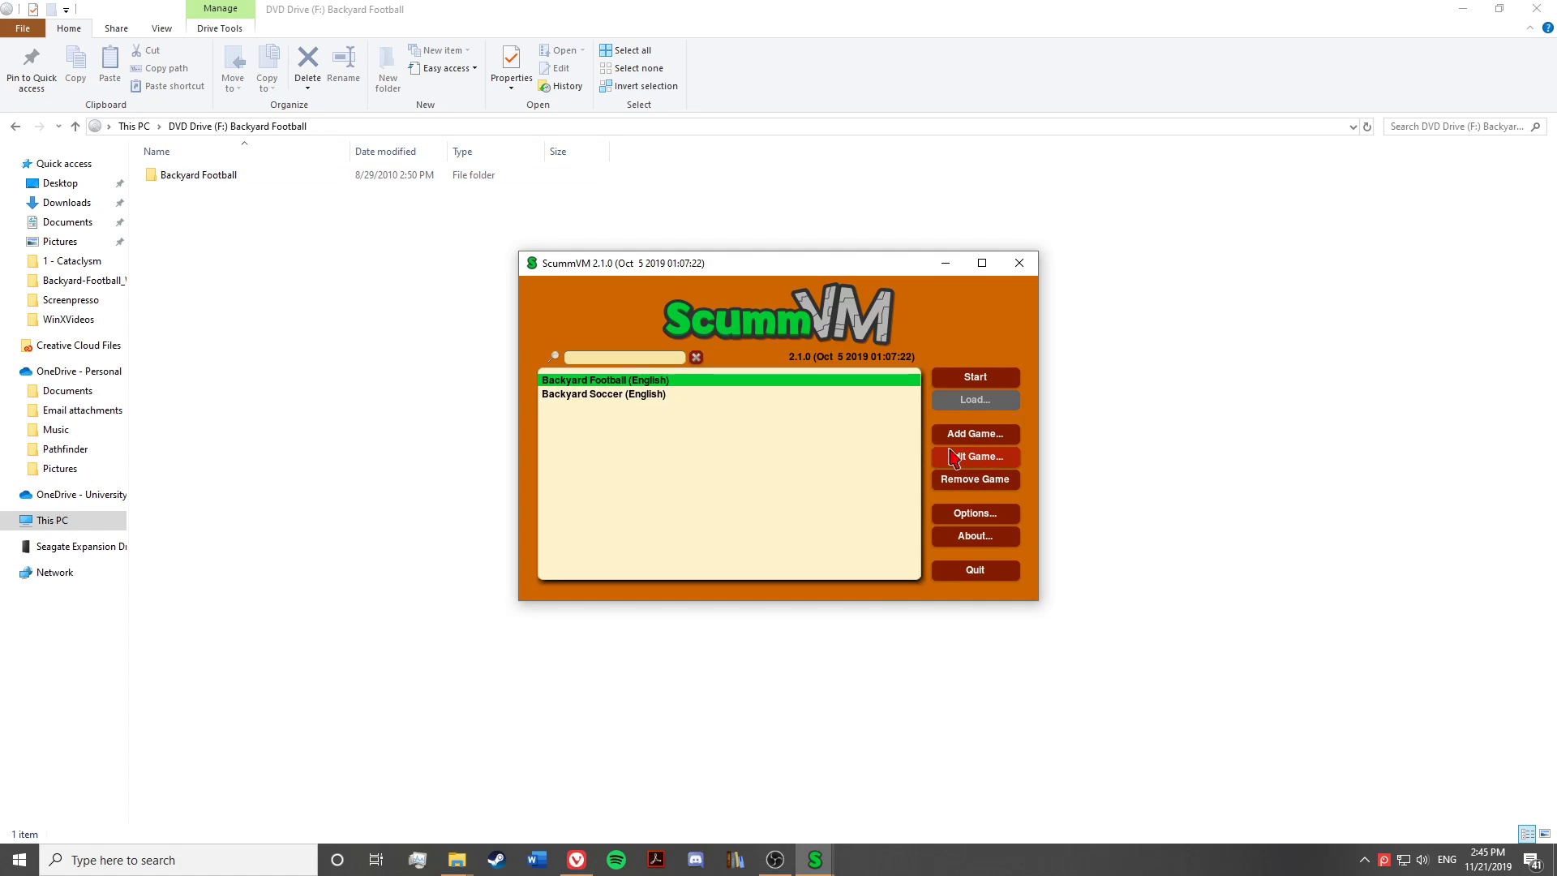
pyautogui.click(973, 435)
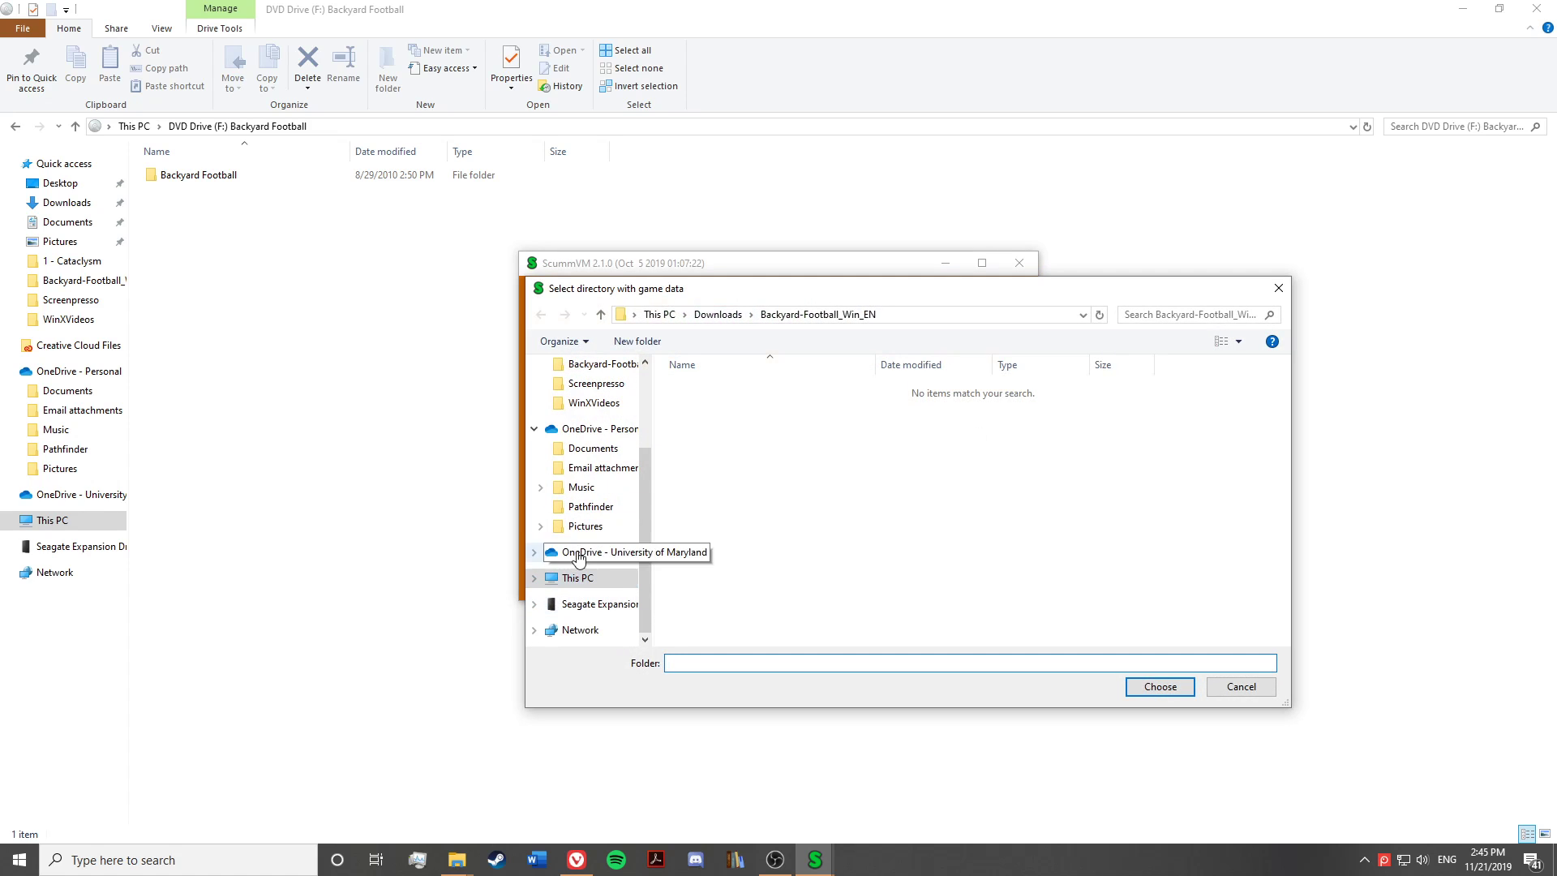
pyautogui.click(576, 577)
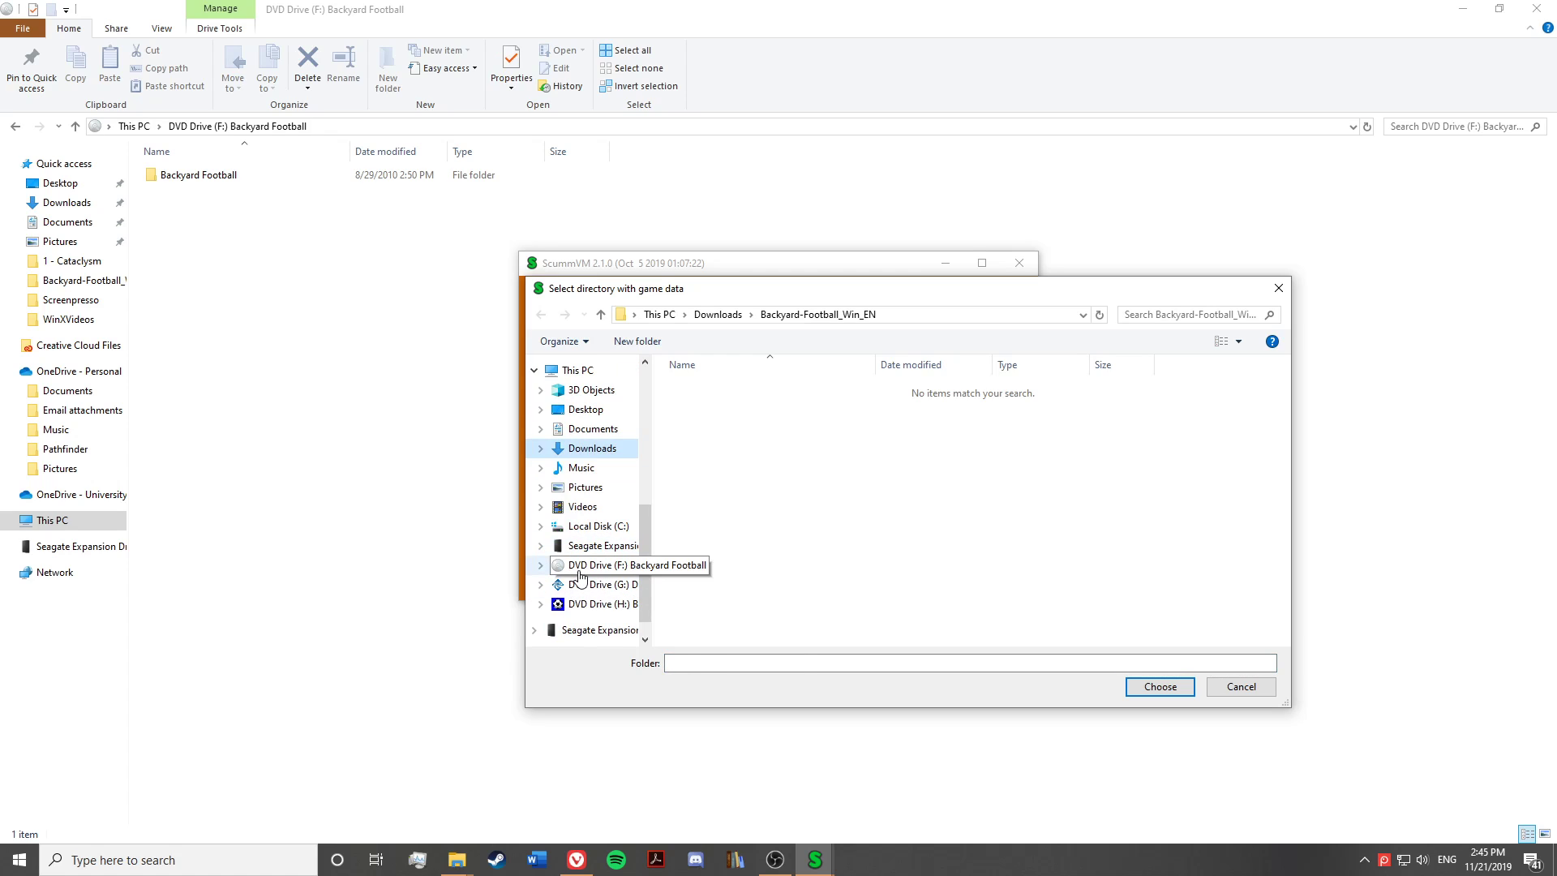
pyautogui.click(630, 565)
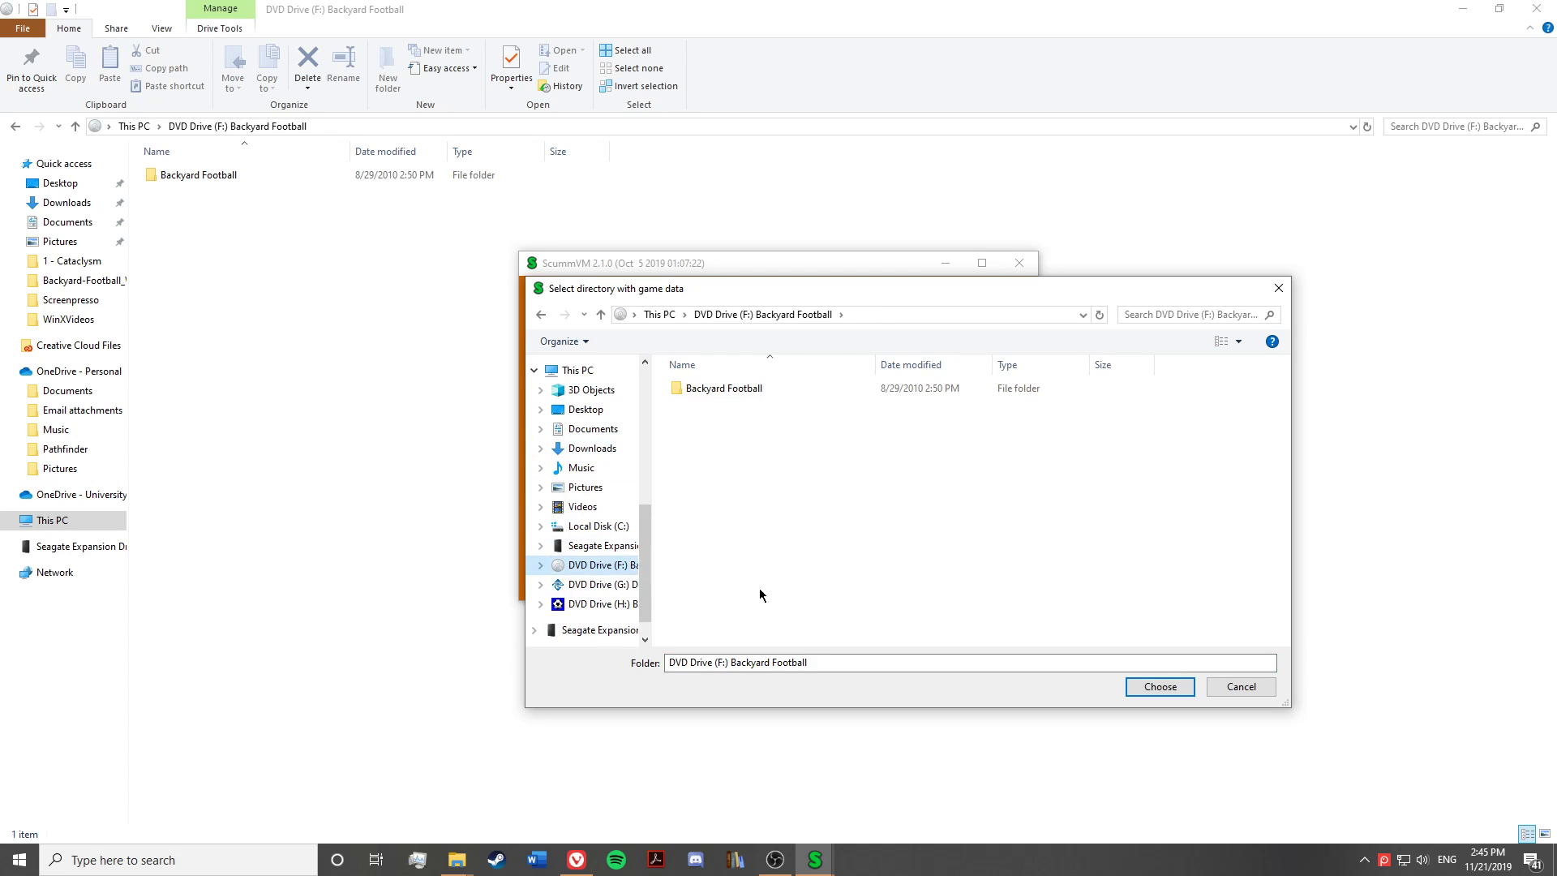
pyautogui.click(725, 388)
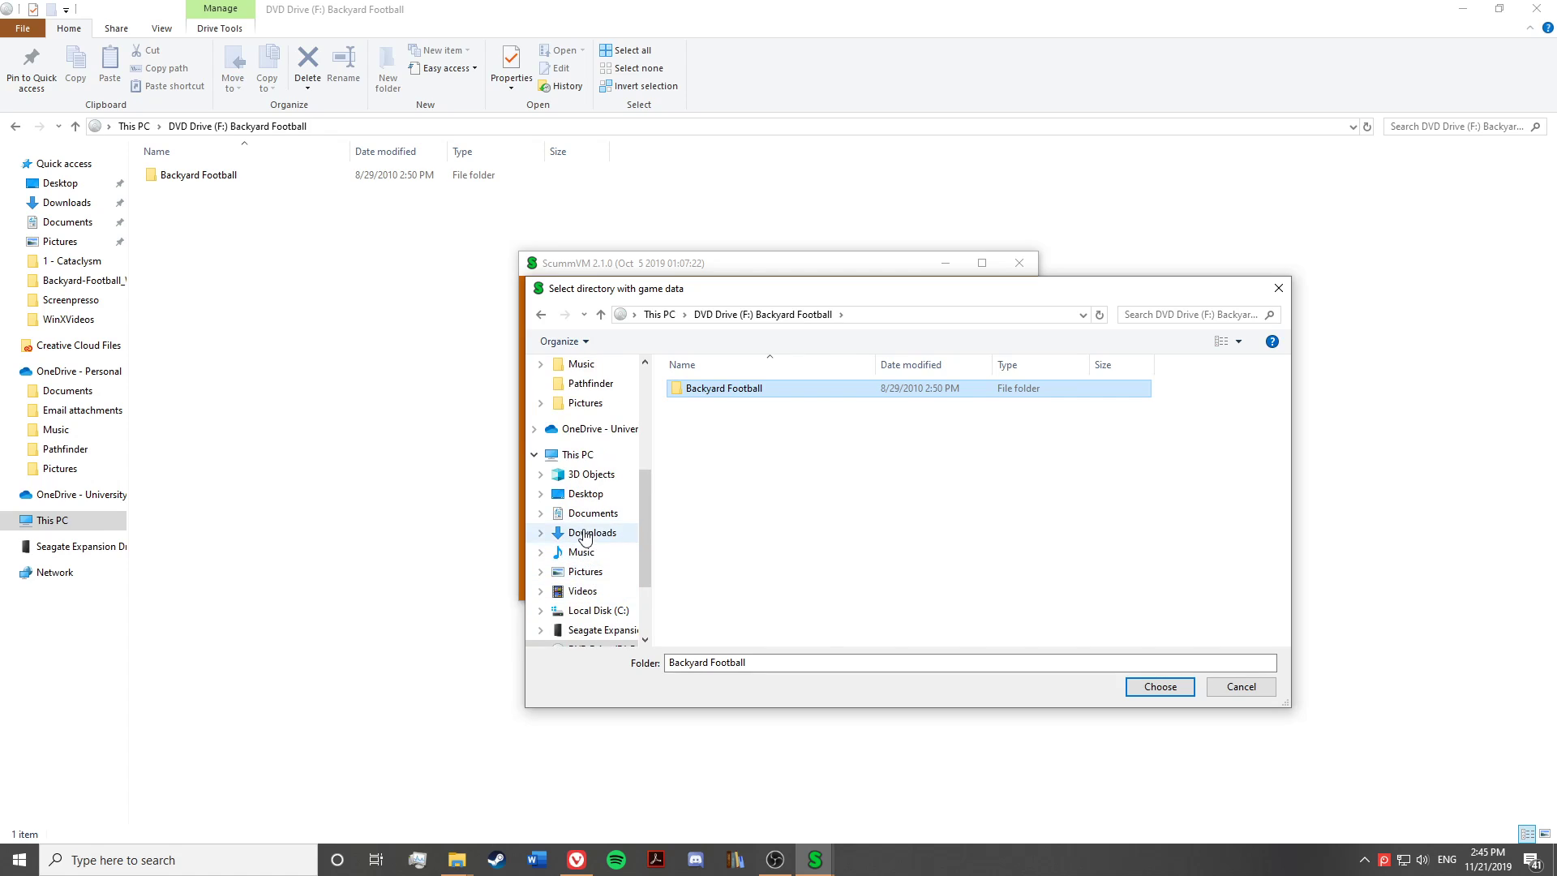
# Choose the Backyard-Soccer_Win_EN_ISO-Version folder in Downloads instead, getting a no-game-found notice
pyautogui.click(592, 532)
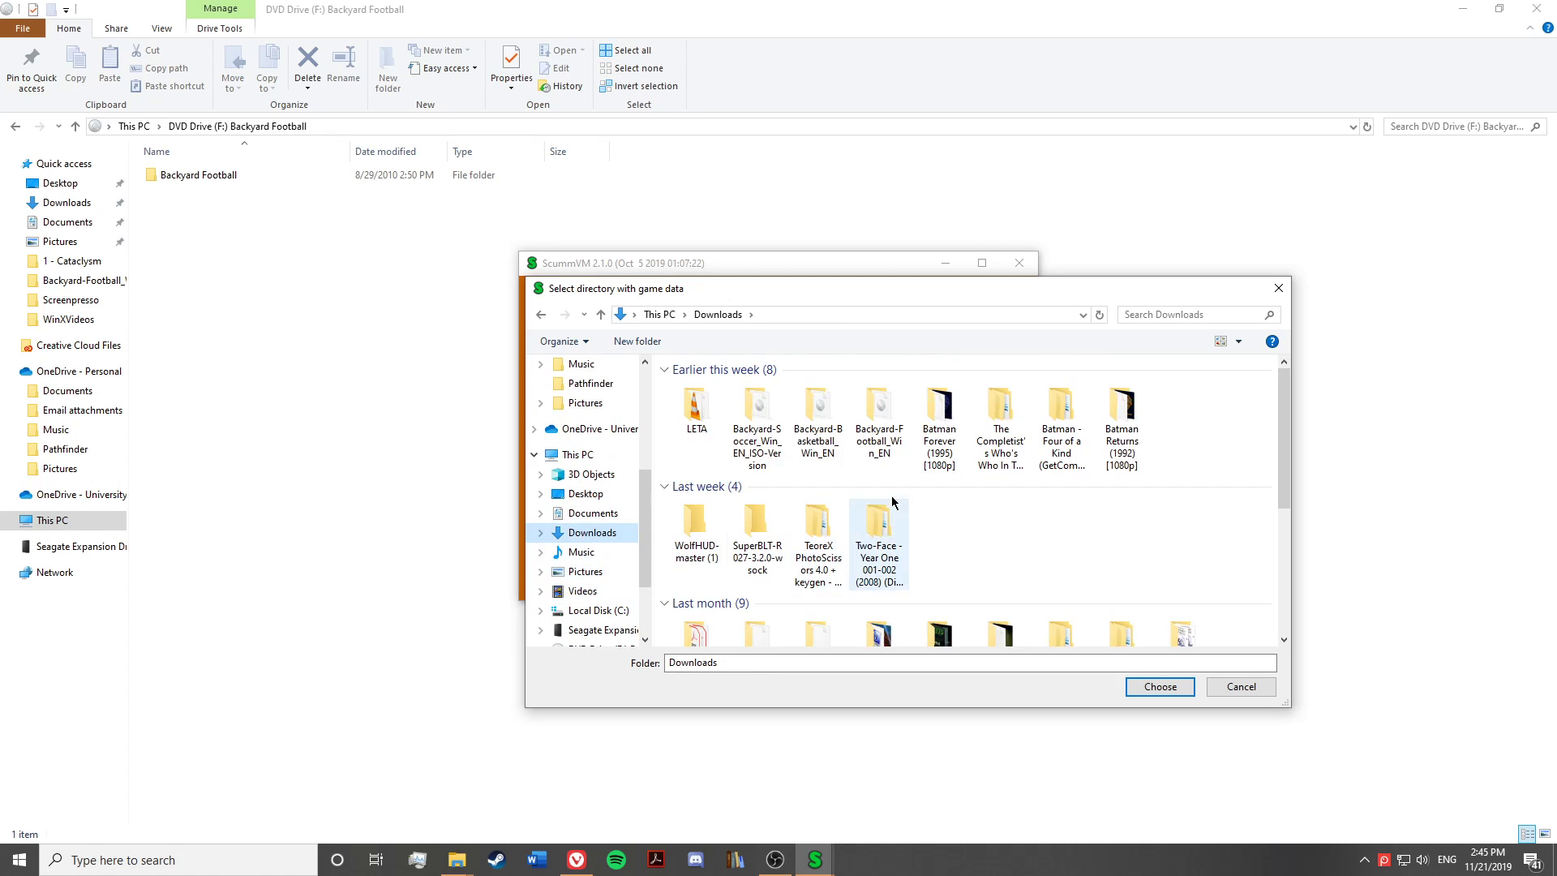
pyautogui.click(758, 410)
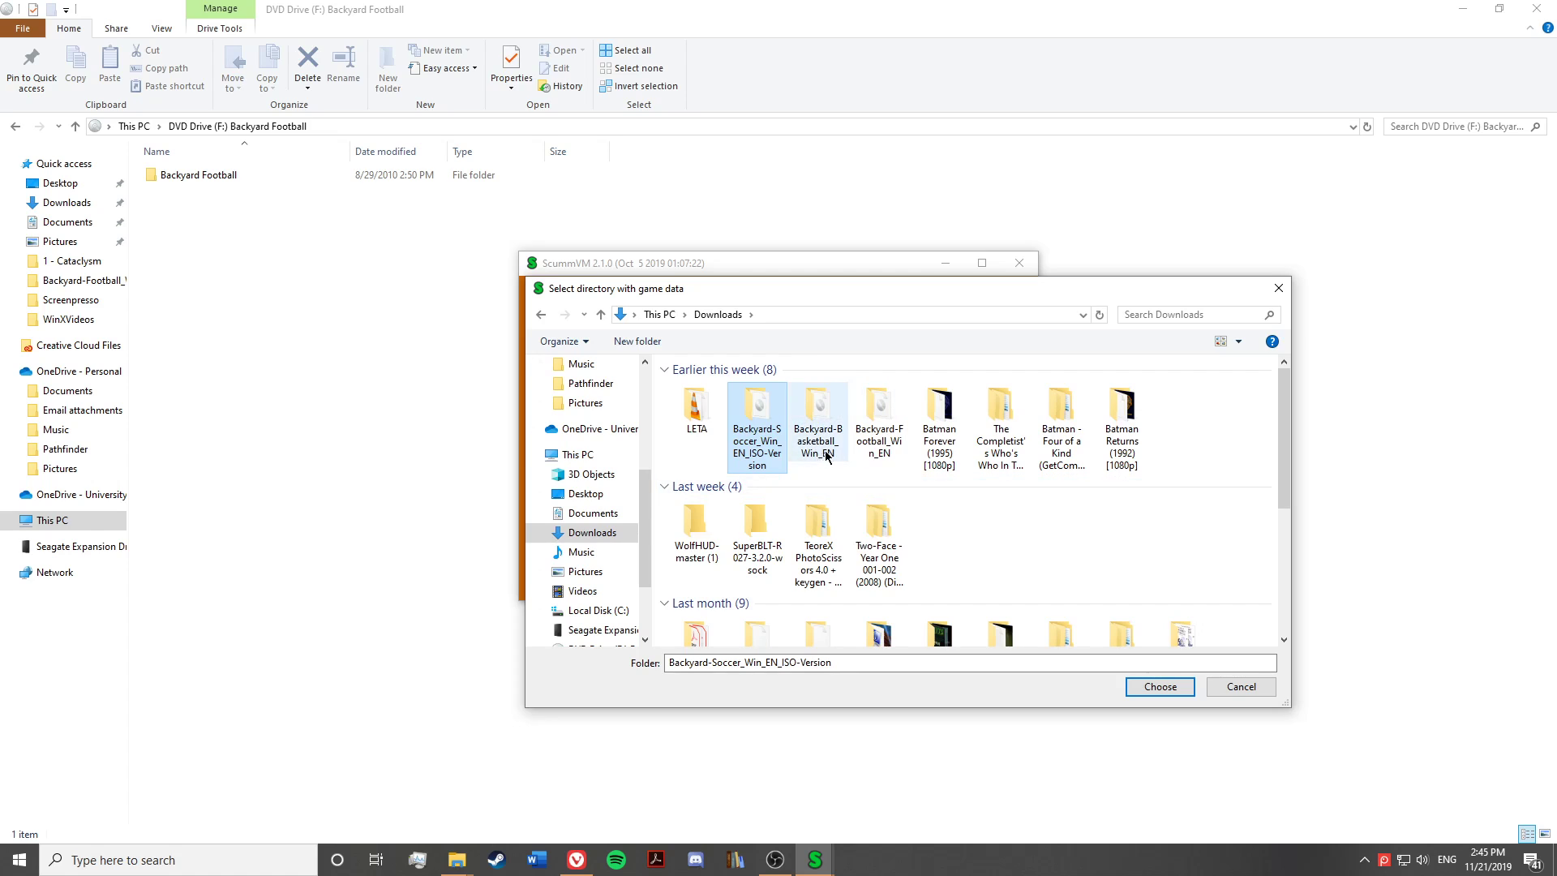
pyautogui.click(1158, 686)
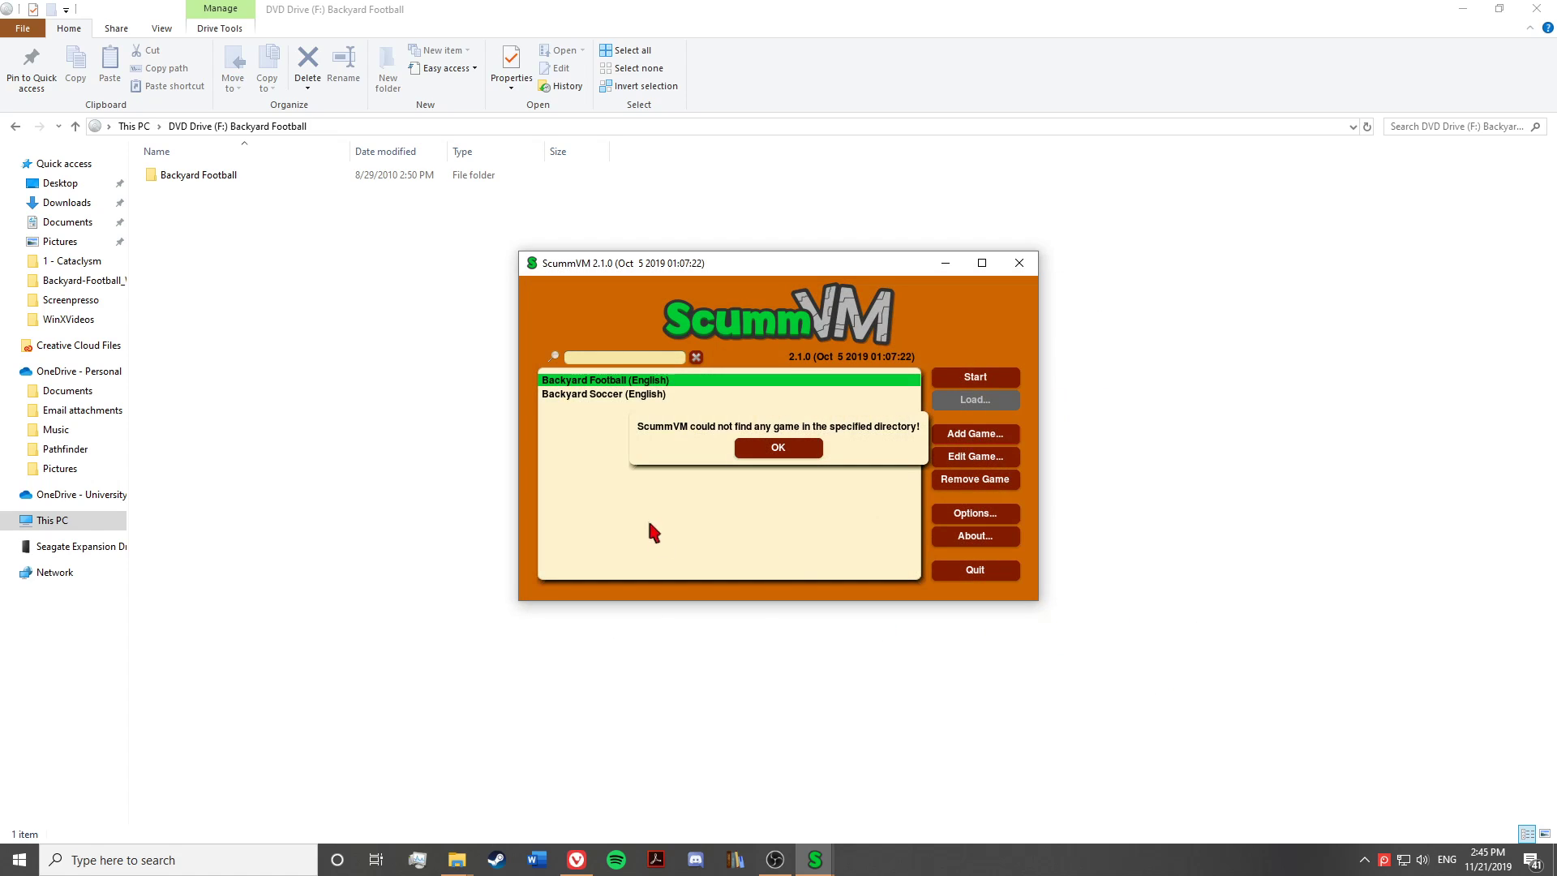
pyautogui.moveTo(834, 441)
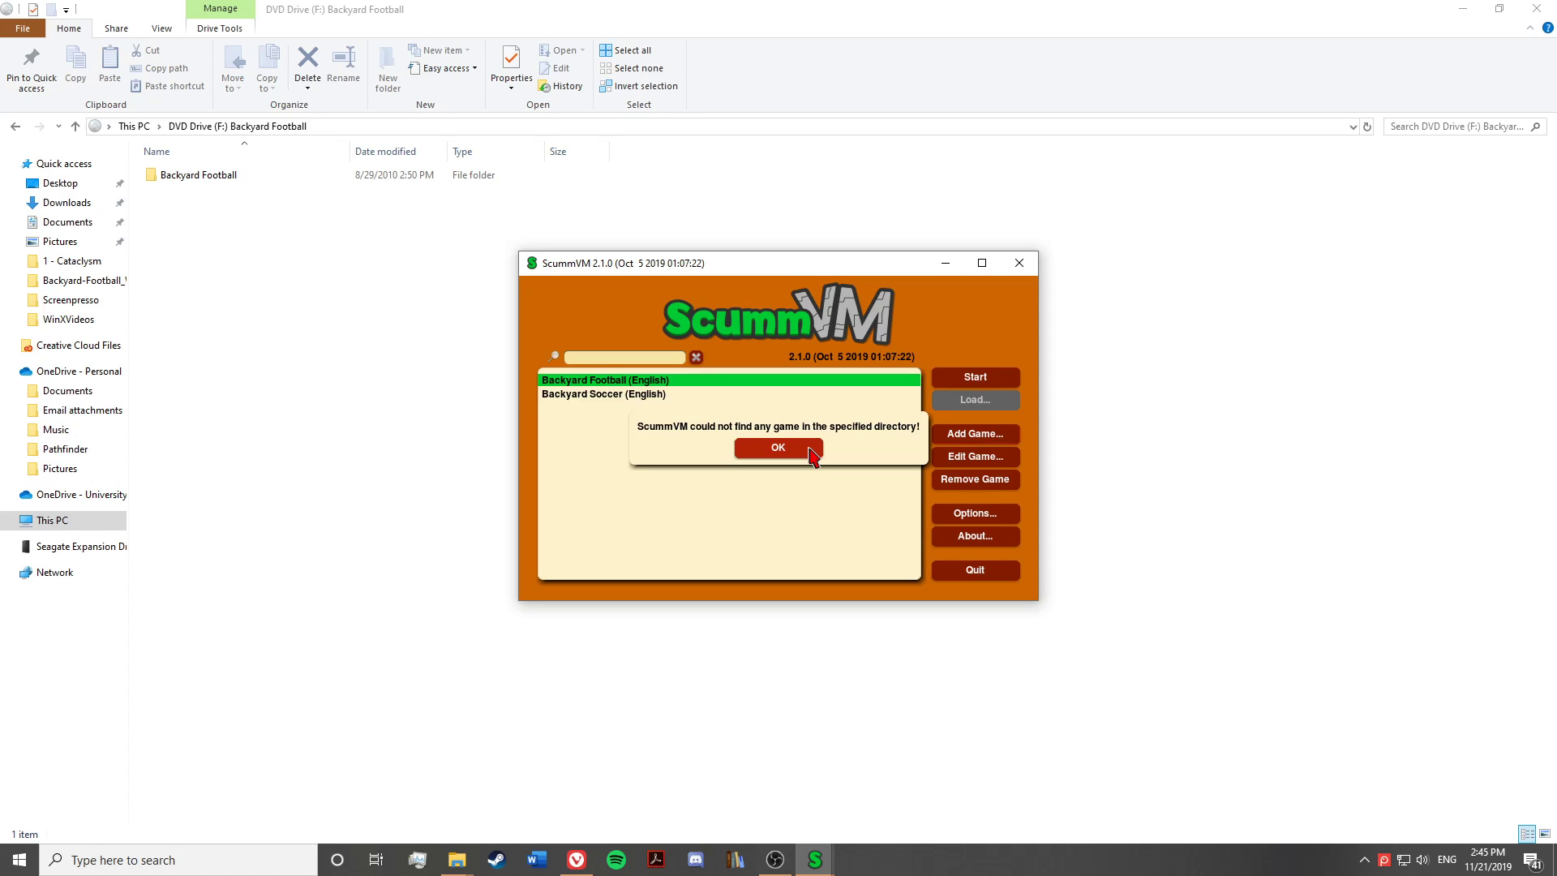
# Dismiss the no-game-found notice, returning to the launcher's game list
pyautogui.click(777, 448)
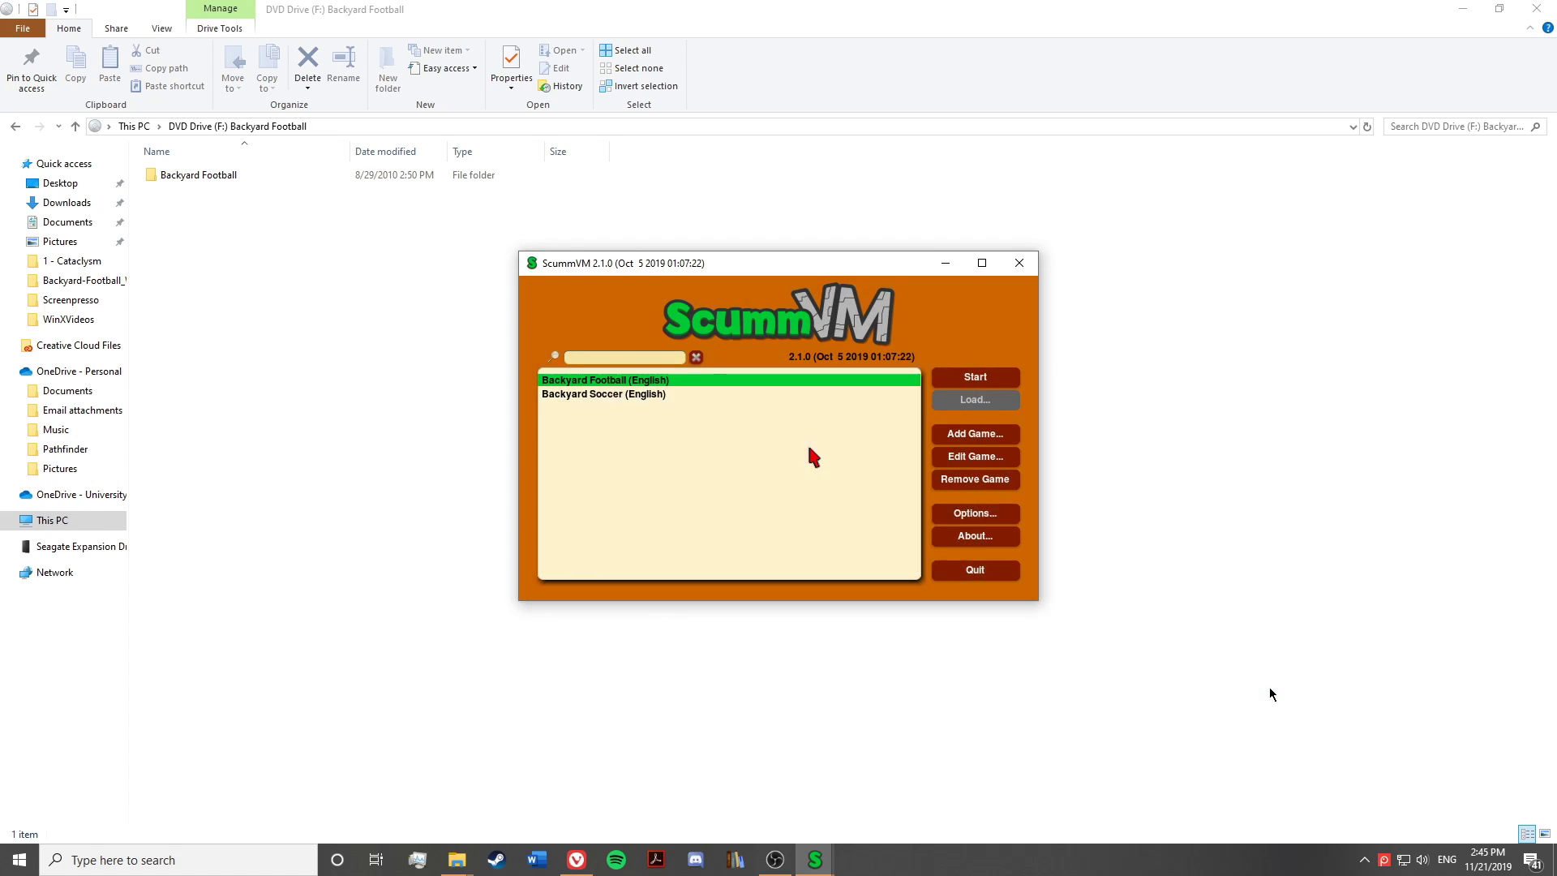
pyautogui.moveTo(861, 518)
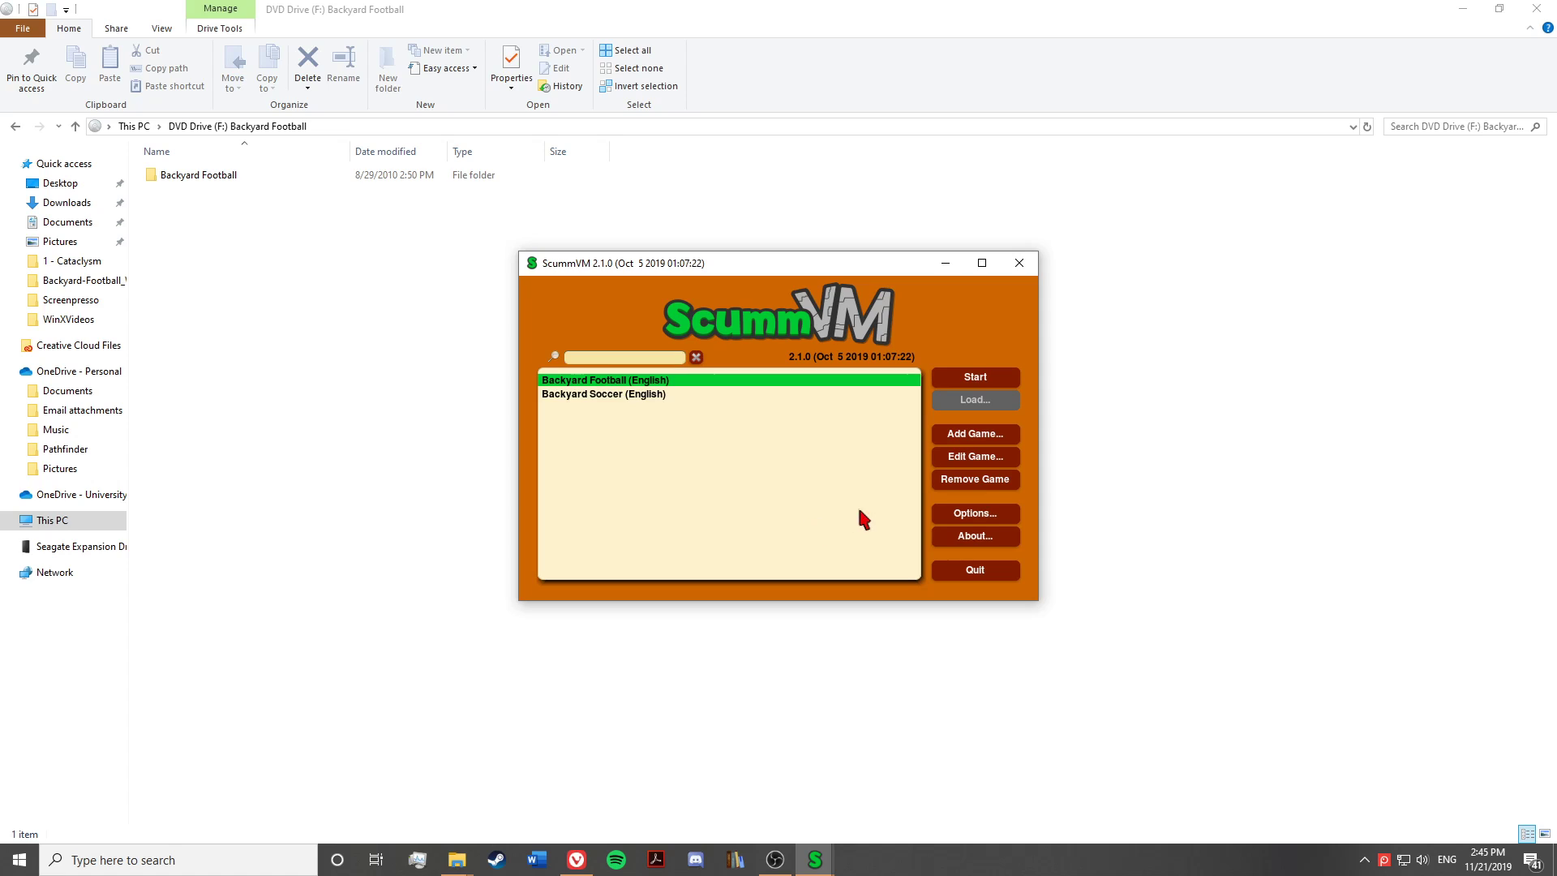
pyautogui.moveTo(678, 449)
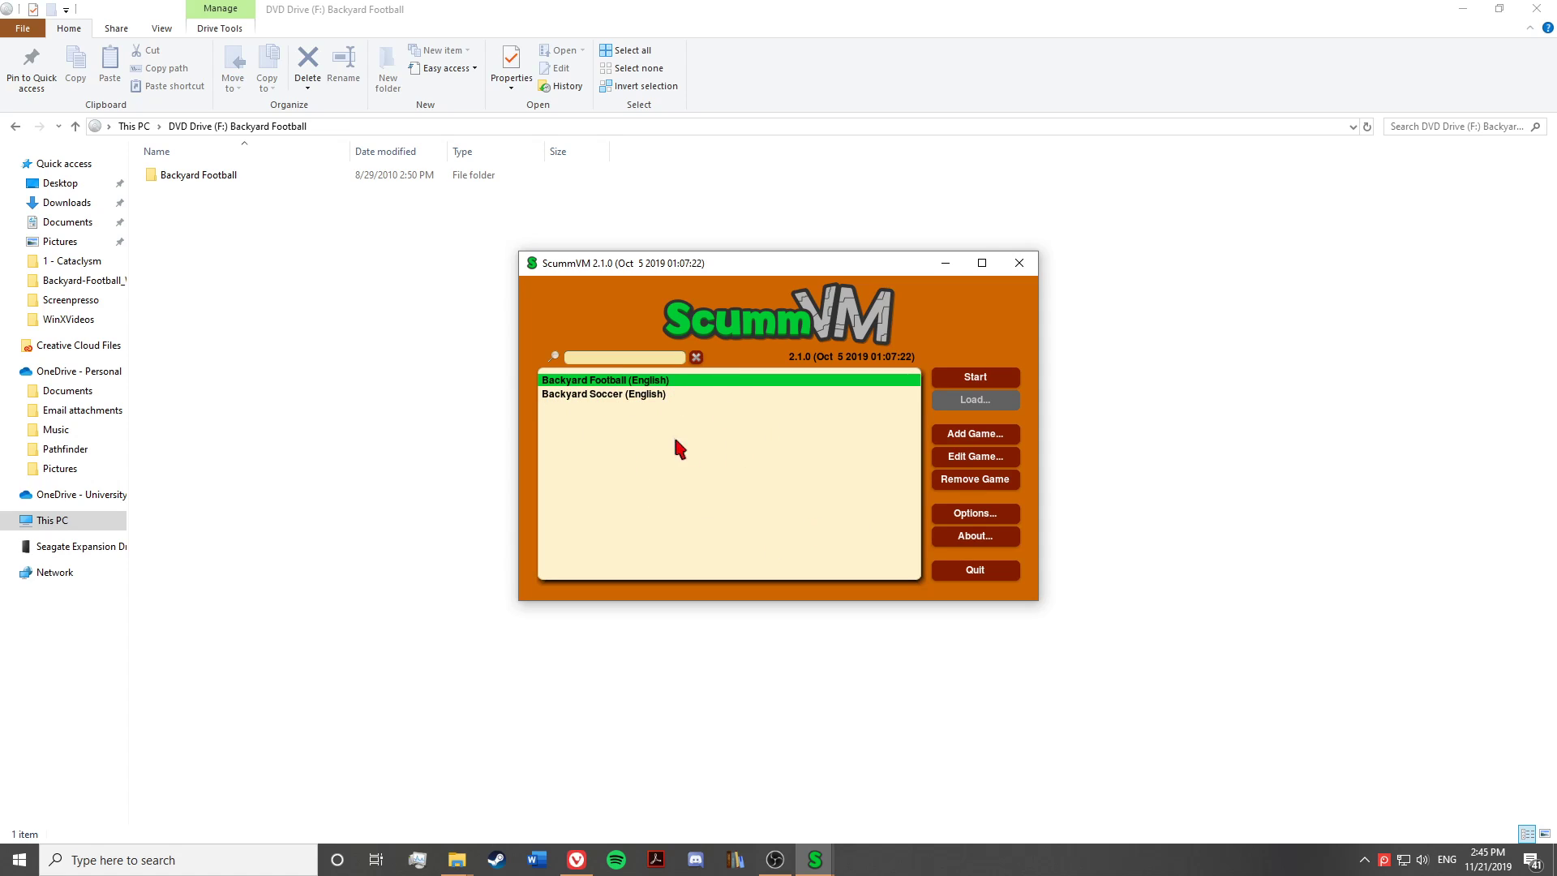
pyautogui.moveTo(799, 493)
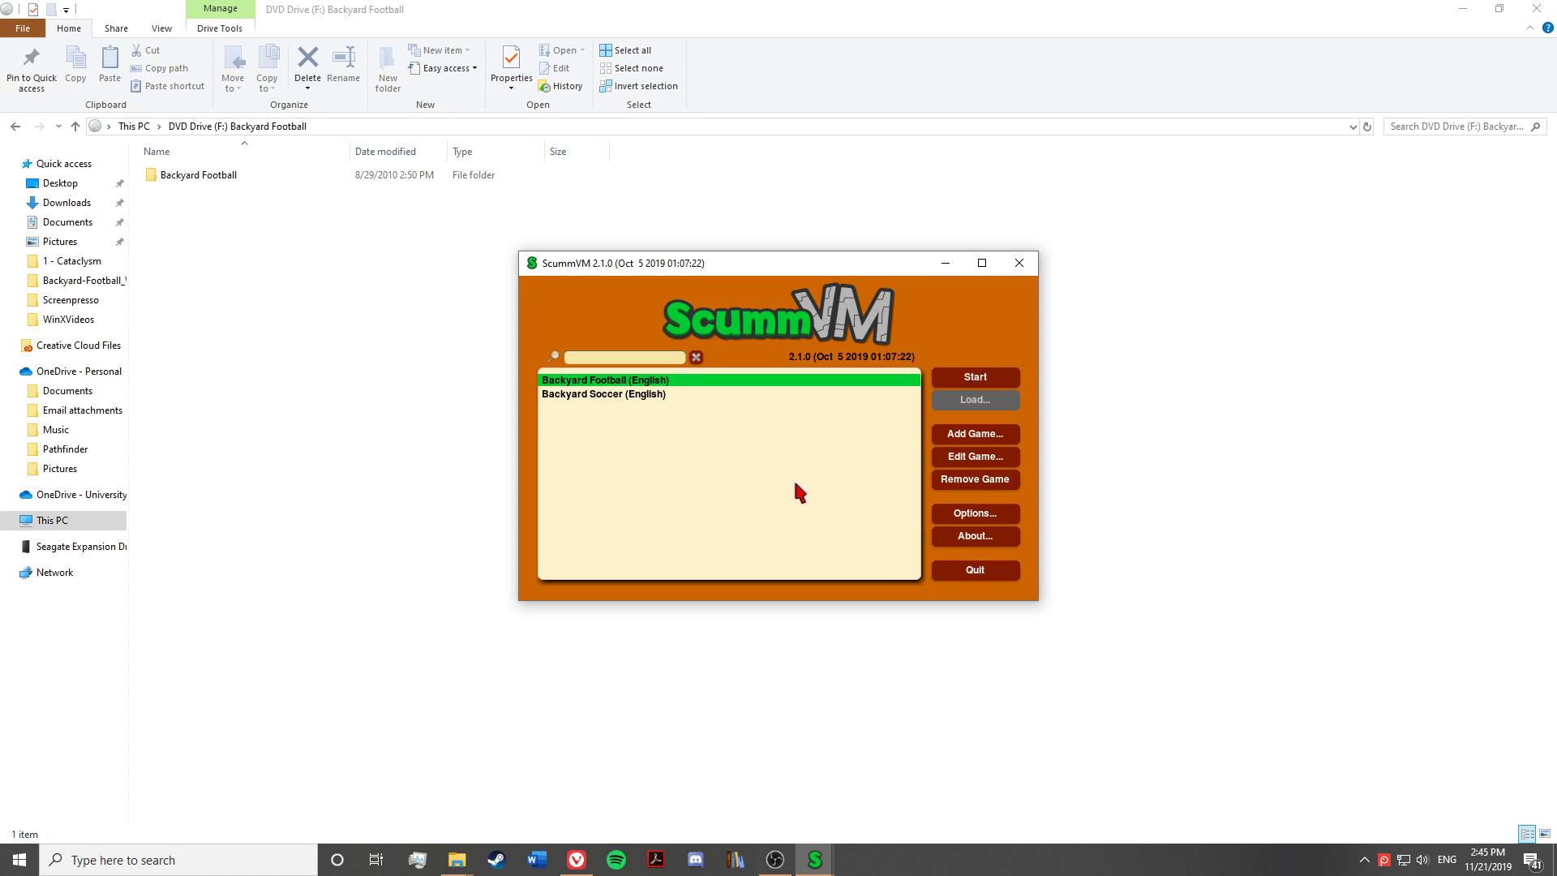
# Launch Backyard Football to its main menu, then close the game window
pyautogui.click(974, 377)
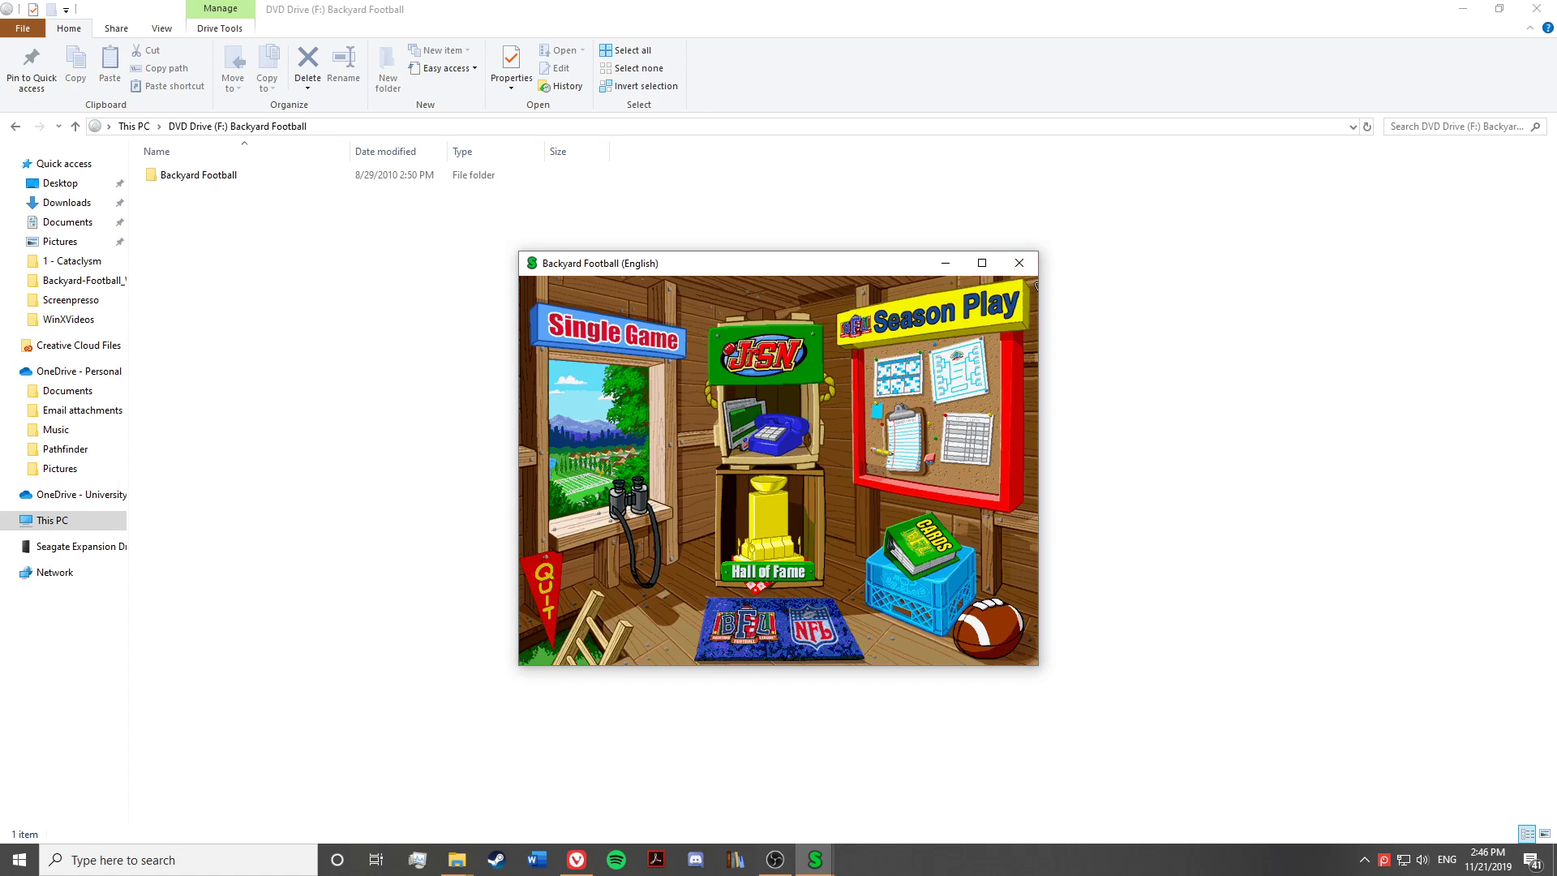
pyautogui.click(1018, 263)
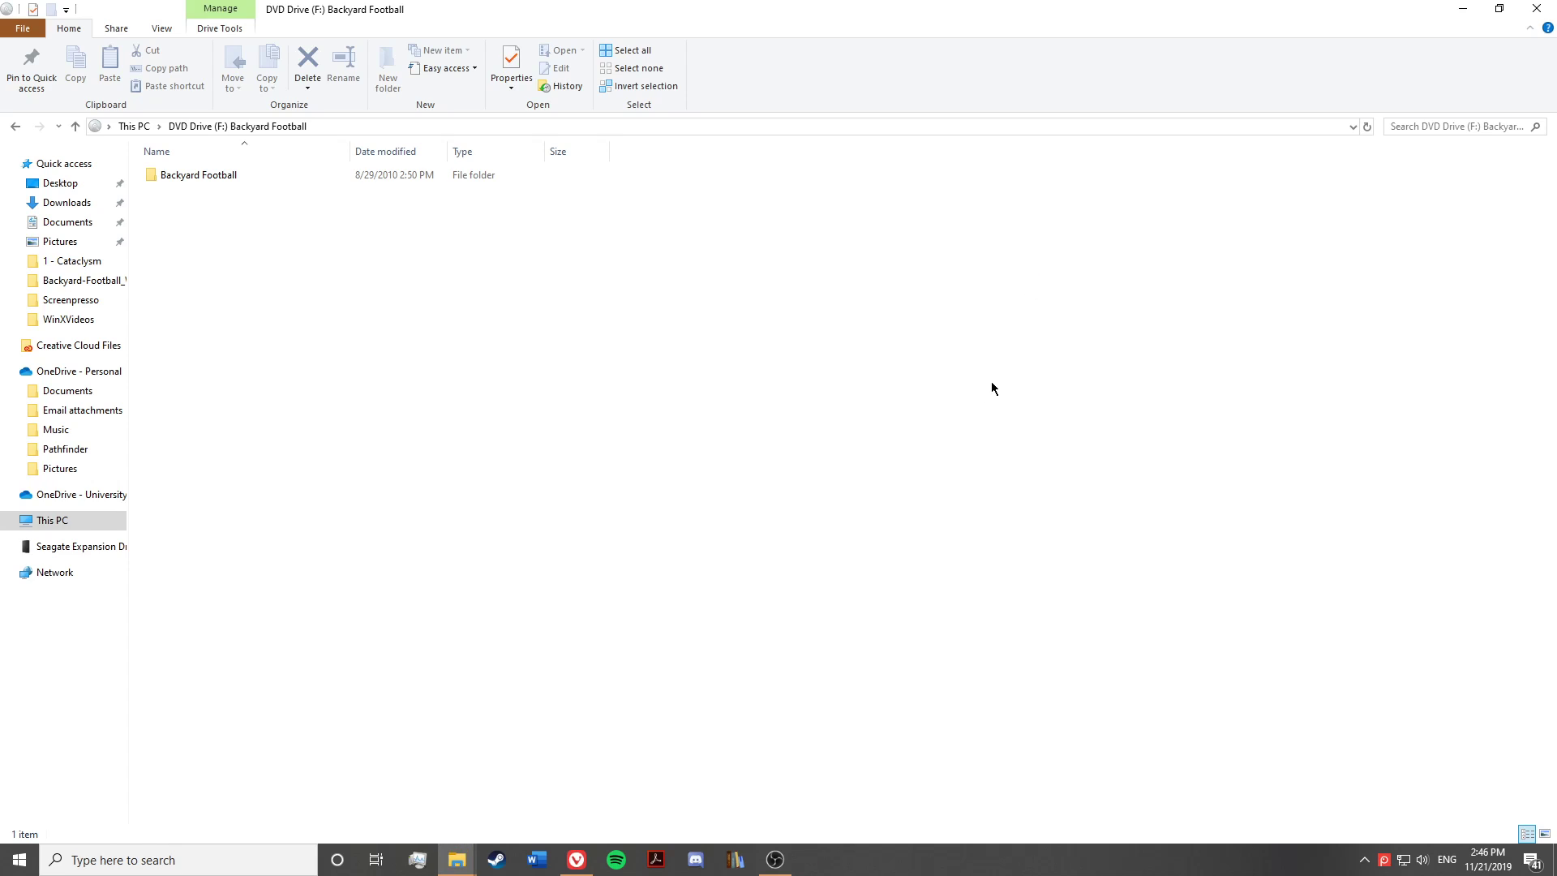
pyautogui.moveTo(935, 448)
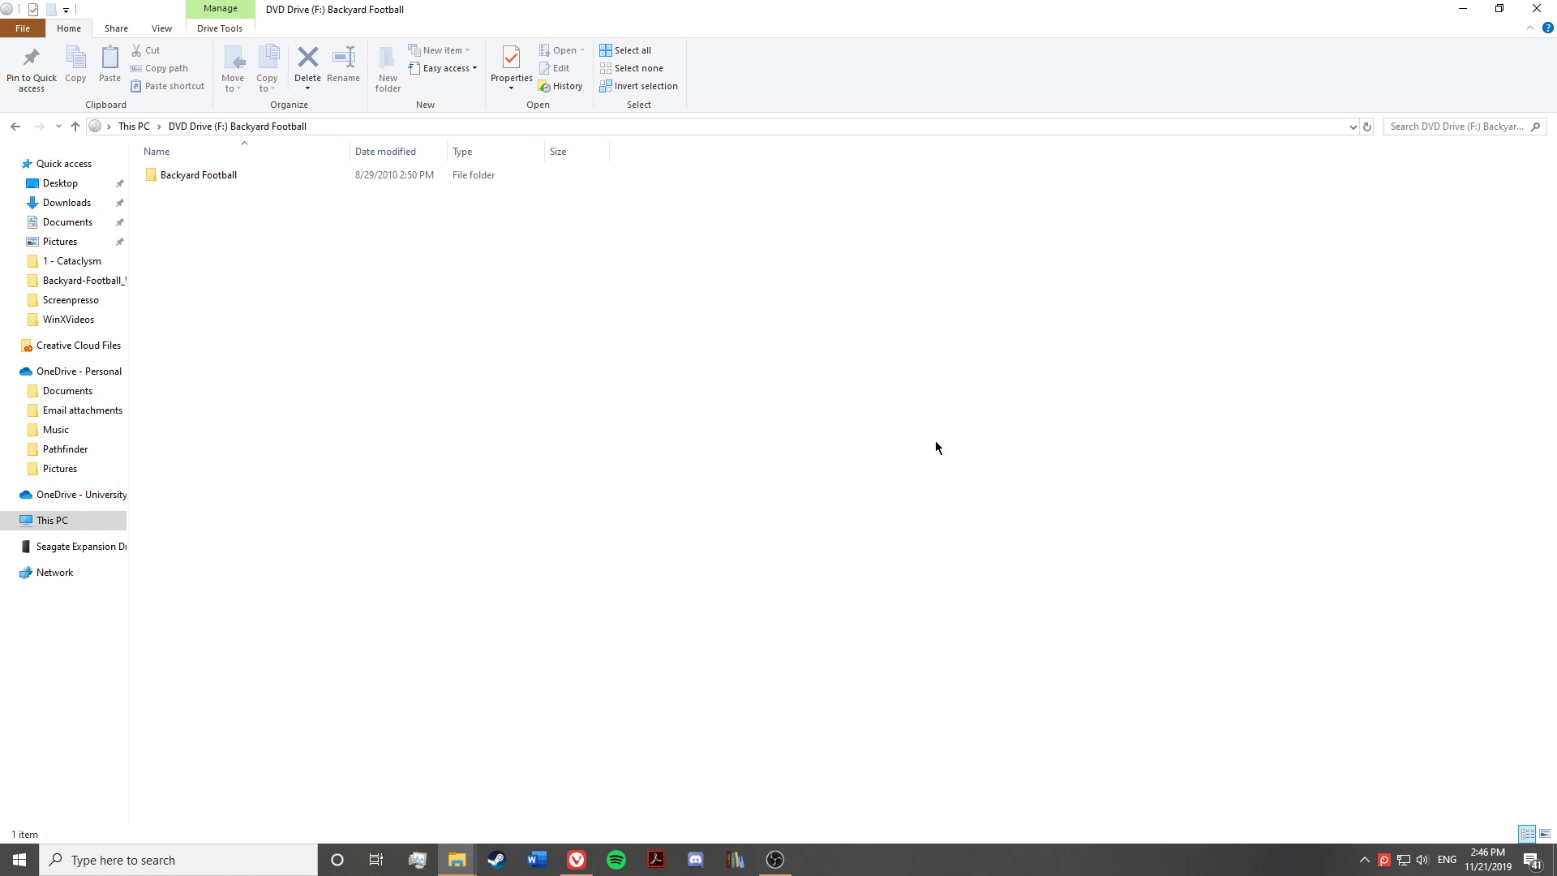